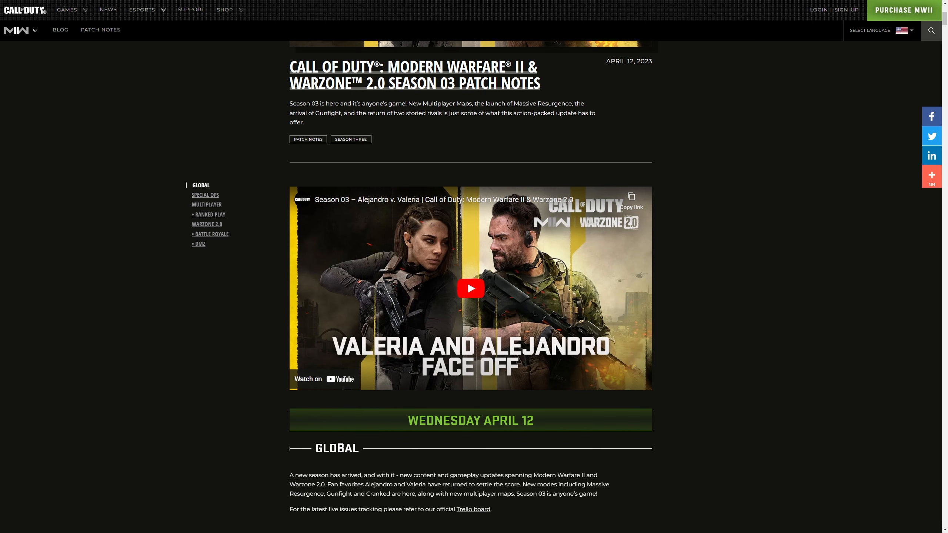
Scroll past the Ricochet Anti-Cheat notes to the Battle Pass images and Events
scroll(down, 3)
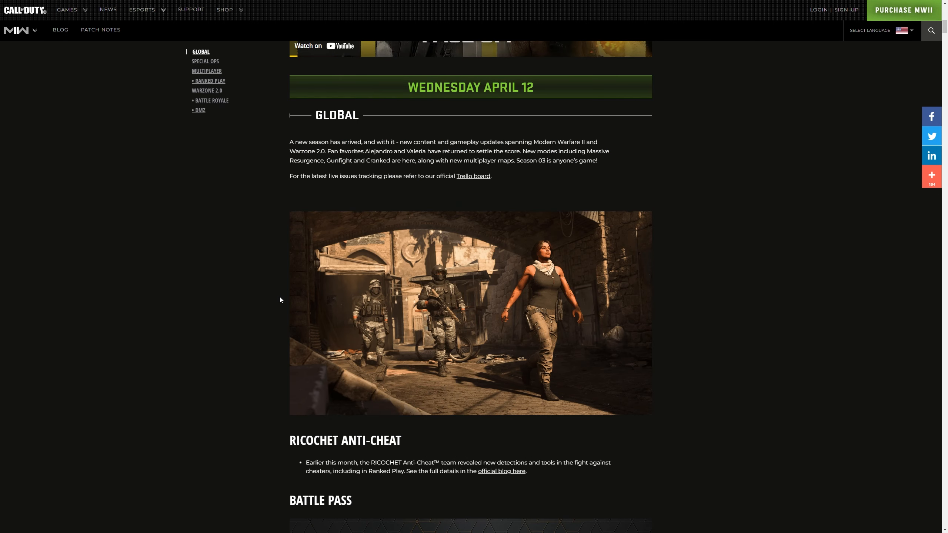
scroll(down, 3)
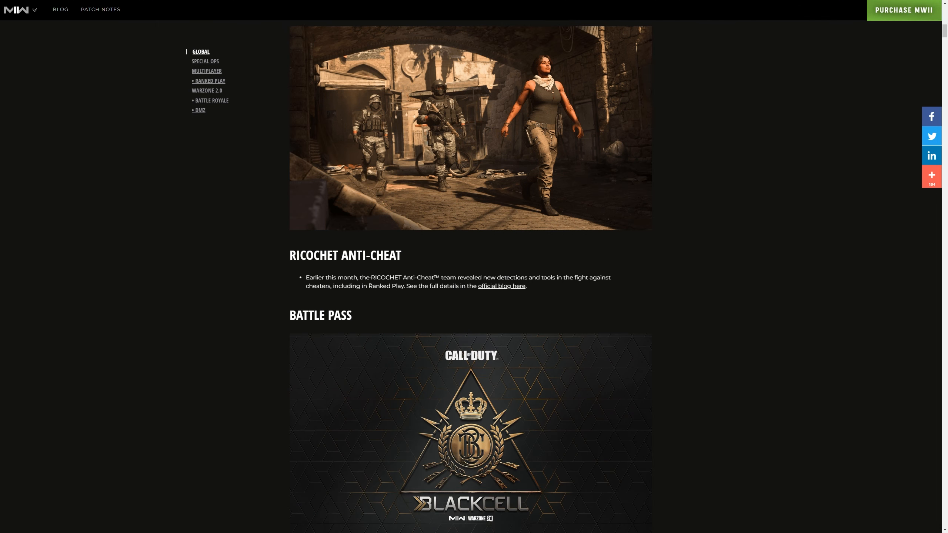
mouse_move(501, 286)
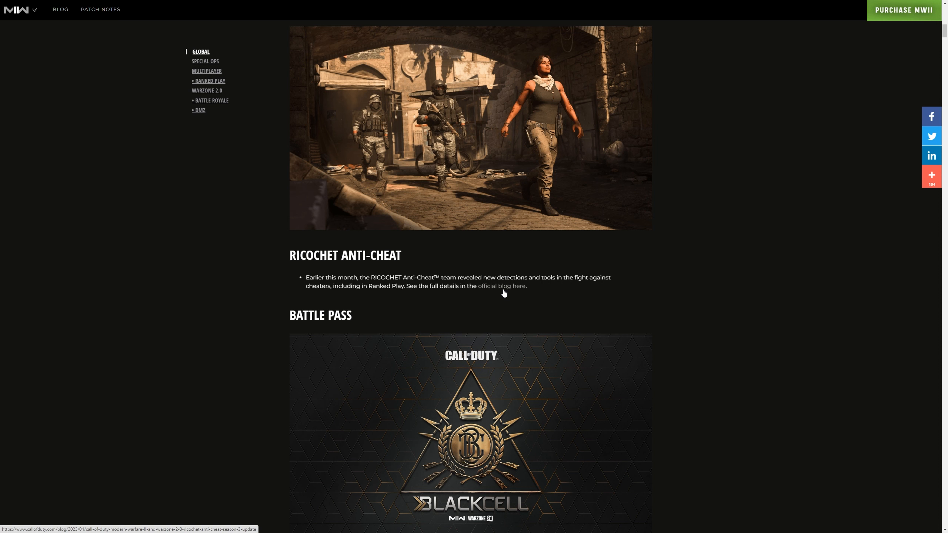
scroll(down, 3)
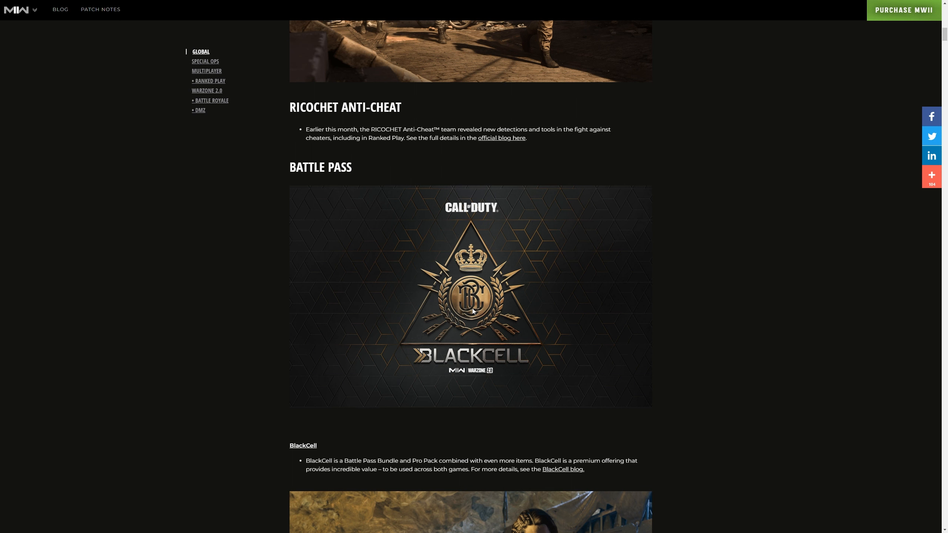
scroll(down, 3)
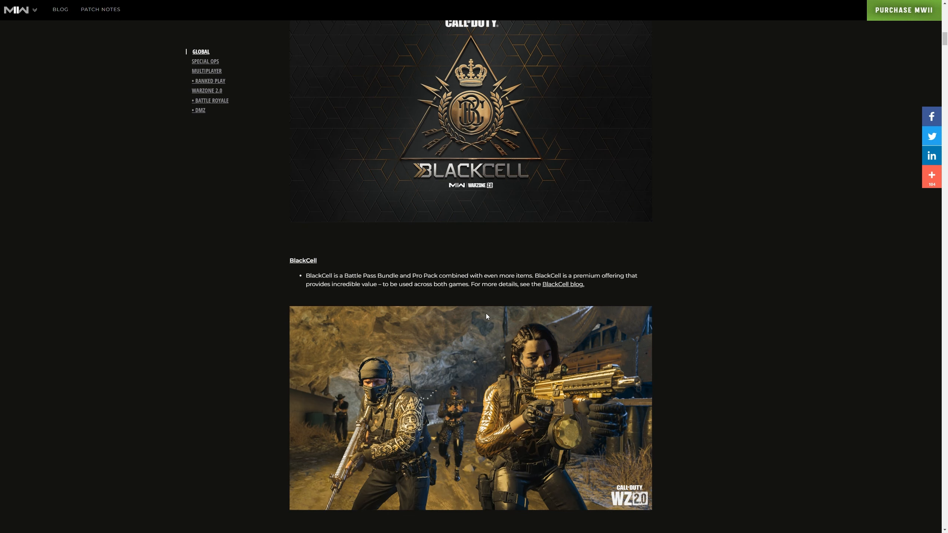
scroll(down, 3)
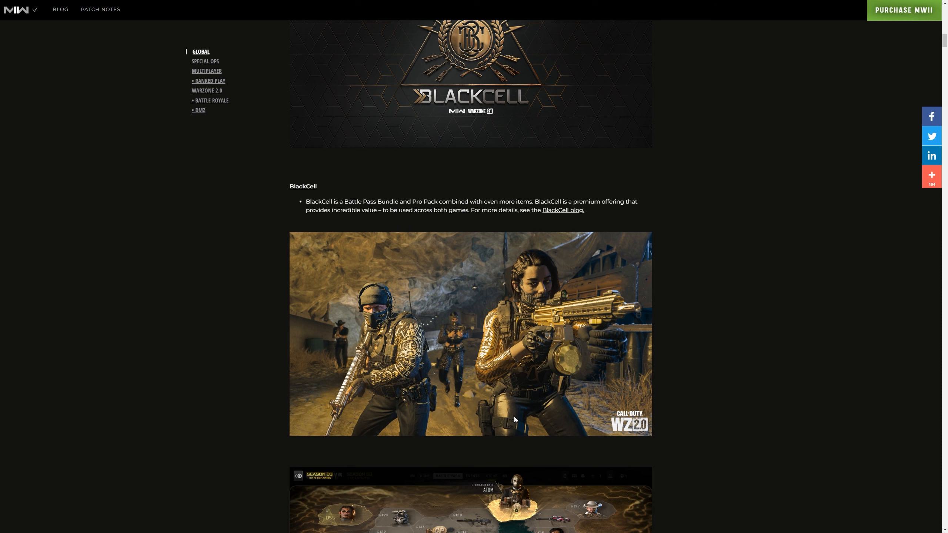
mouse_move(510, 412)
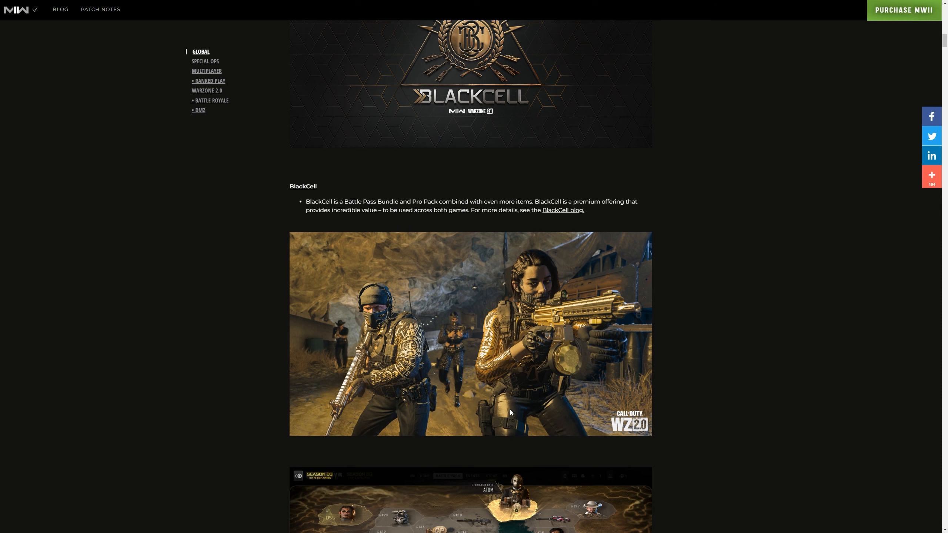
scroll(down, 3)
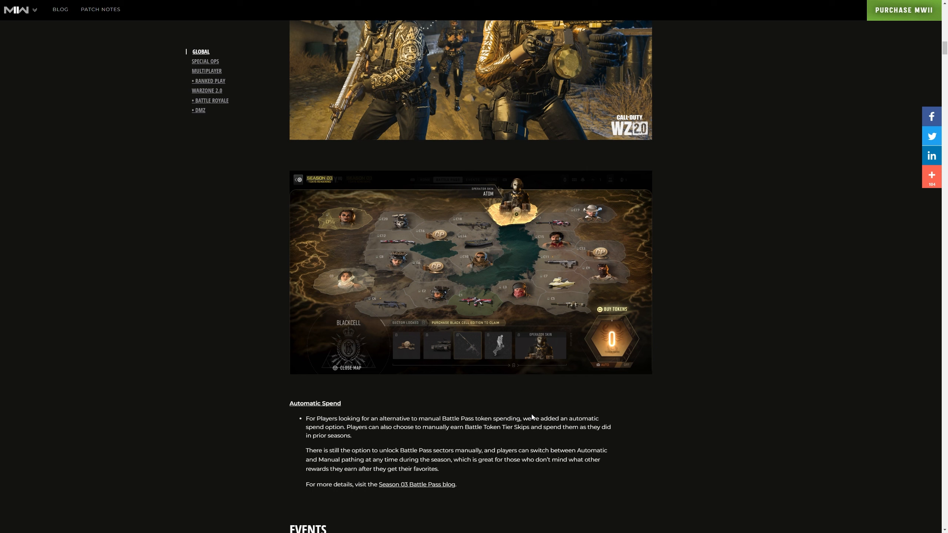
scroll(up, 3)
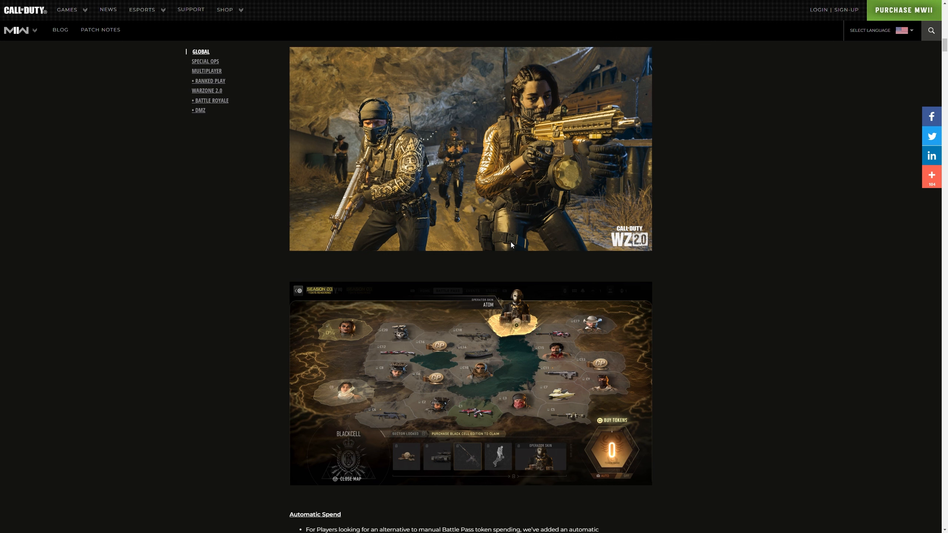
scroll(down, 3)
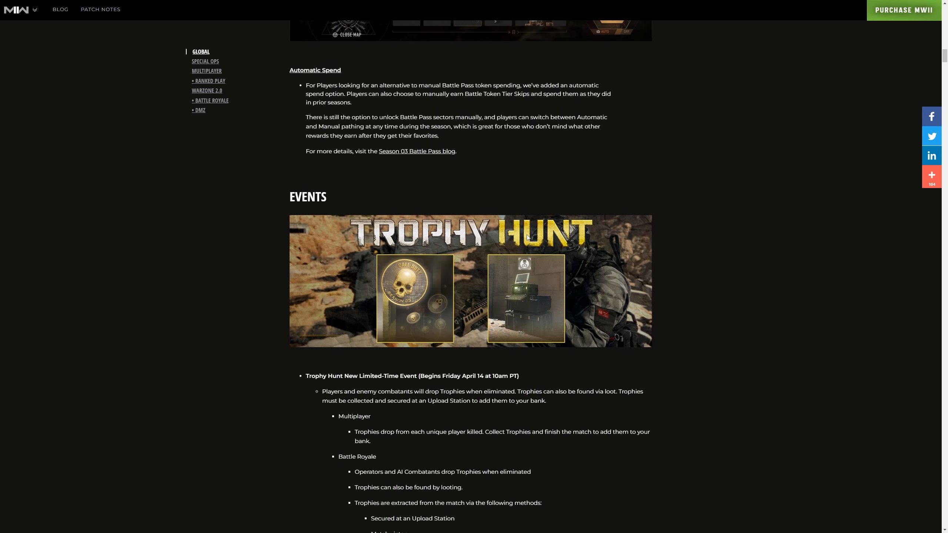
Highlight the Battle Pass Token Tier Skips reward line
scroll(down, 3)
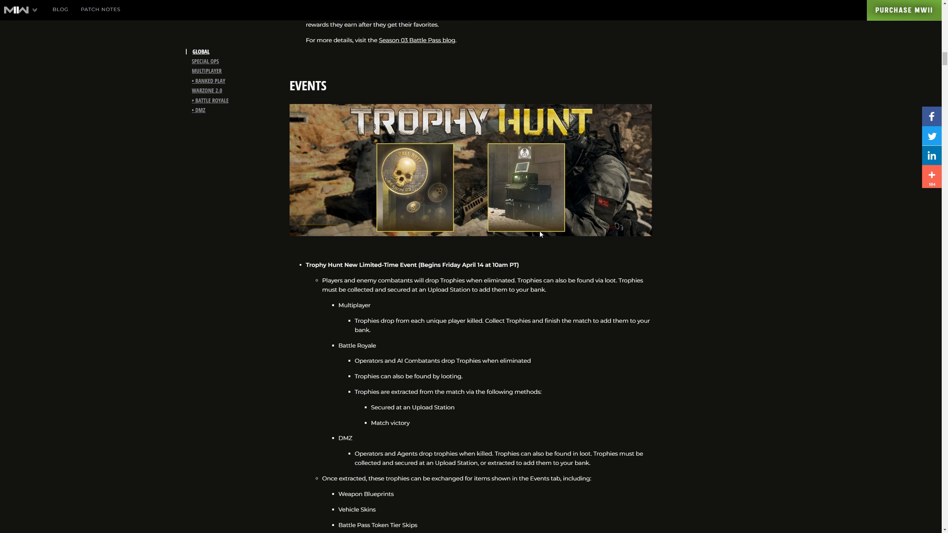
scroll(down, 3)
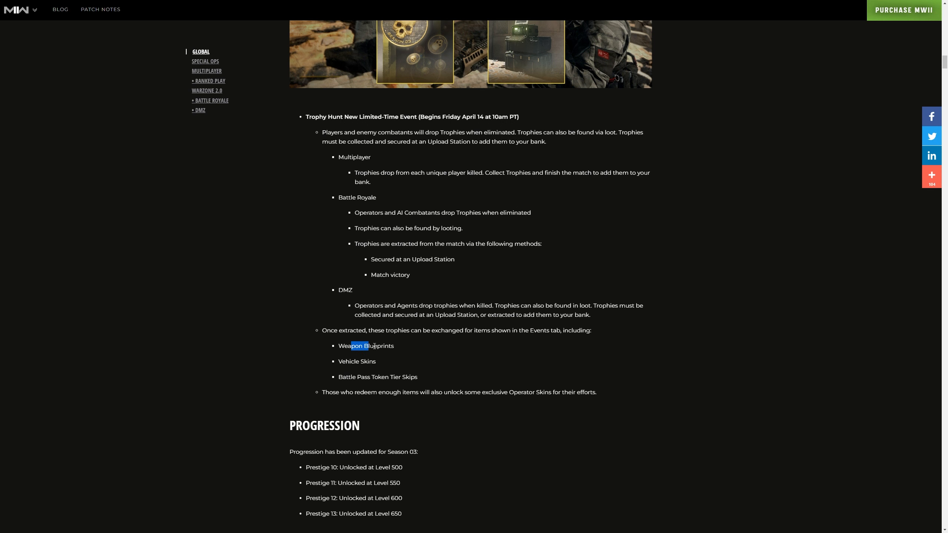
double_click(379, 377)
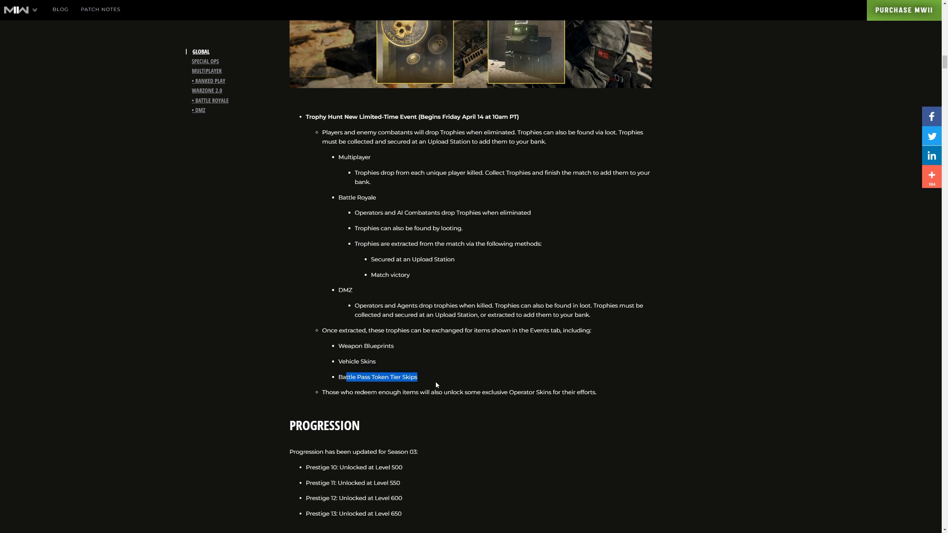
mouse_move(371, 401)
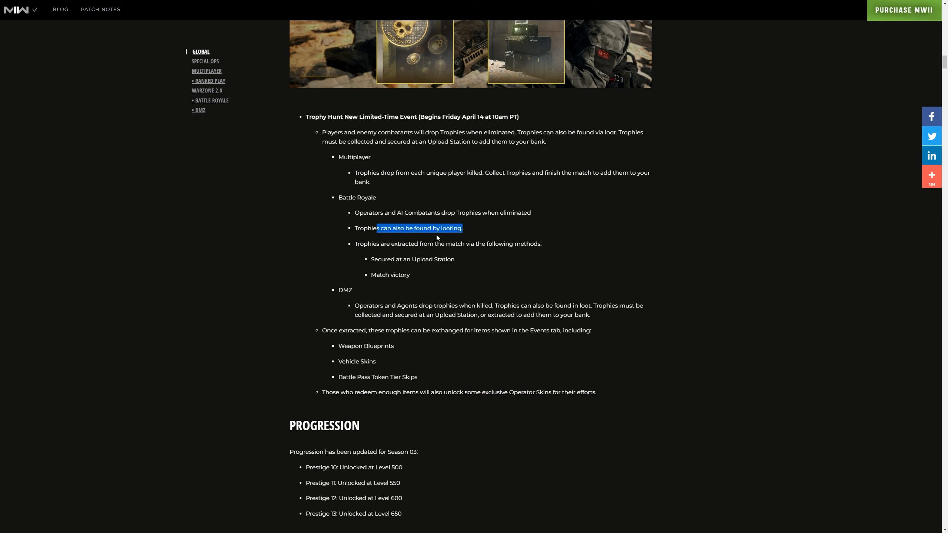
mouse_move(398, 220)
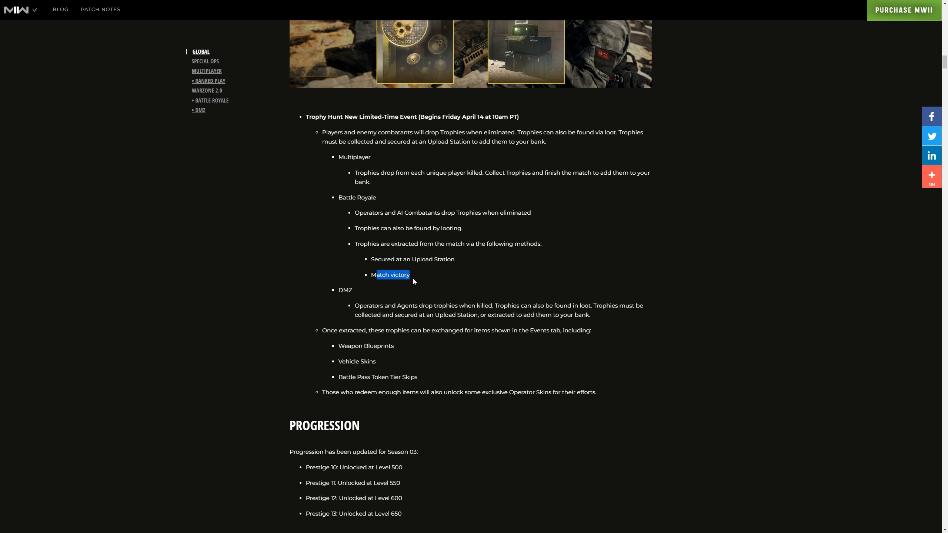
Read the Trophy Hunt event notes down into the Progression prestige unlocks
scroll(up, 3)
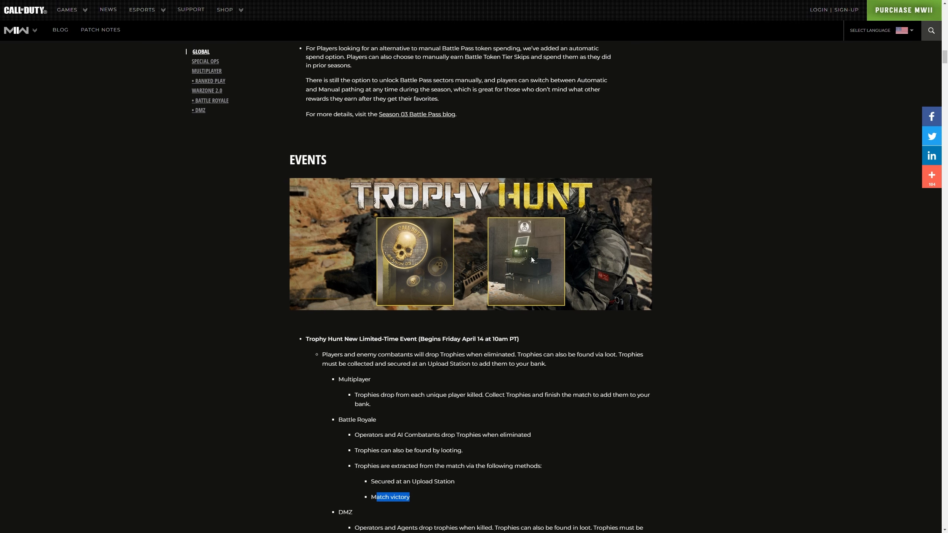
mouse_move(517, 293)
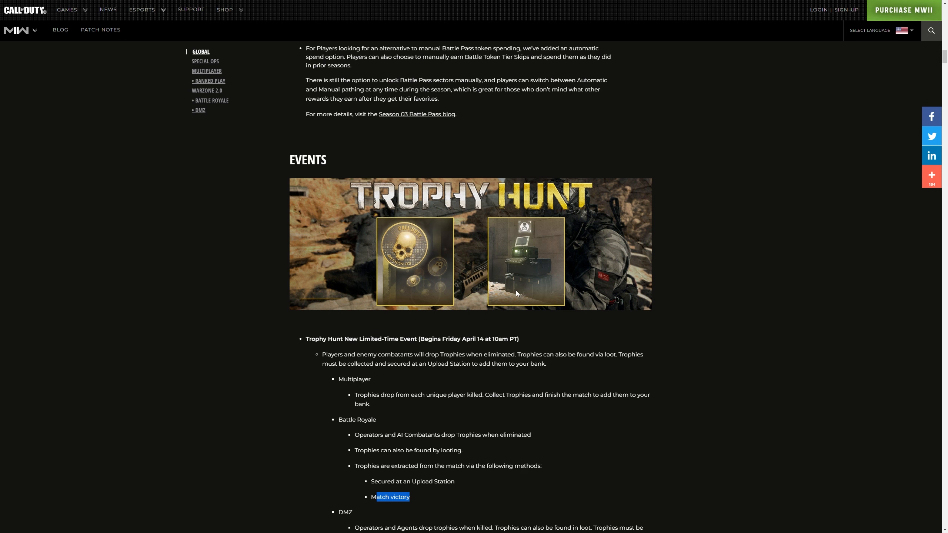
mouse_move(508, 224)
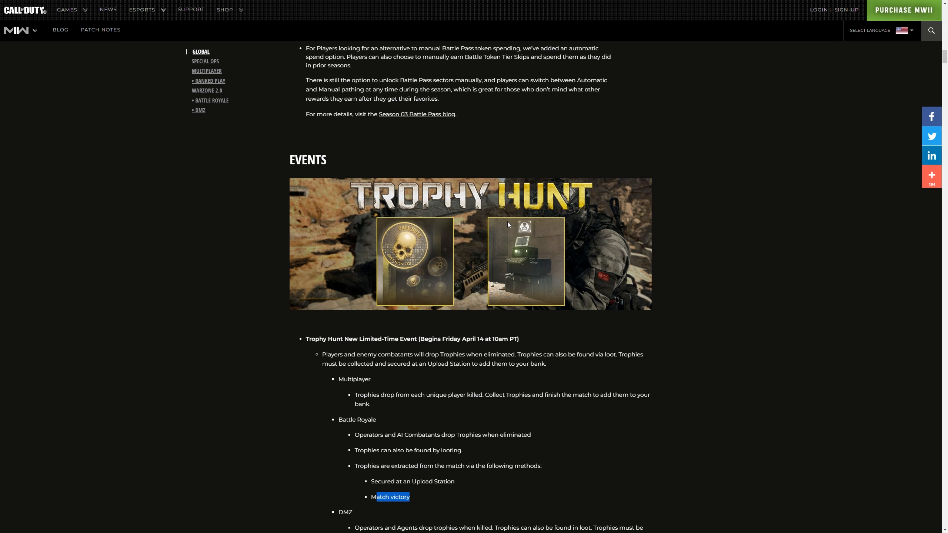
scroll(down, 3)
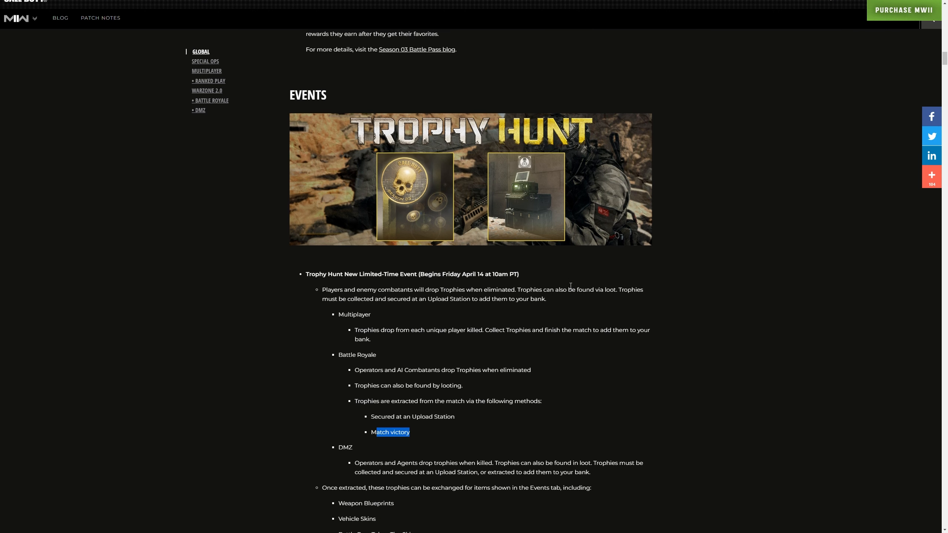
scroll(down, 3)
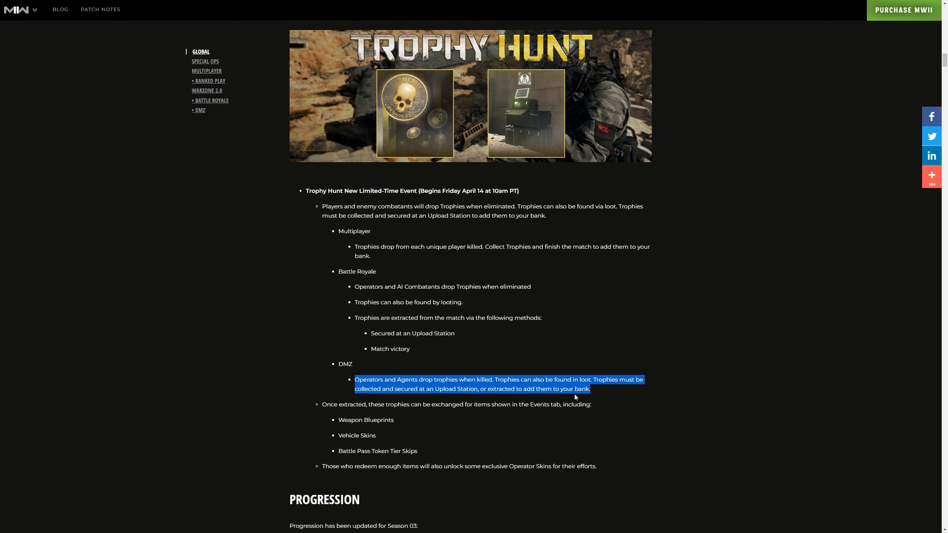
mouse_move(575, 392)
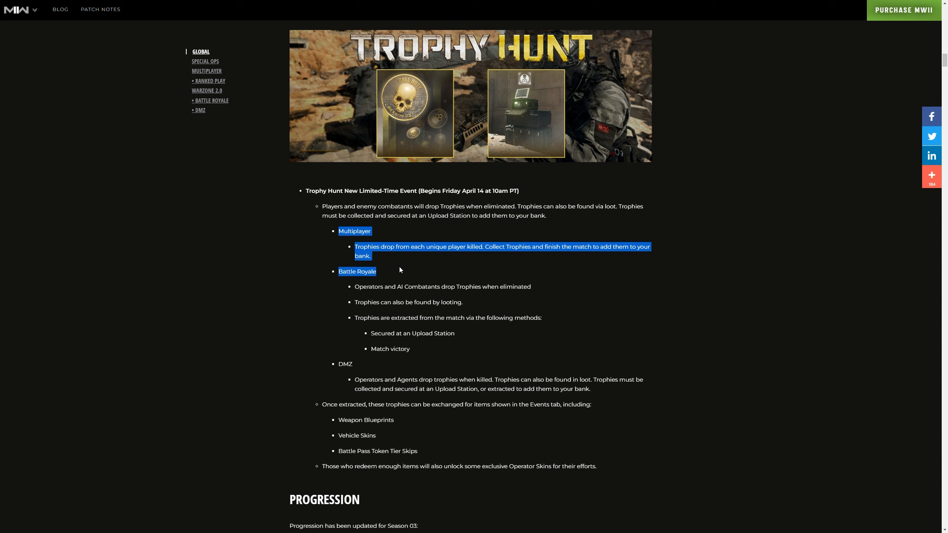
scroll(down, 3)
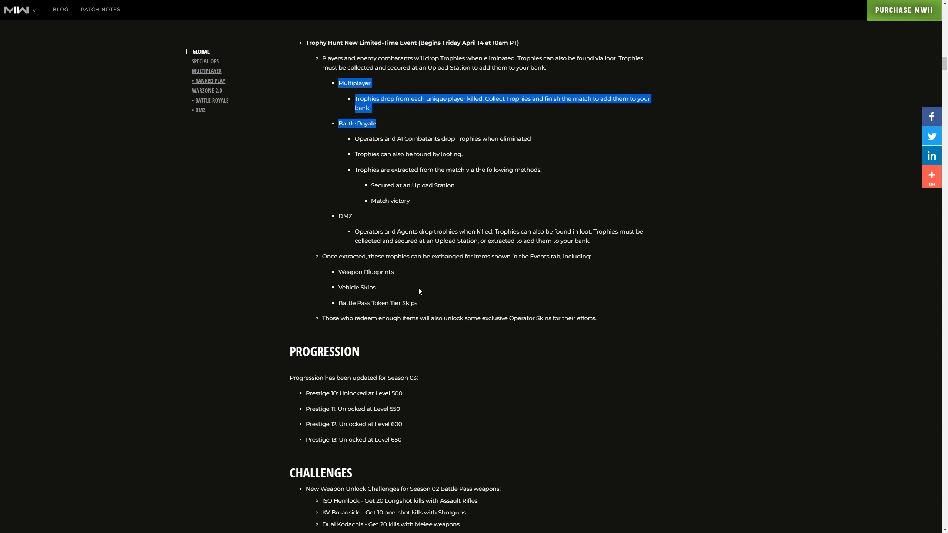
mouse_move(494, 290)
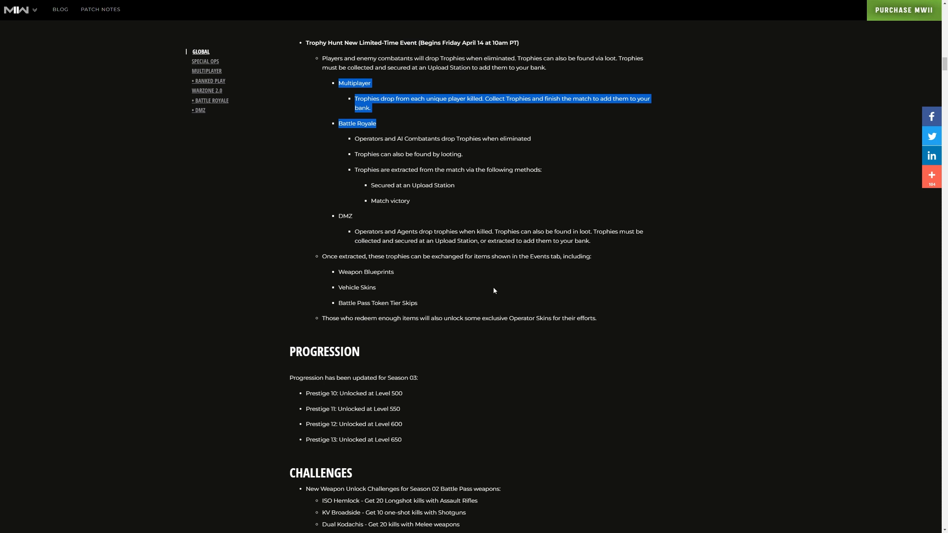
scroll(down, 3)
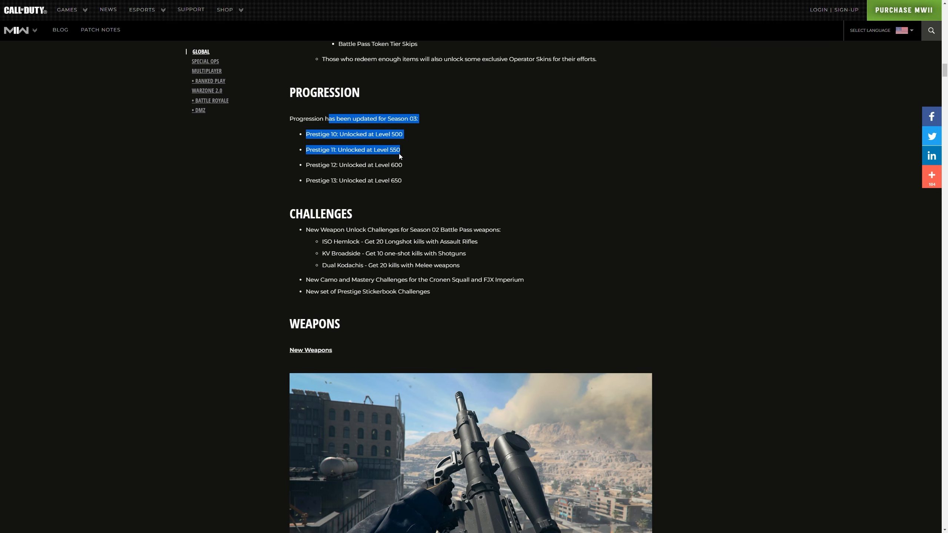
mouse_move(354, 252)
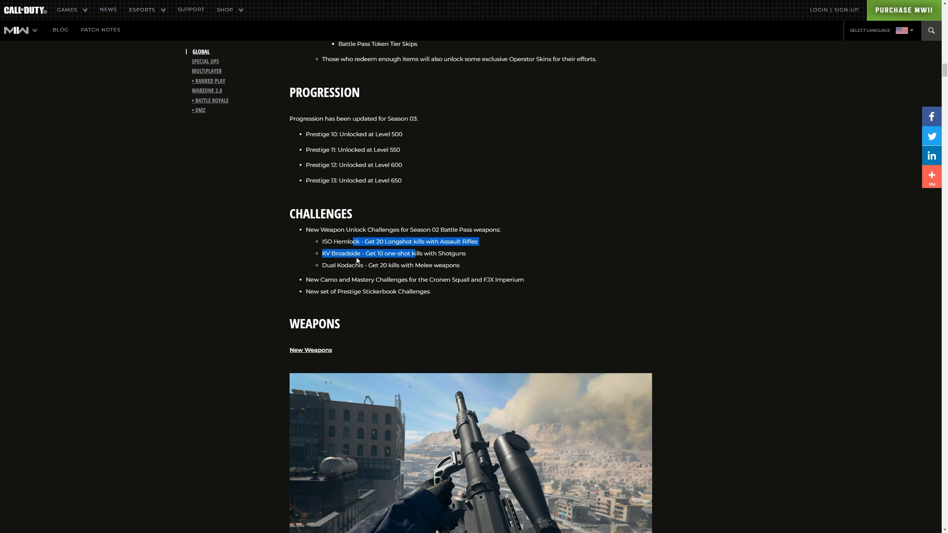
mouse_move(373, 262)
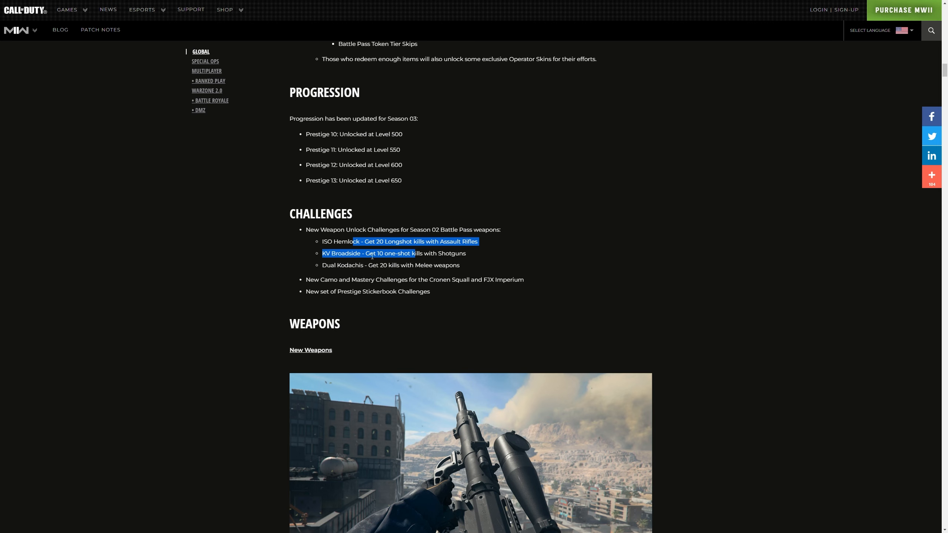
mouse_move(446, 261)
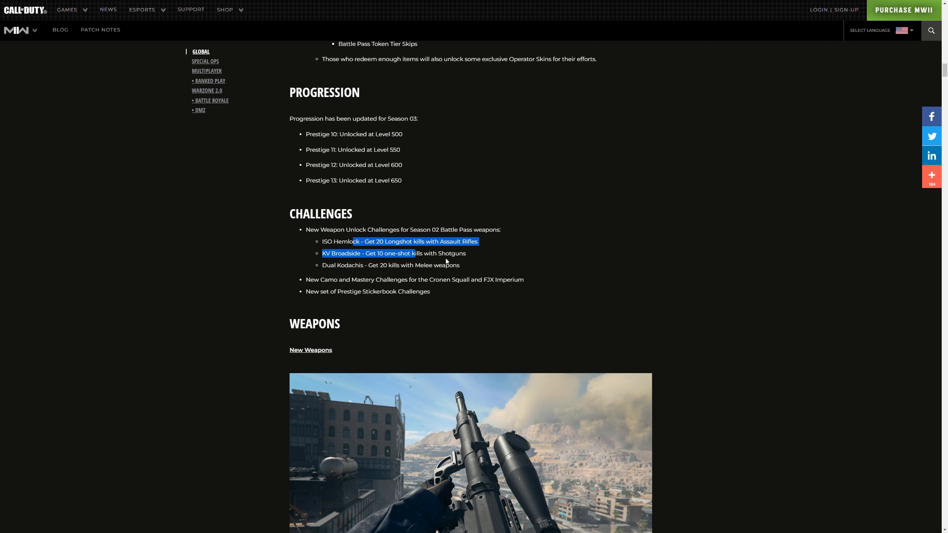
mouse_move(372, 274)
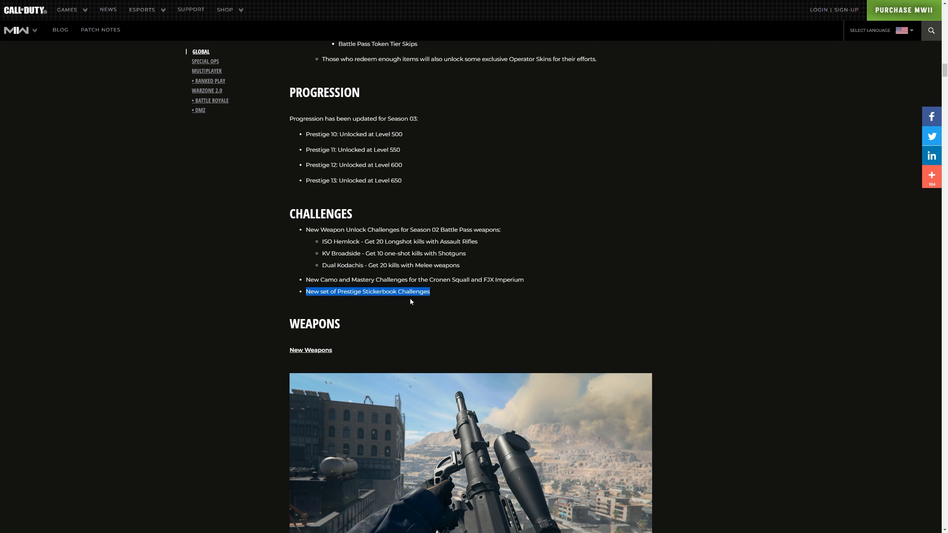
Scroll past the FJX Imperium and Cronen Squall entries, then back to FJX Imperium
scroll(down, 3)
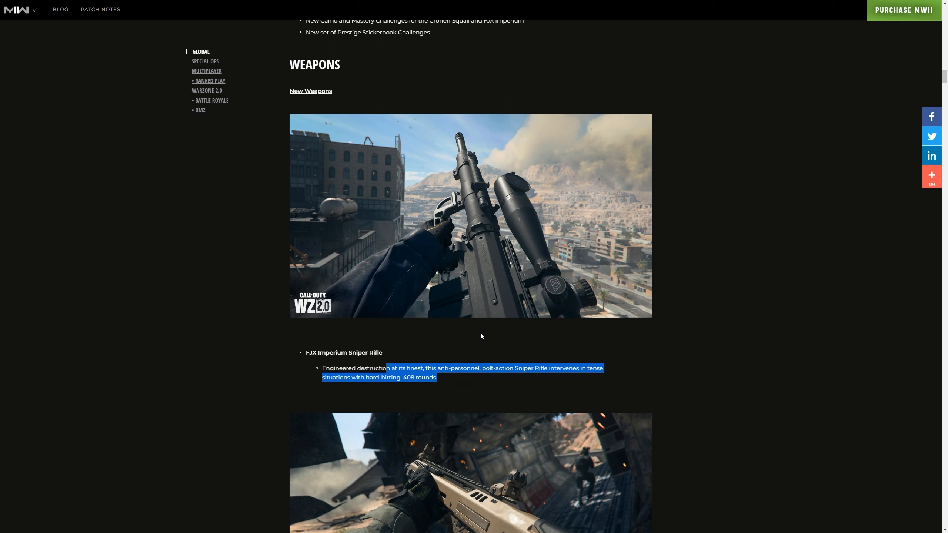
mouse_move(499, 315)
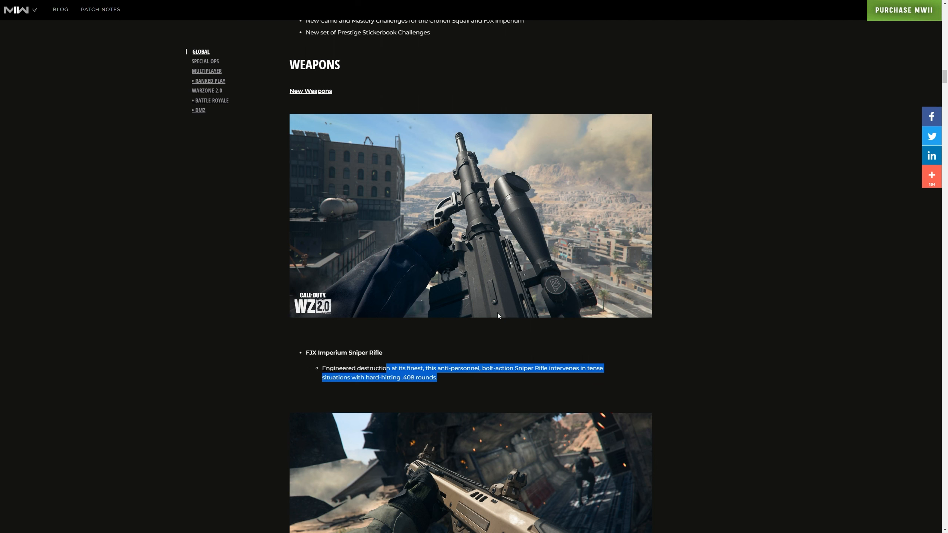
scroll(down, 3)
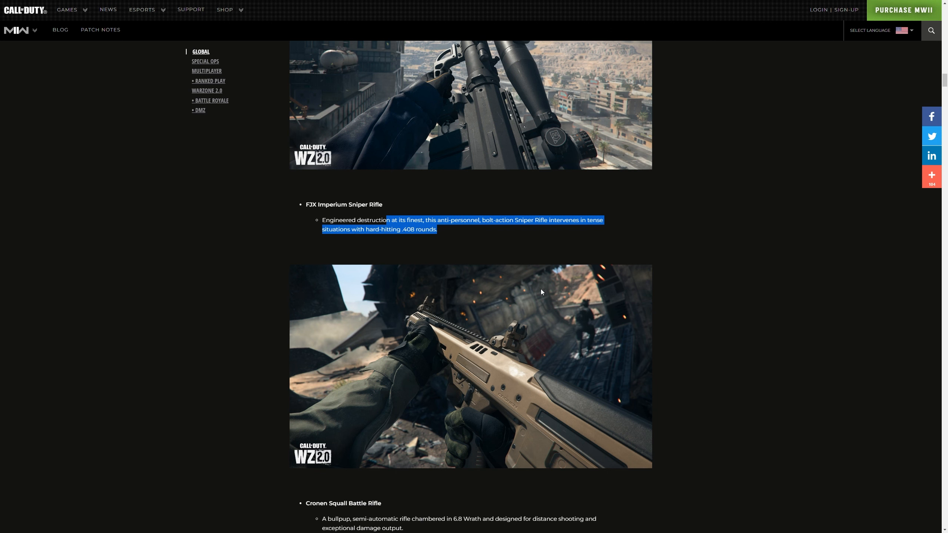
scroll(down, 3)
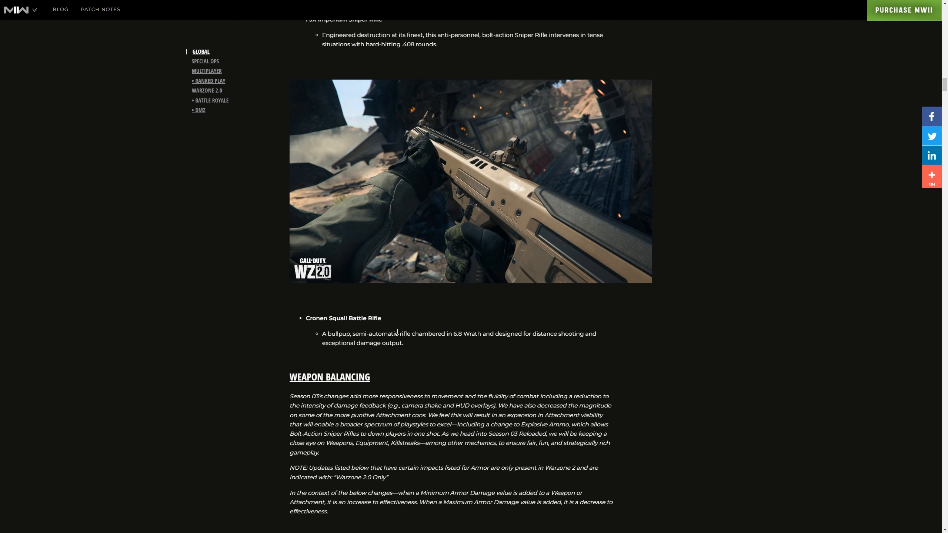
scroll(up, 3)
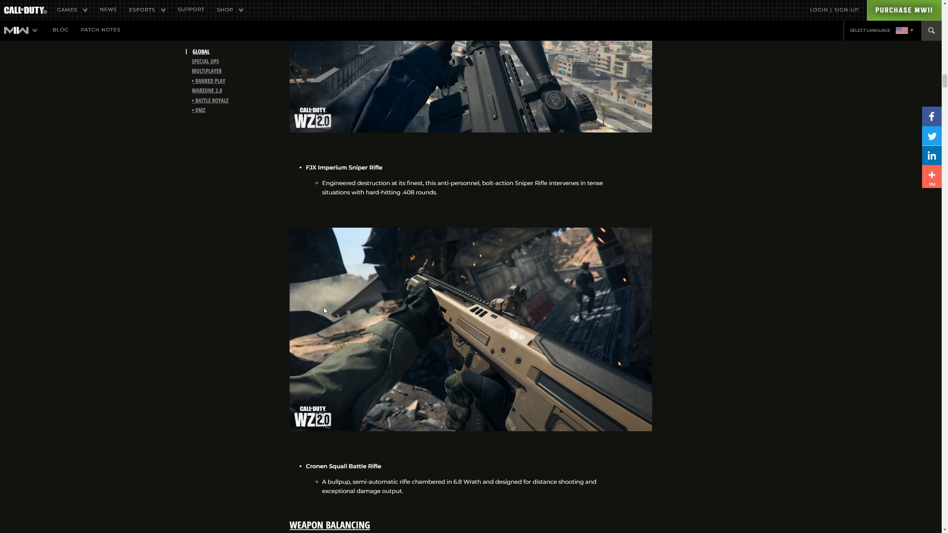
mouse_move(286, 269)
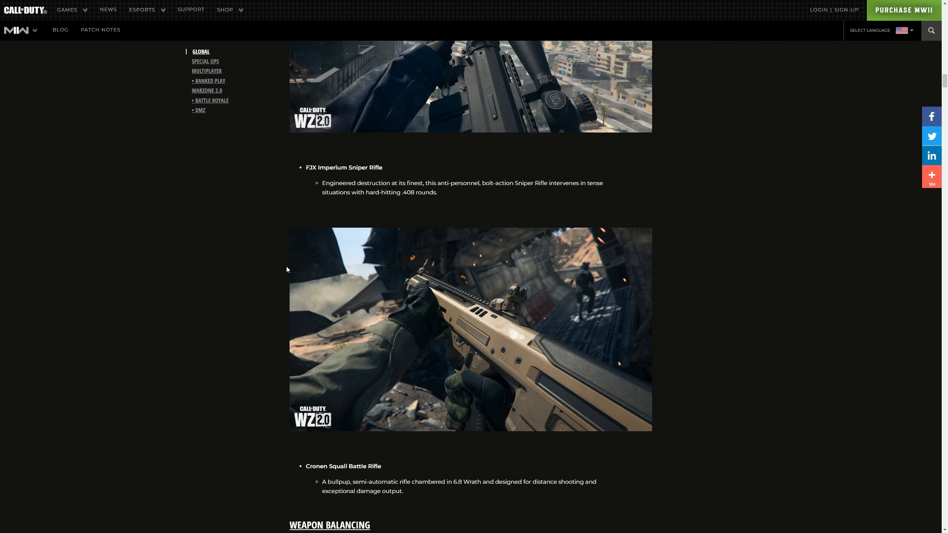
scroll(up, 3)
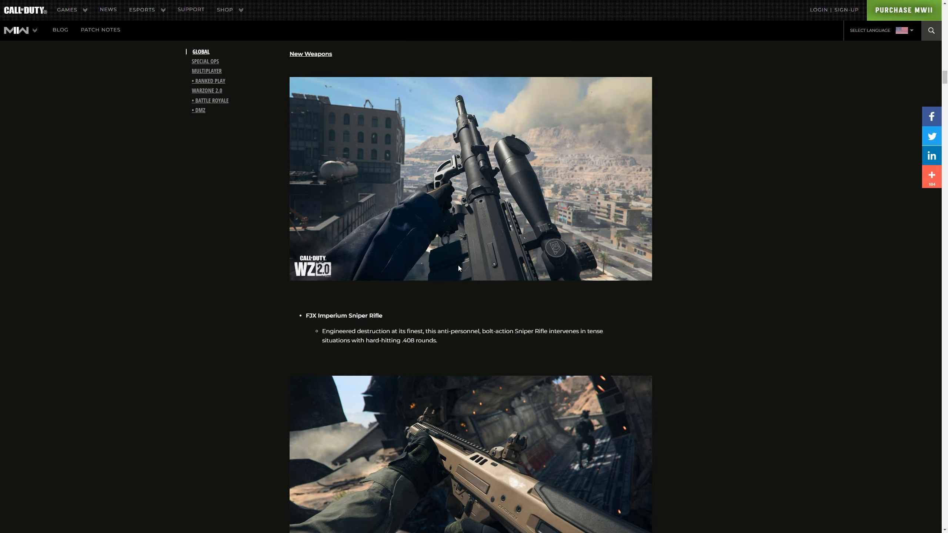
mouse_move(460, 328)
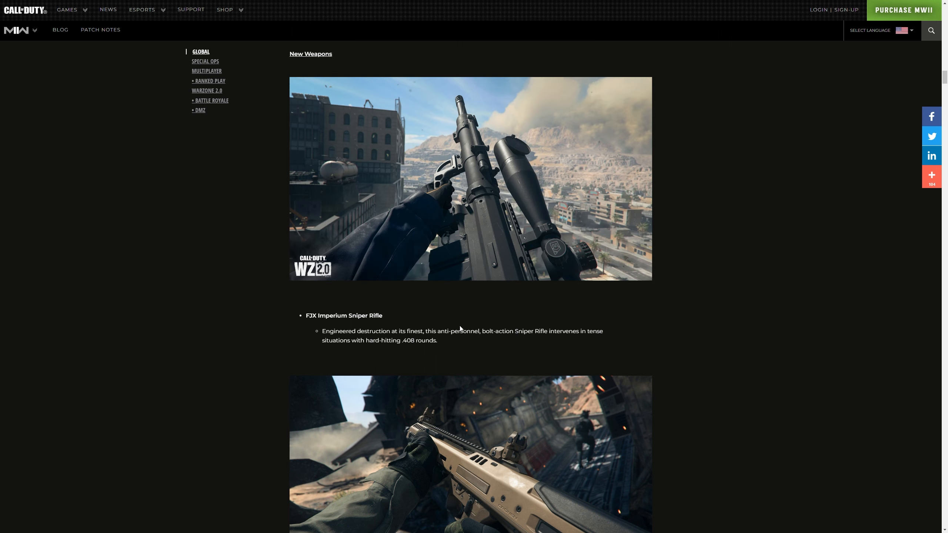
mouse_move(455, 225)
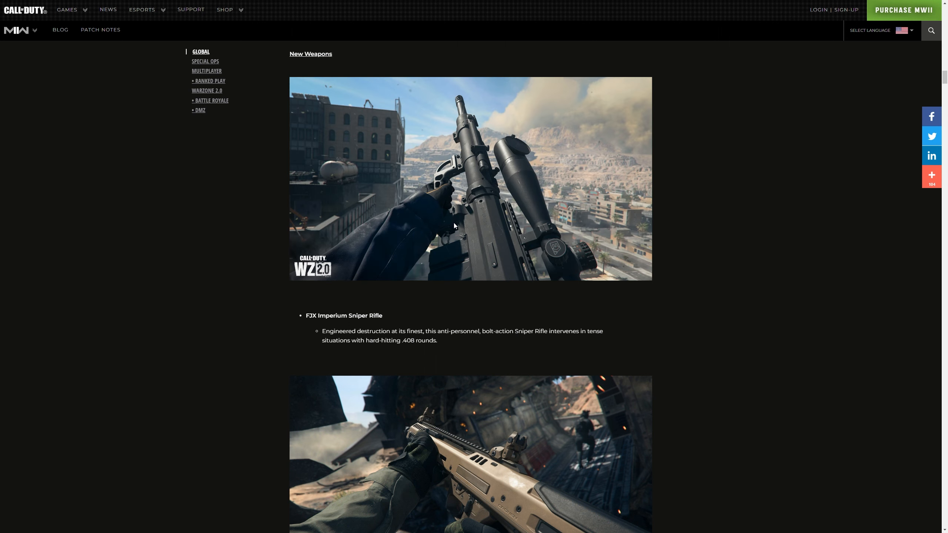
Read ISO Hemlock, TAQ-56, Lachmann 762 and Tempus Torrent changes, reaching Submachine Guns
scroll(down, 3)
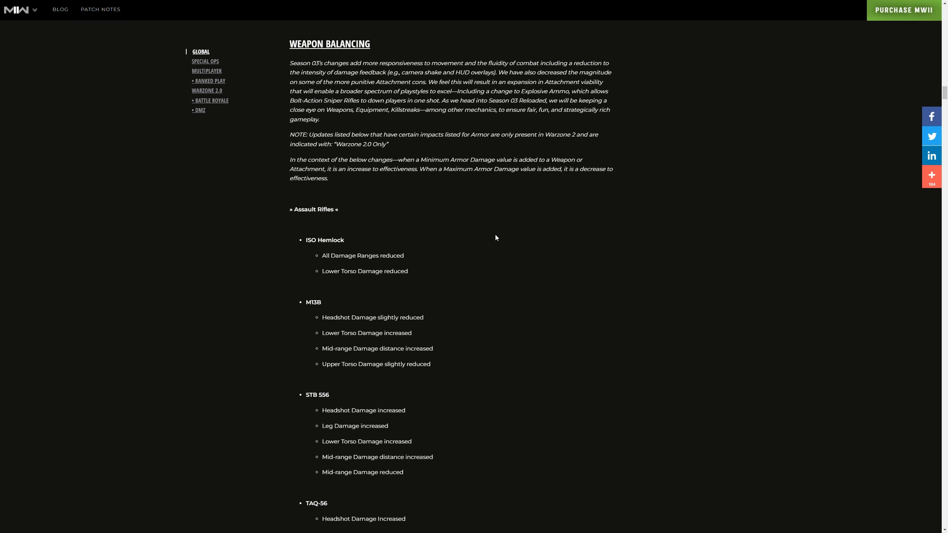
scroll(up, 3)
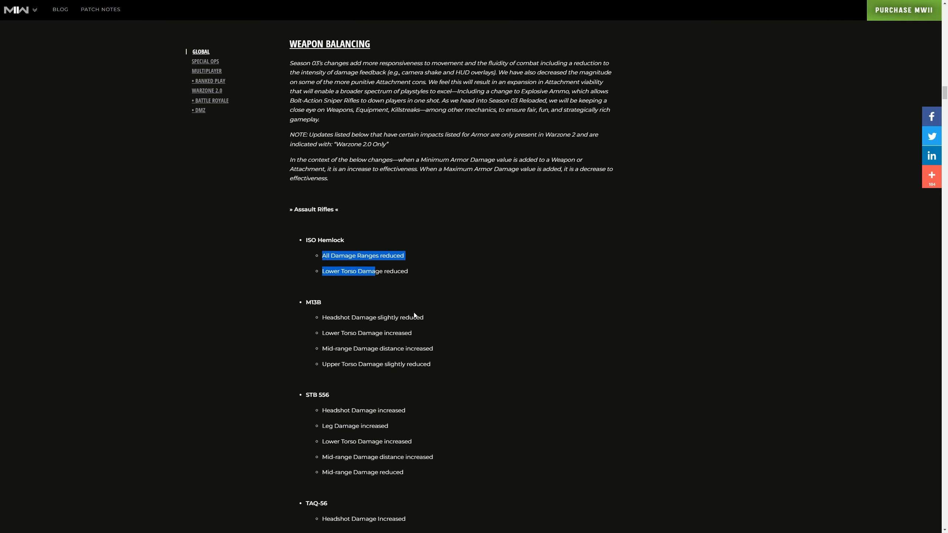
scroll(down, 3)
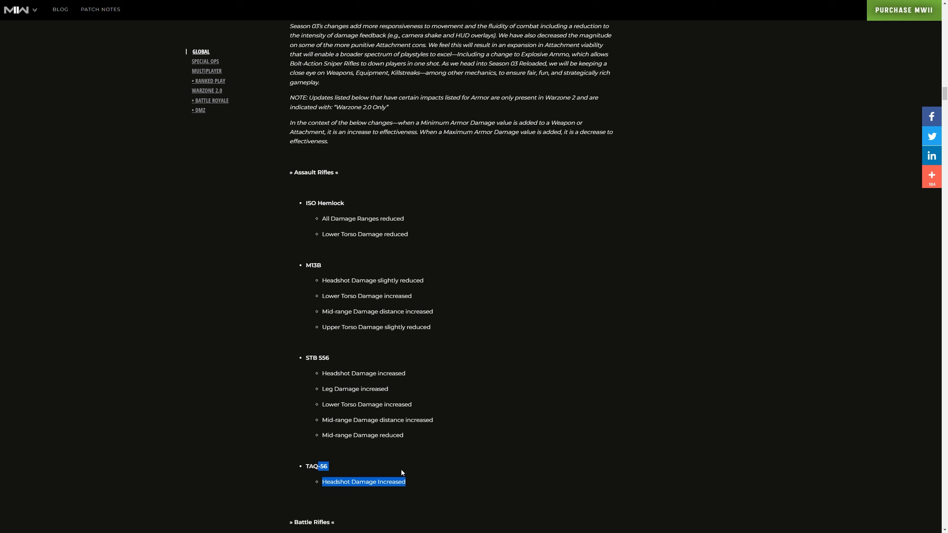
scroll(down, 3)
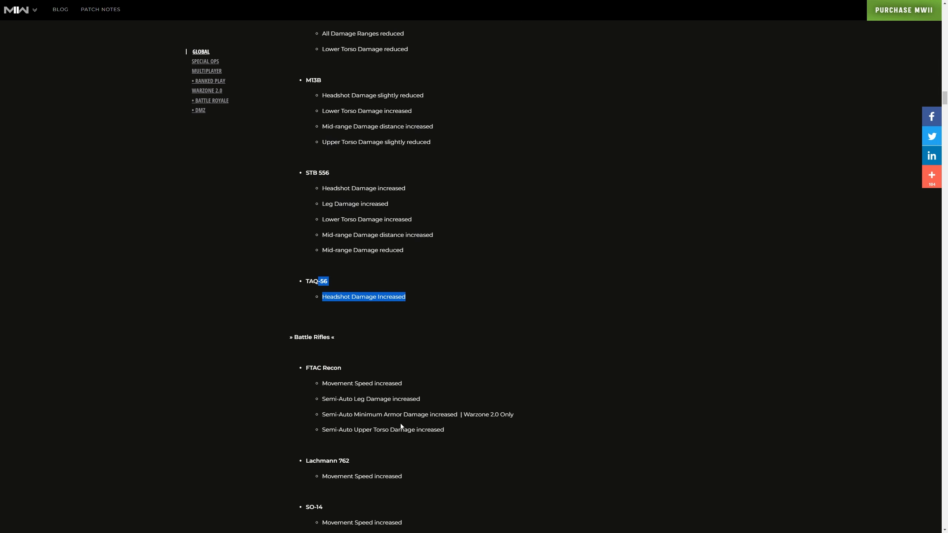
scroll(down, 3)
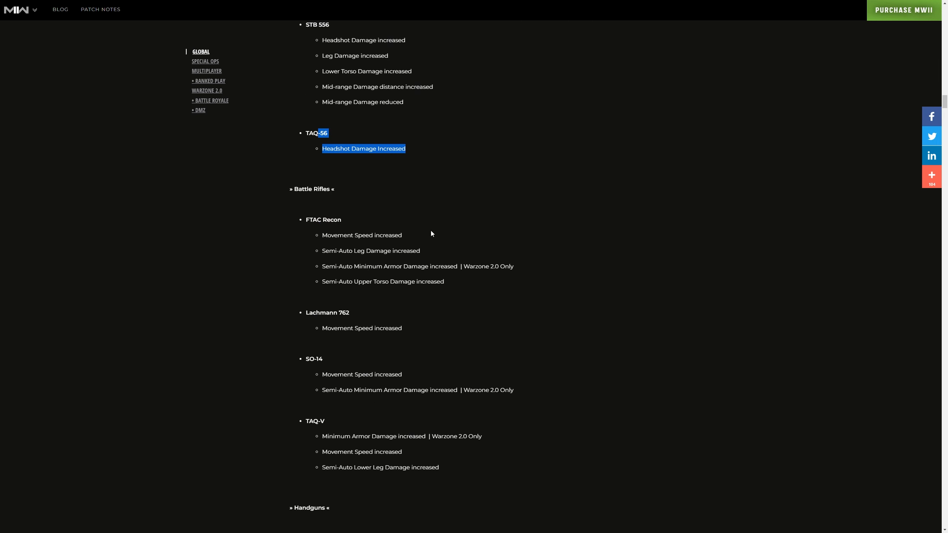
mouse_move(444, 253)
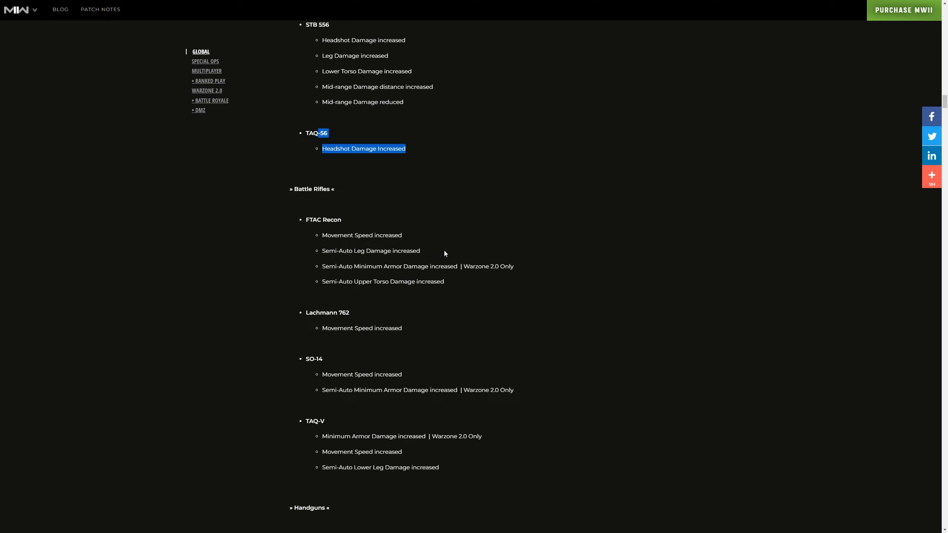
mouse_move(452, 259)
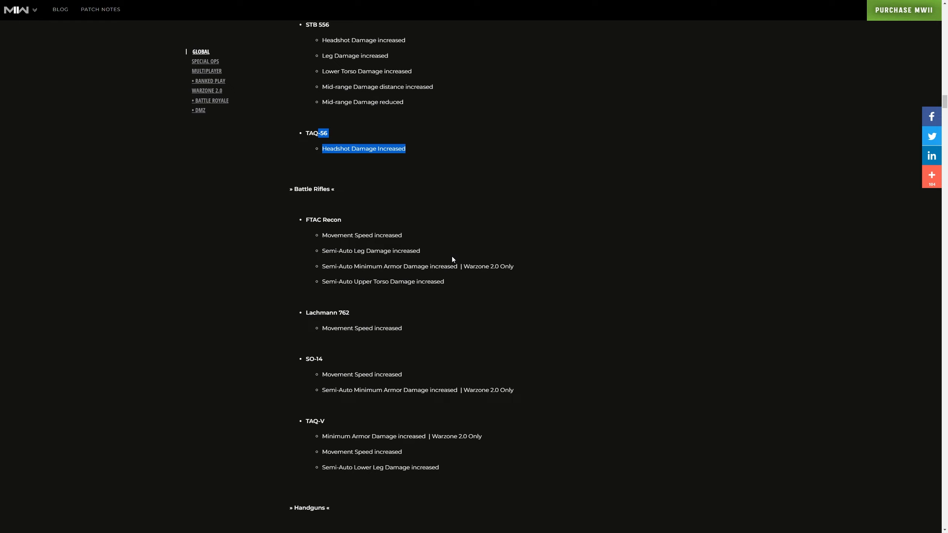
mouse_move(352, 314)
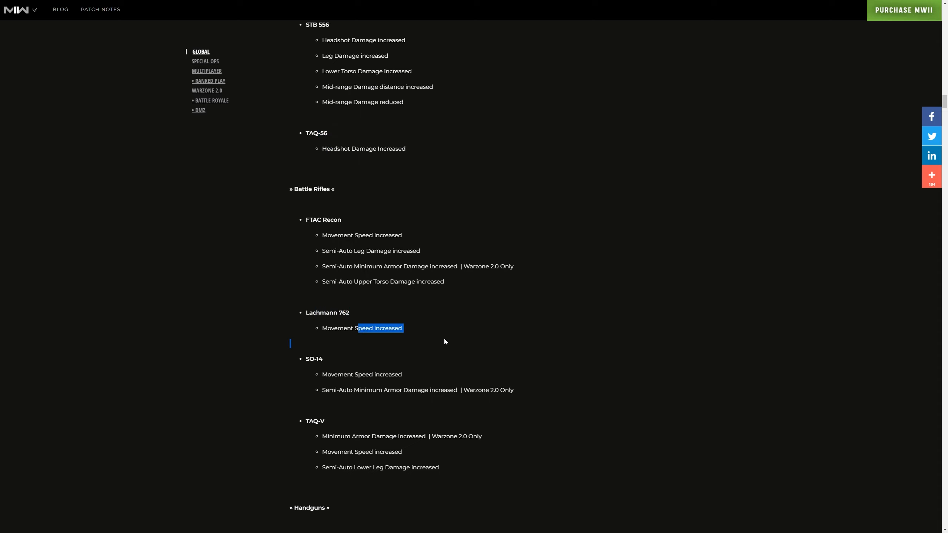
mouse_move(471, 347)
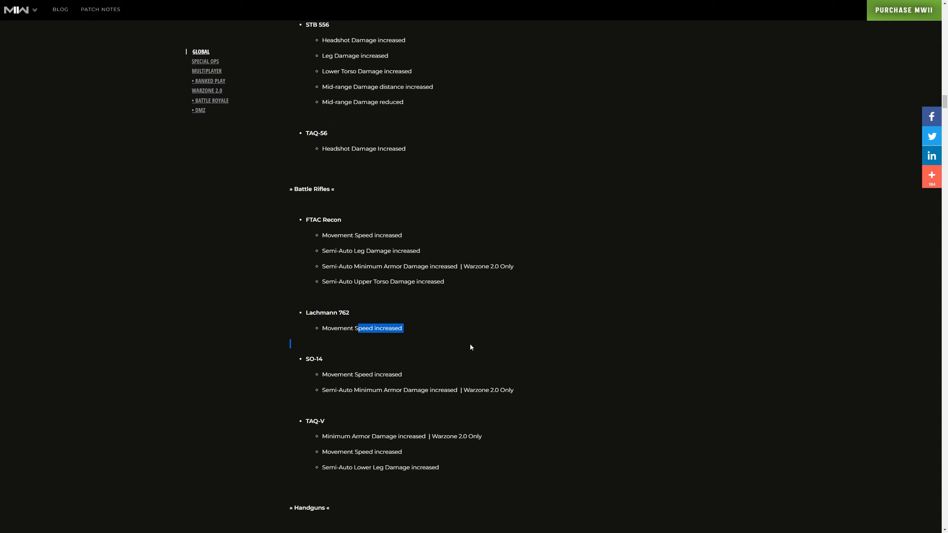
mouse_move(465, 343)
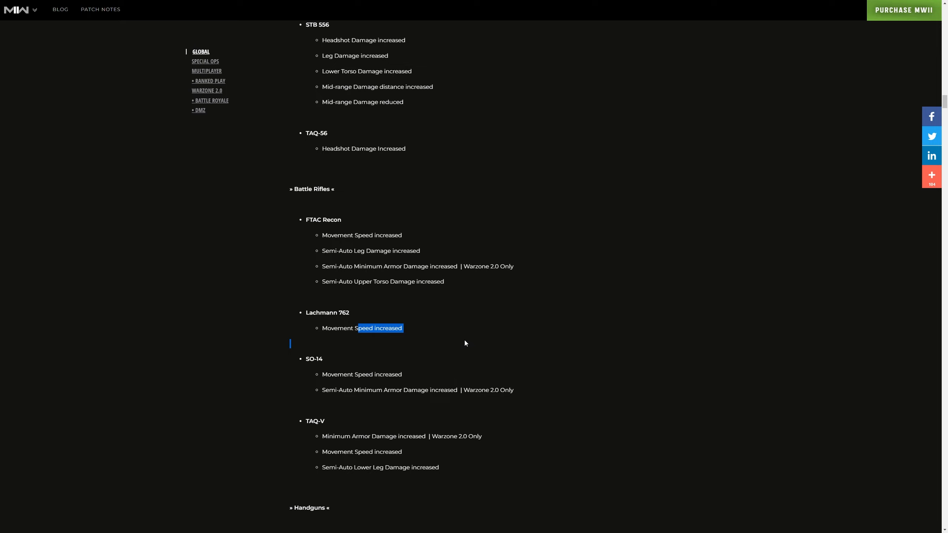
mouse_move(429, 372)
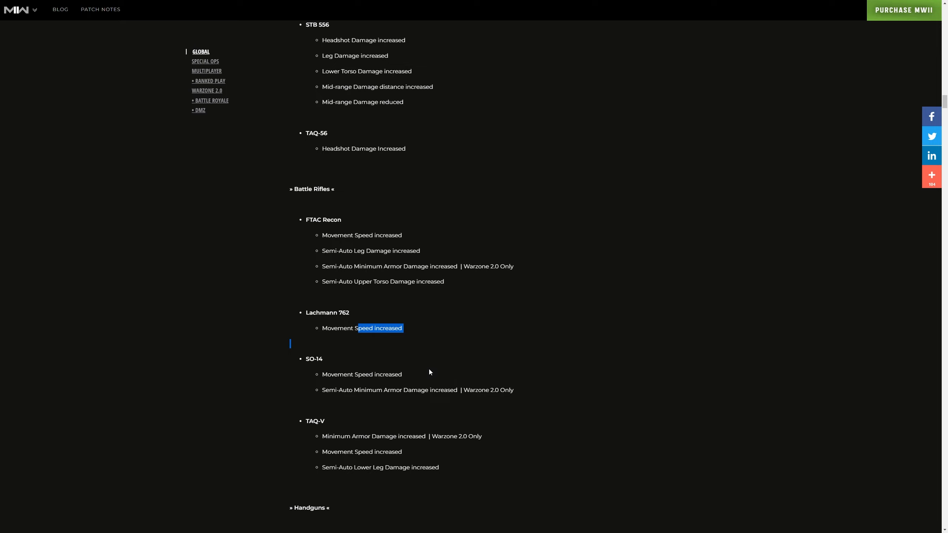
scroll(down, 3)
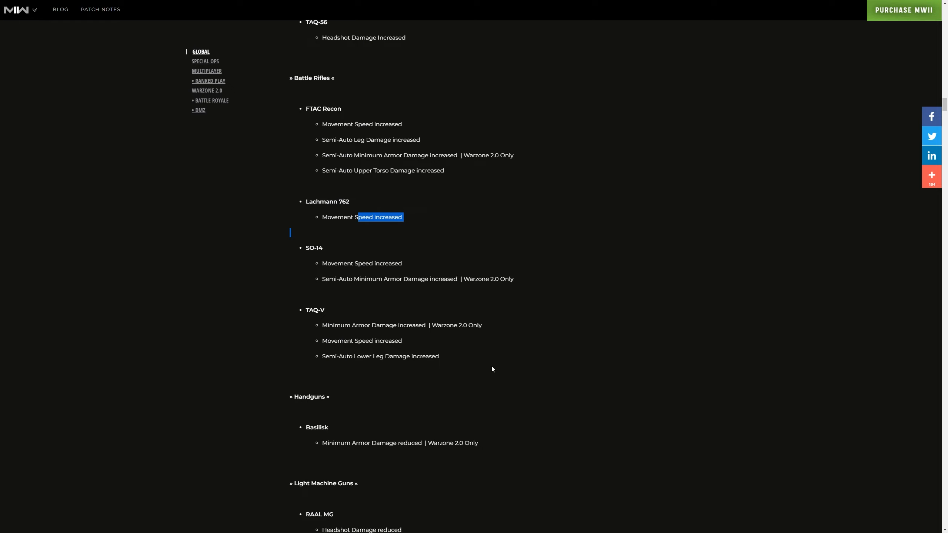
scroll(down, 3)
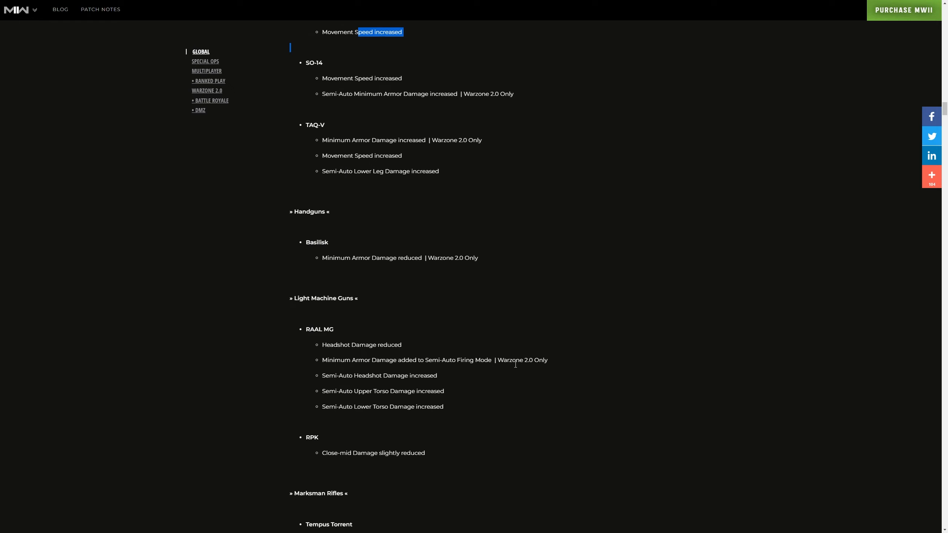
mouse_move(320, 252)
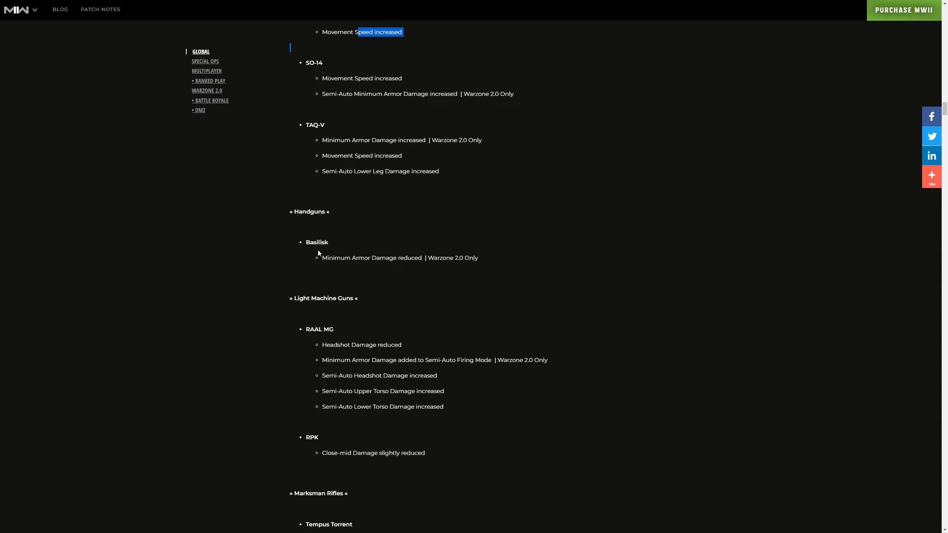
mouse_move(331, 254)
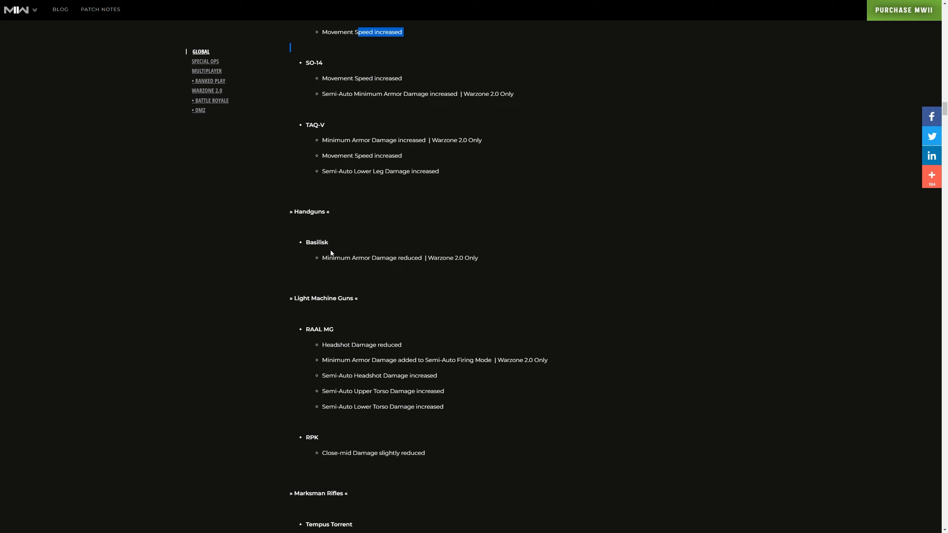
scroll(down, 3)
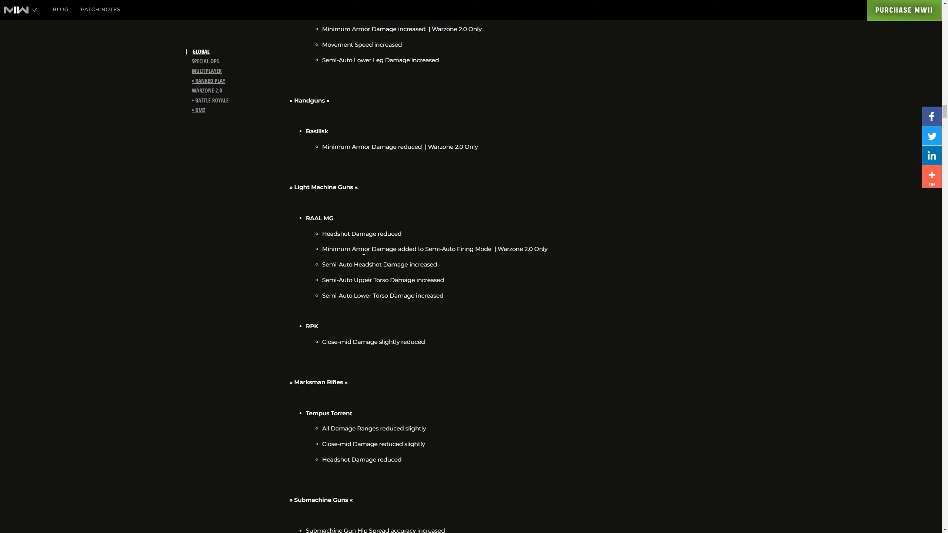
mouse_move(363, 256)
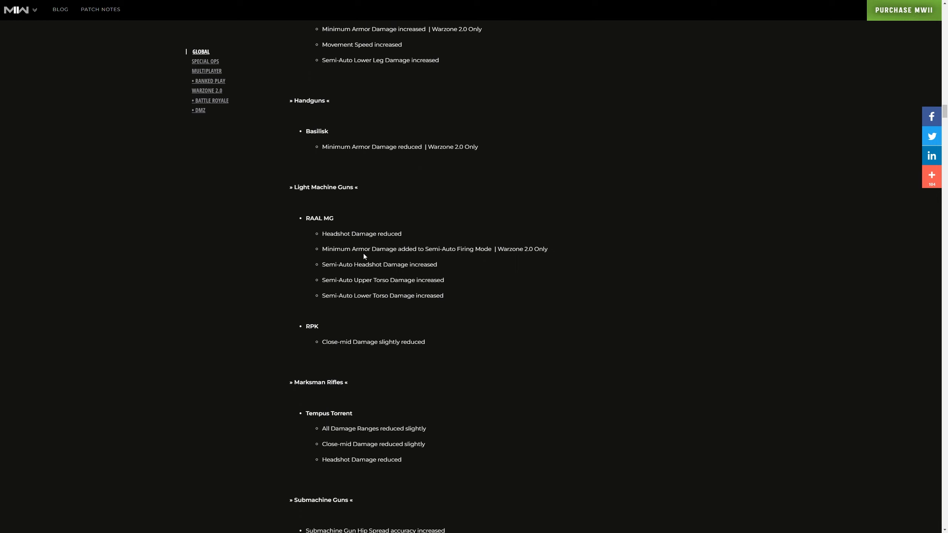
mouse_move(363, 261)
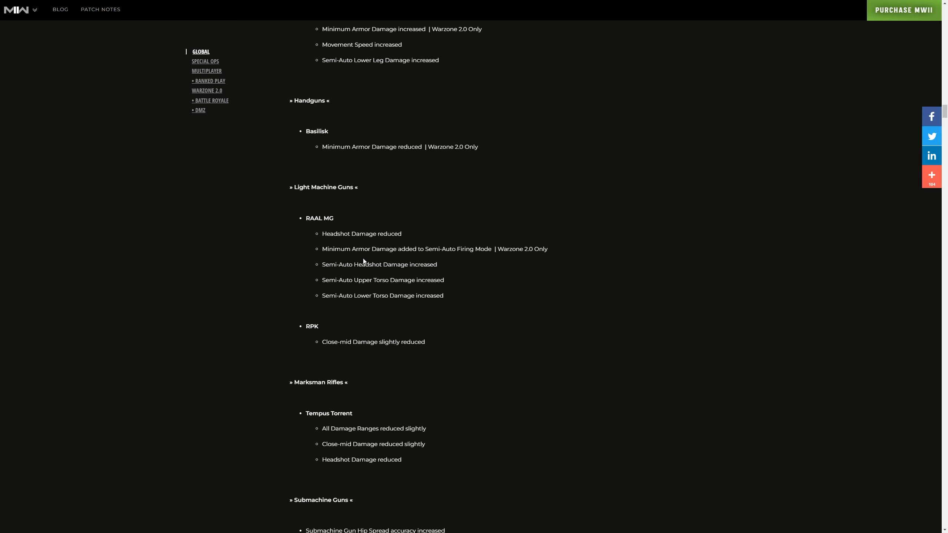
mouse_move(371, 273)
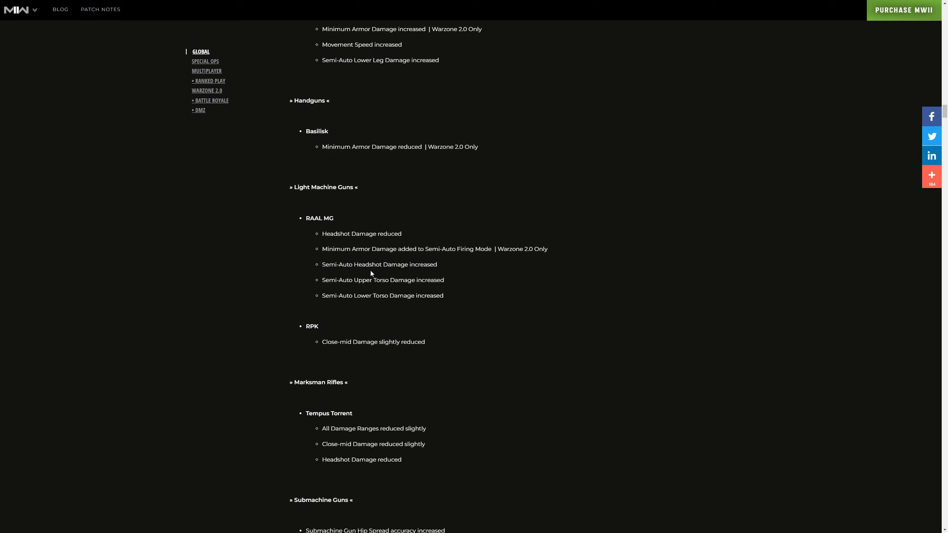
scroll(down, 3)
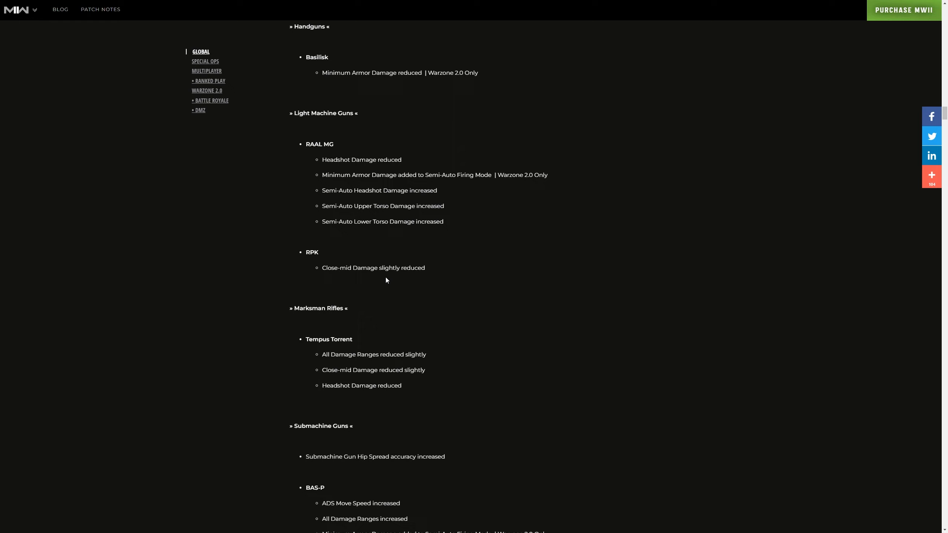
mouse_move(391, 280)
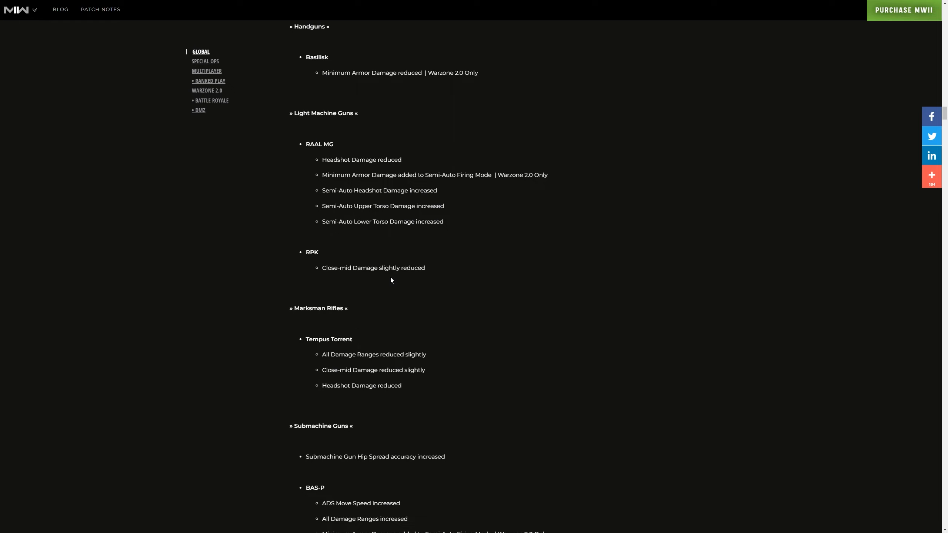
mouse_move(387, 282)
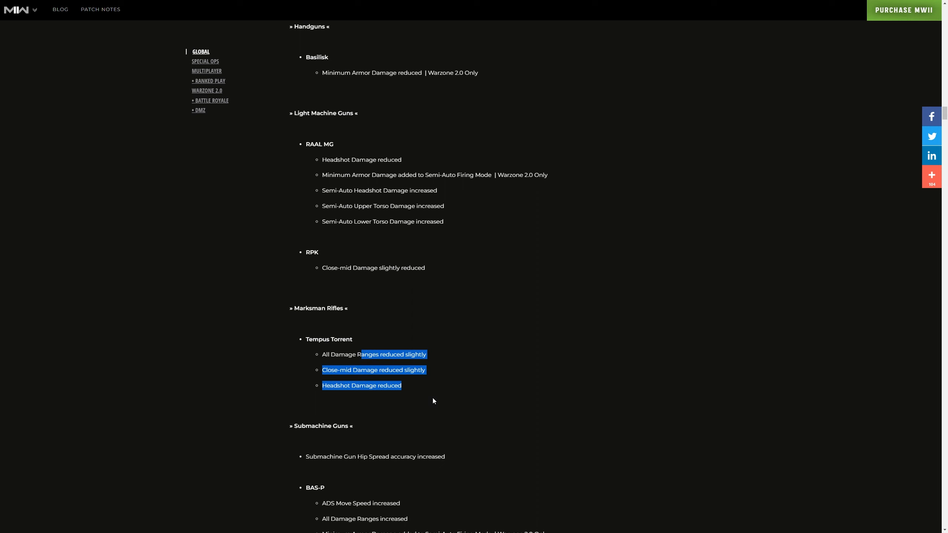
Read BAS-P, Lachmann Sub and MX9 notes, then highlight the Vaznev-9K headshot damage line
scroll(down, 3)
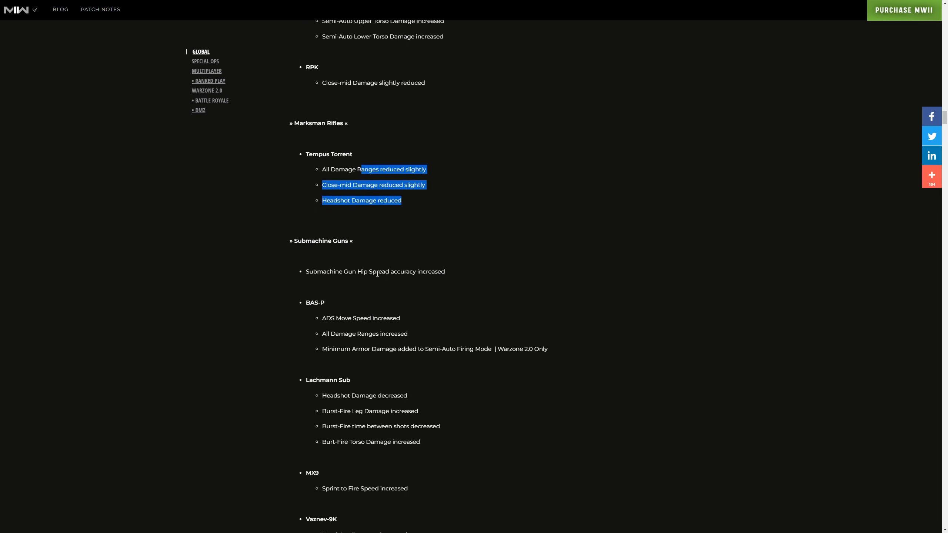
scroll(down, 3)
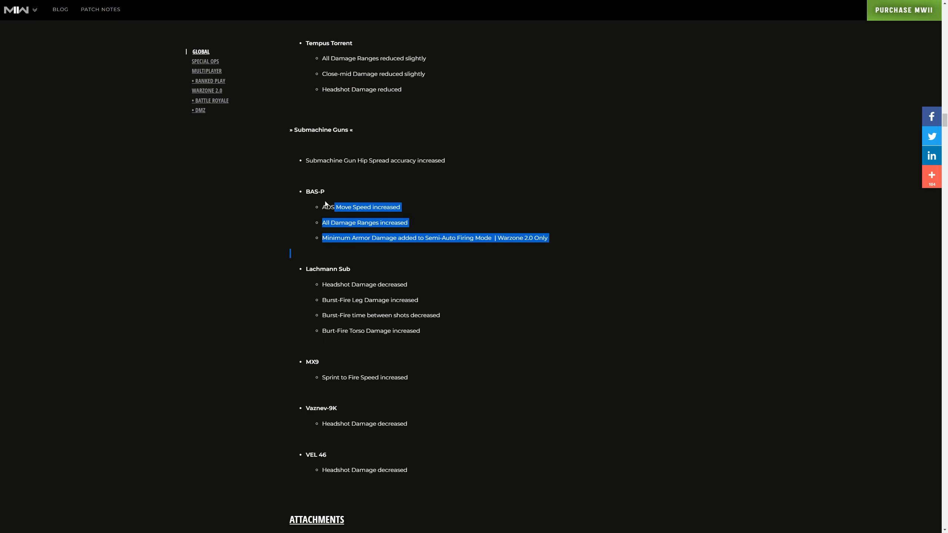
mouse_move(374, 267)
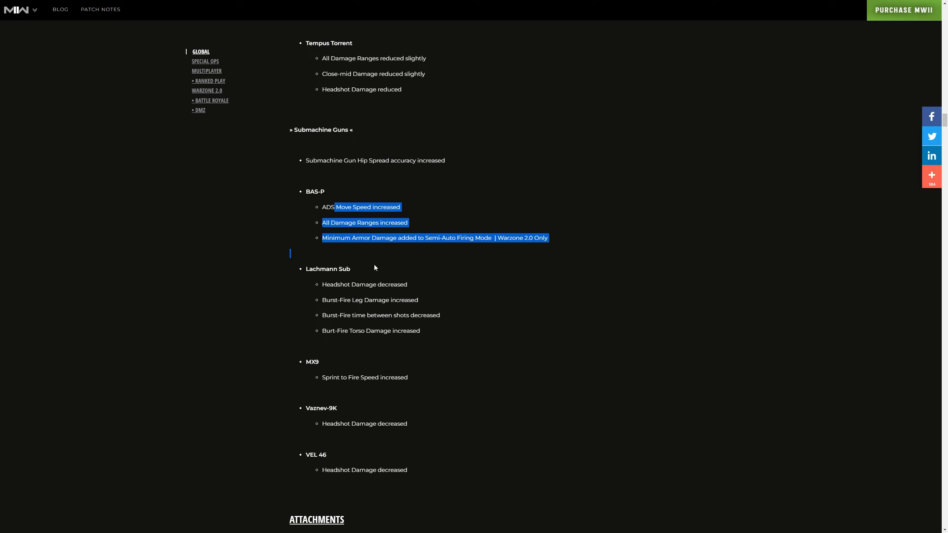
scroll(down, 3)
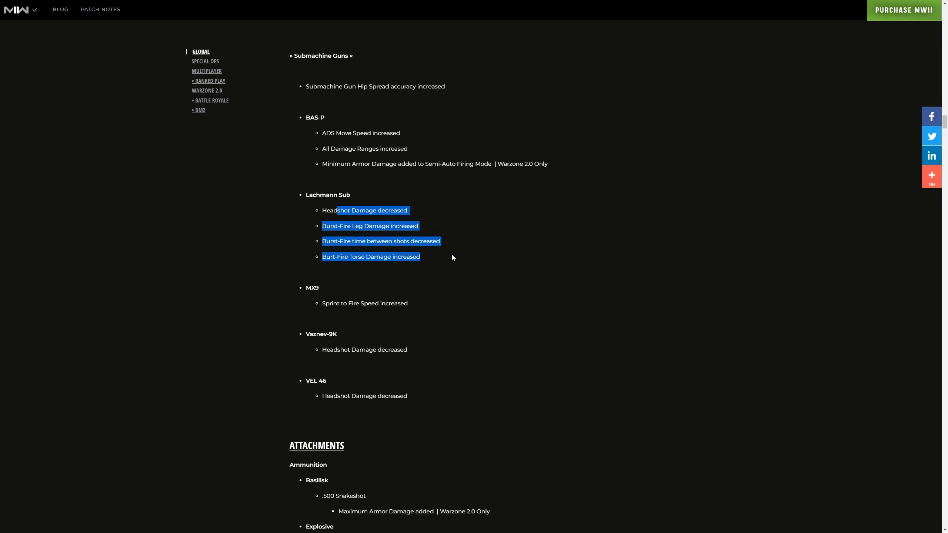
mouse_move(448, 249)
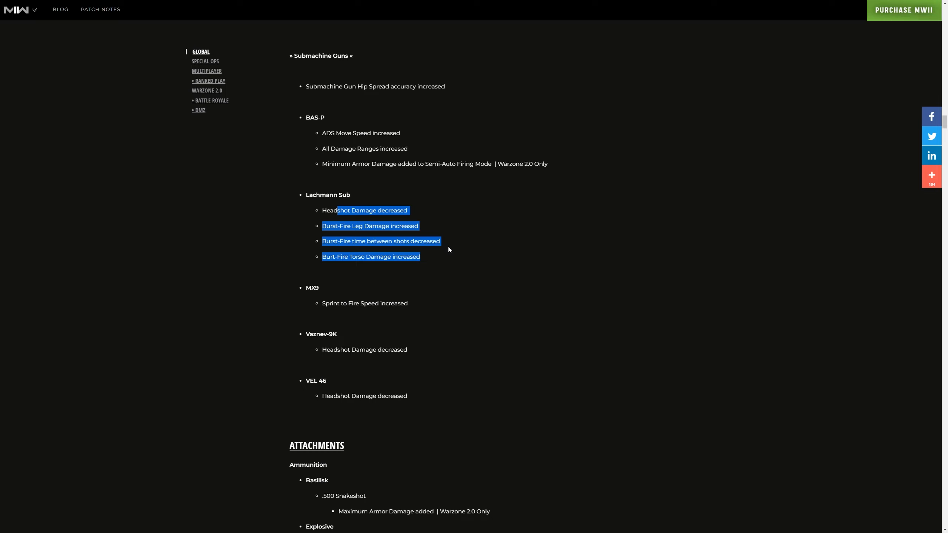
mouse_move(456, 246)
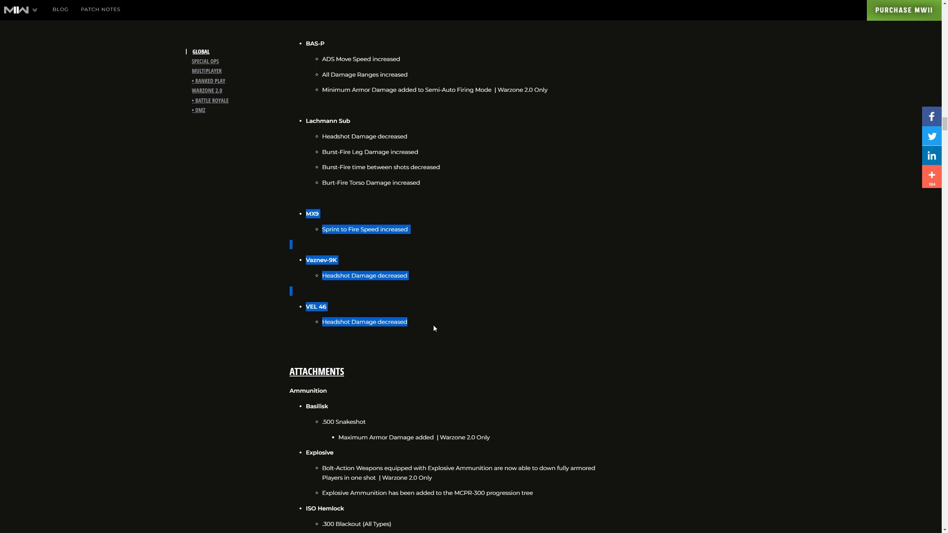
mouse_move(345, 274)
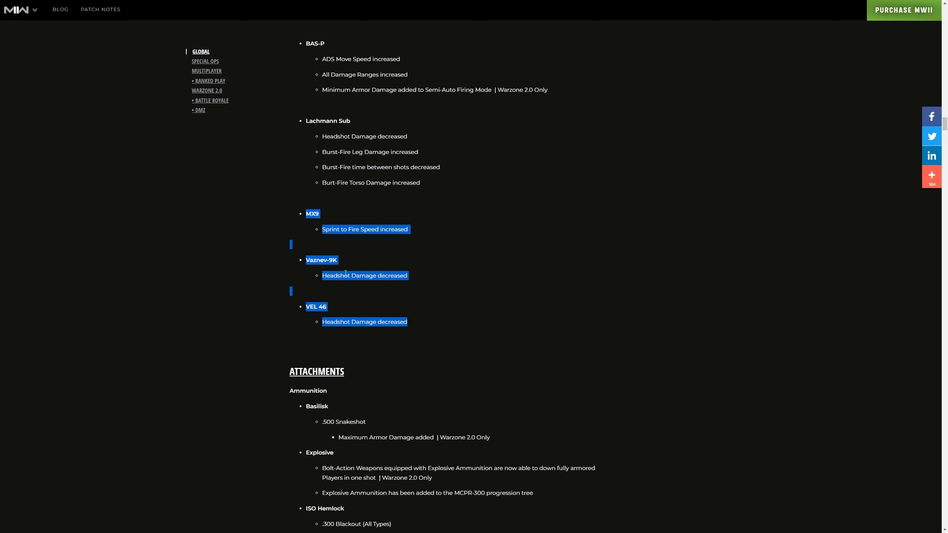
click(322, 272)
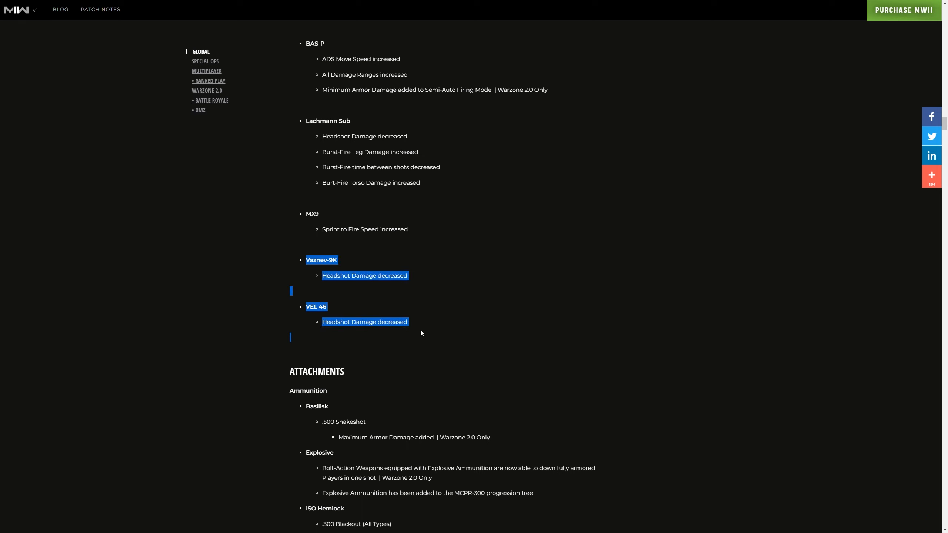
click(353, 284)
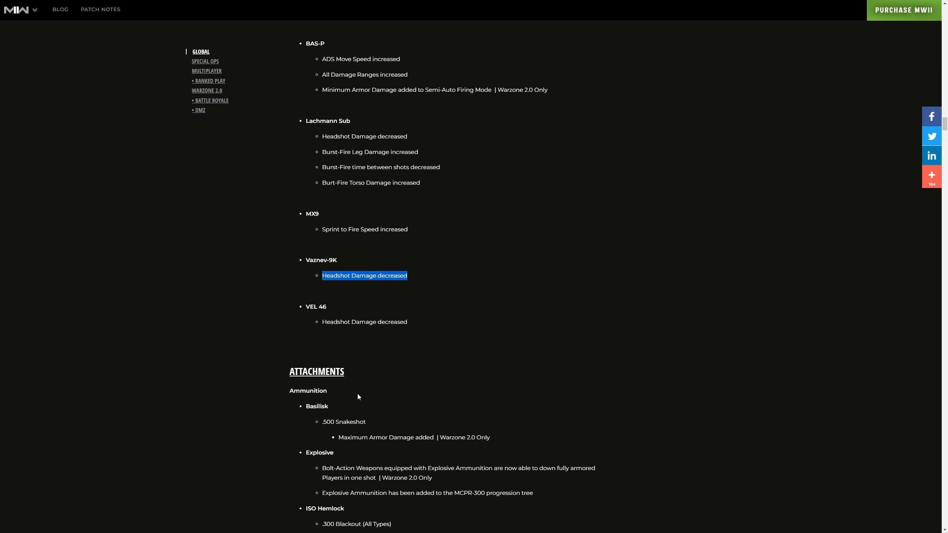
mouse_move(364, 386)
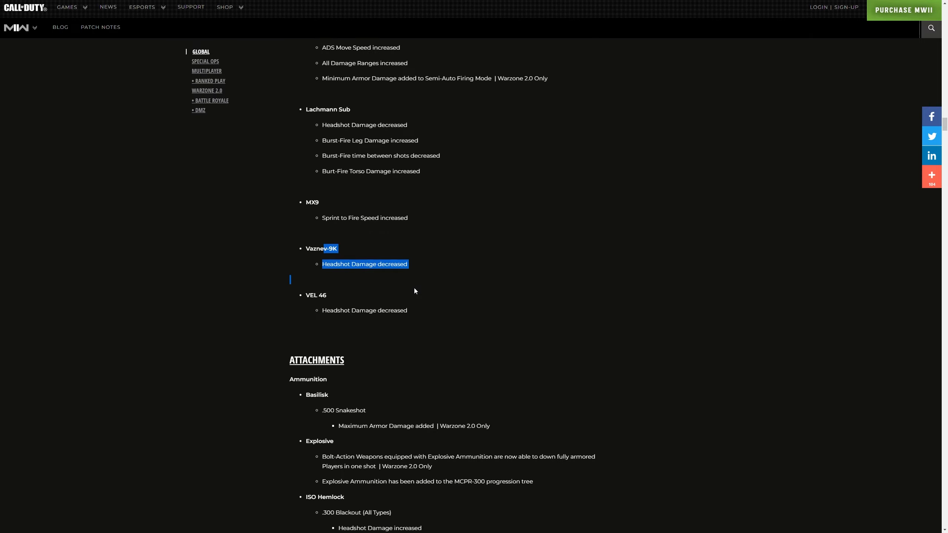
Return to the TAQ-56 entry, then bring the Attachments ammunition notes into view
scroll(up, 3)
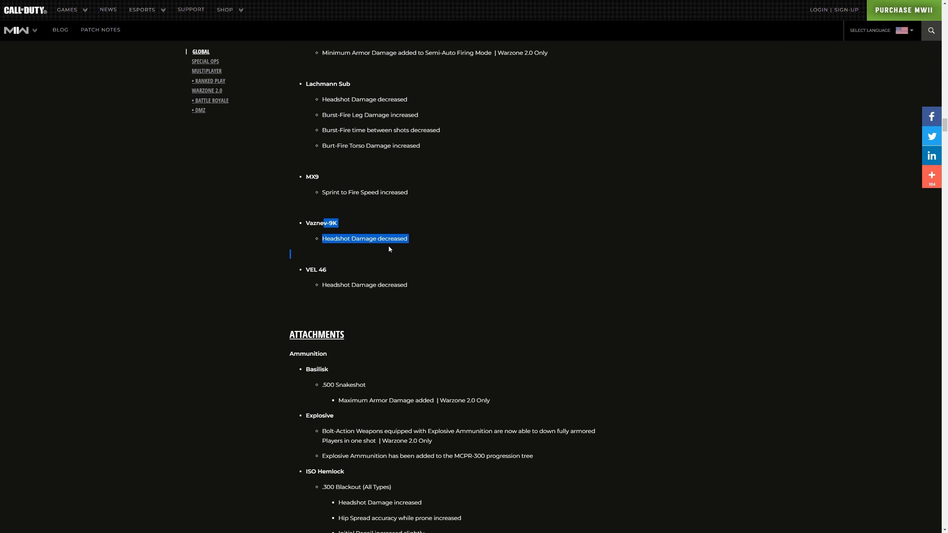
scroll(up, 3)
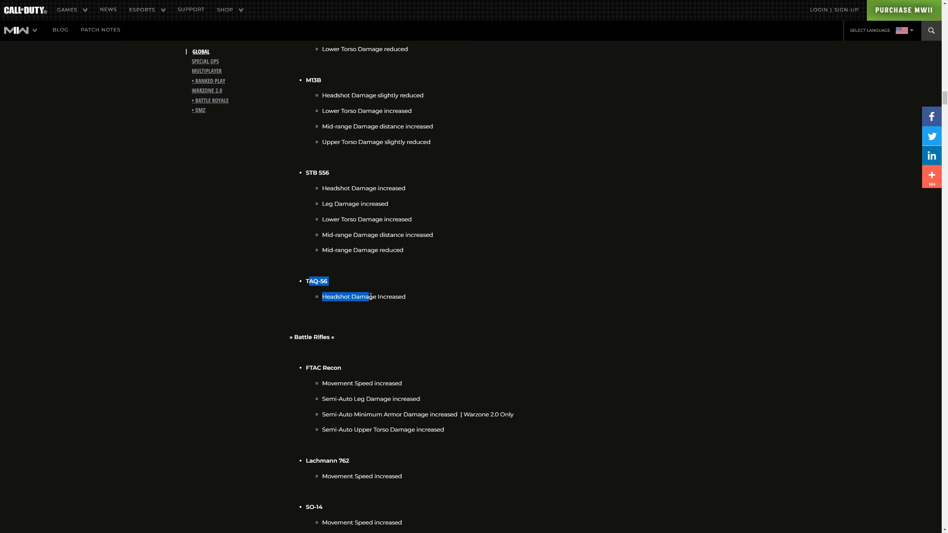
scroll(down, 3)
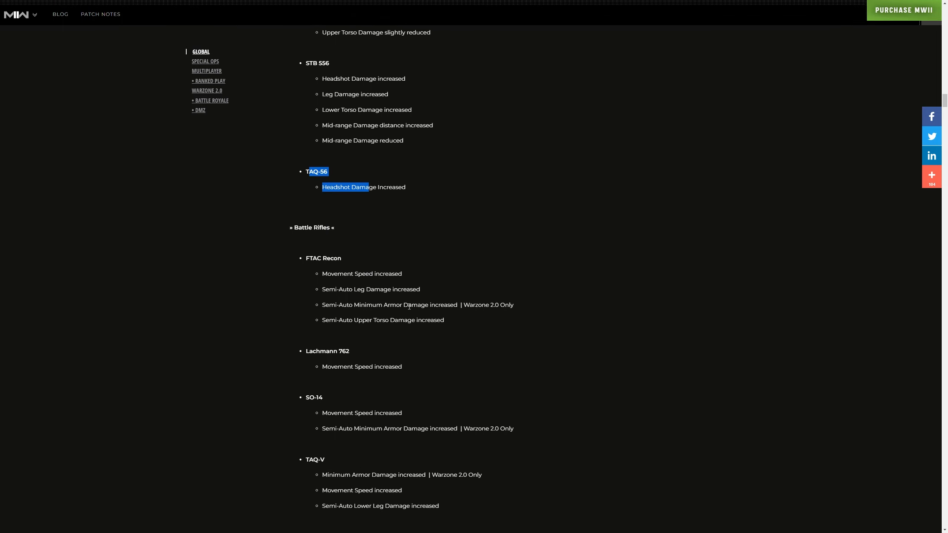
scroll(down, 3)
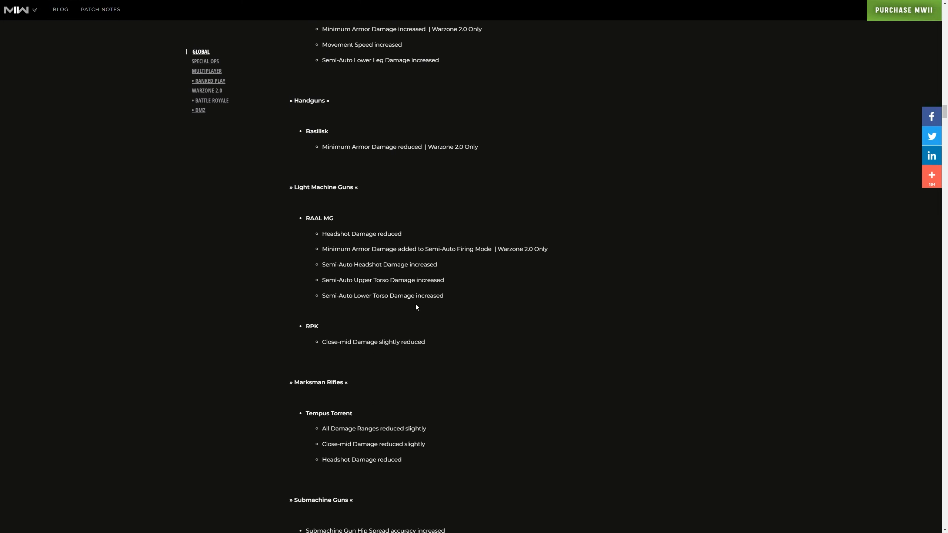
scroll(down, 3)
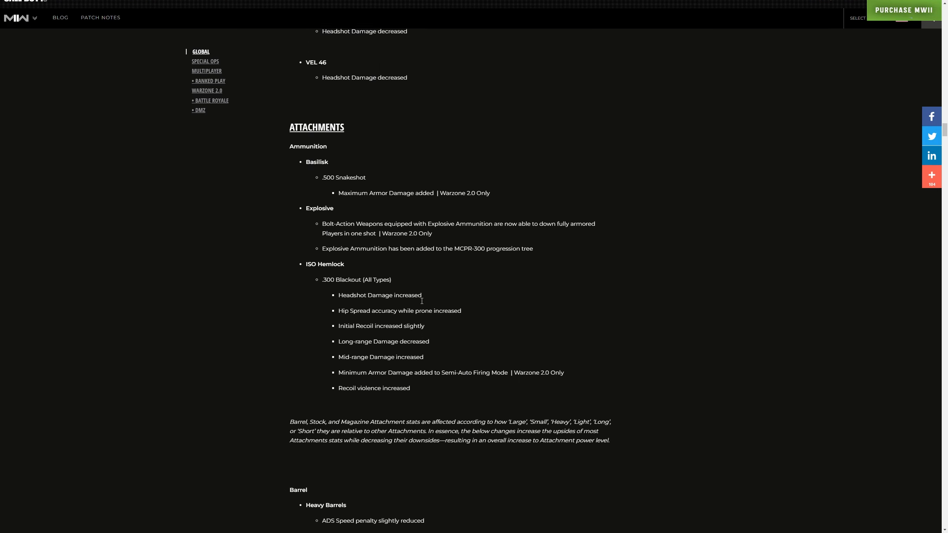
Read the Basilisk .500 Snakeshot, MCPR-300 and .300 Blackout ammunition notes
scroll(down, 3)
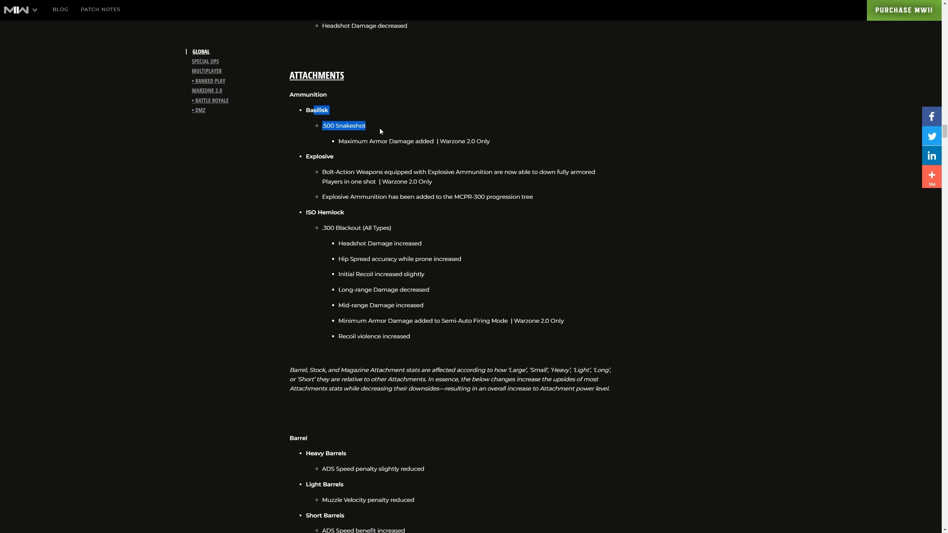
mouse_move(407, 141)
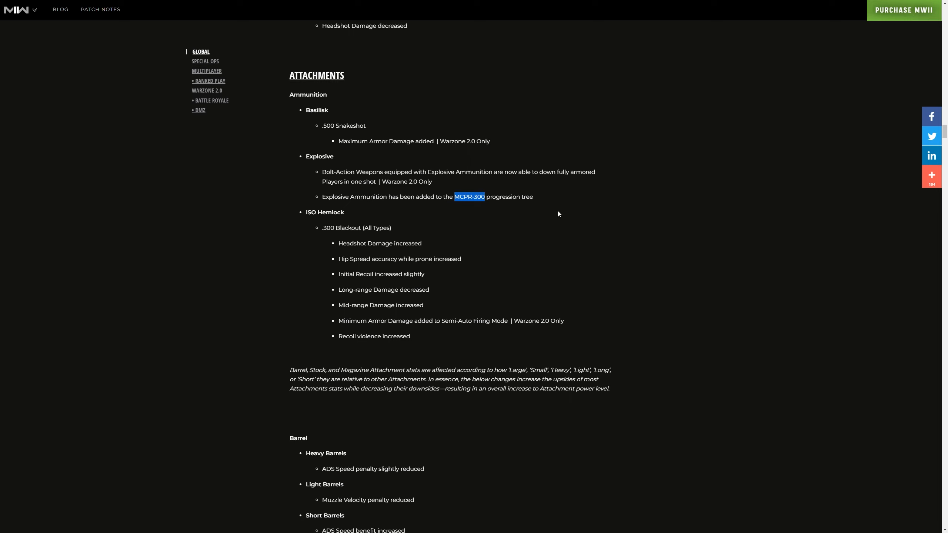
scroll(down, 3)
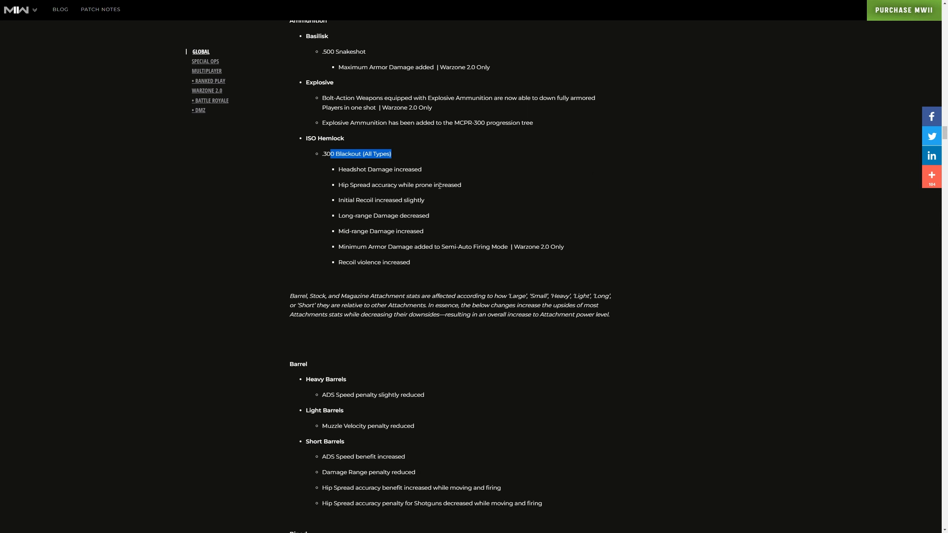
scroll(down, 3)
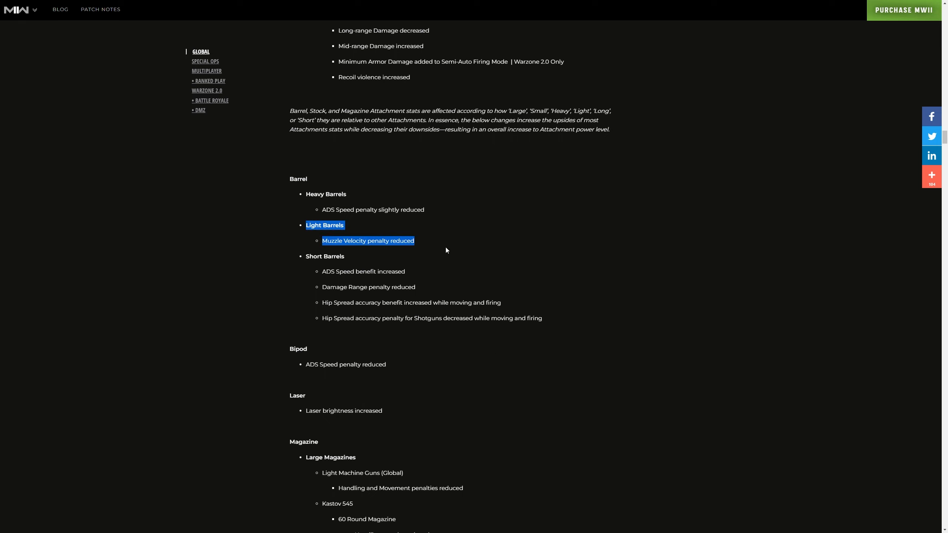
mouse_move(332, 272)
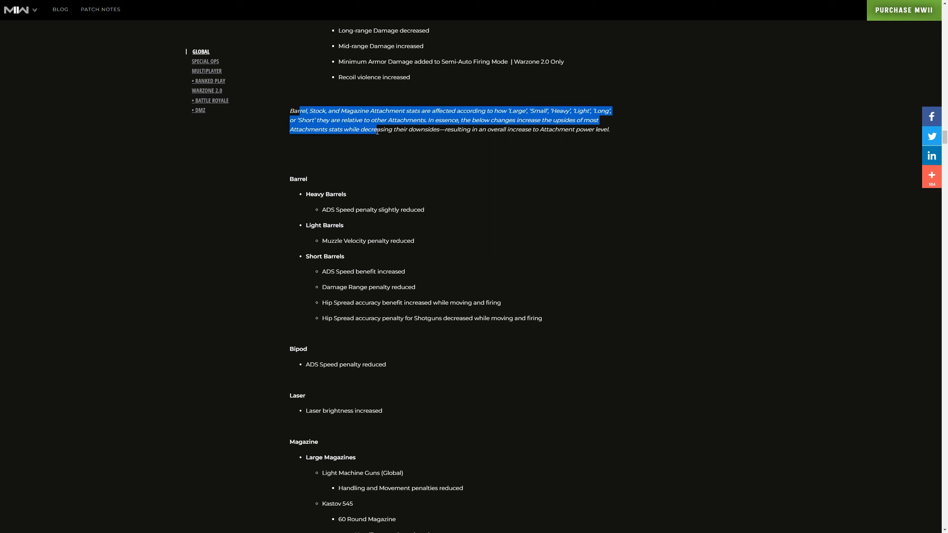
mouse_move(509, 147)
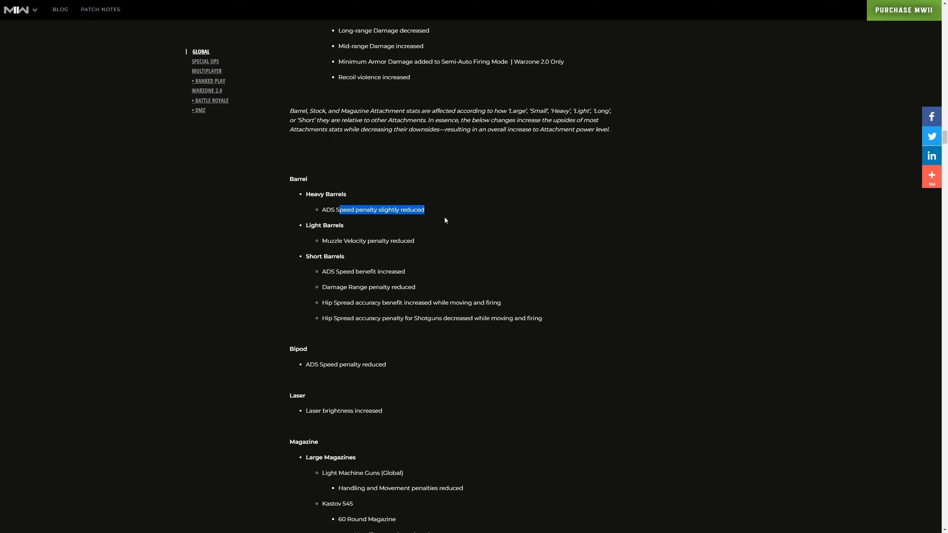
Scroll past Heavy Barrels, Bipod and Laser brightness notes to Large Magazines
scroll(down, 3)
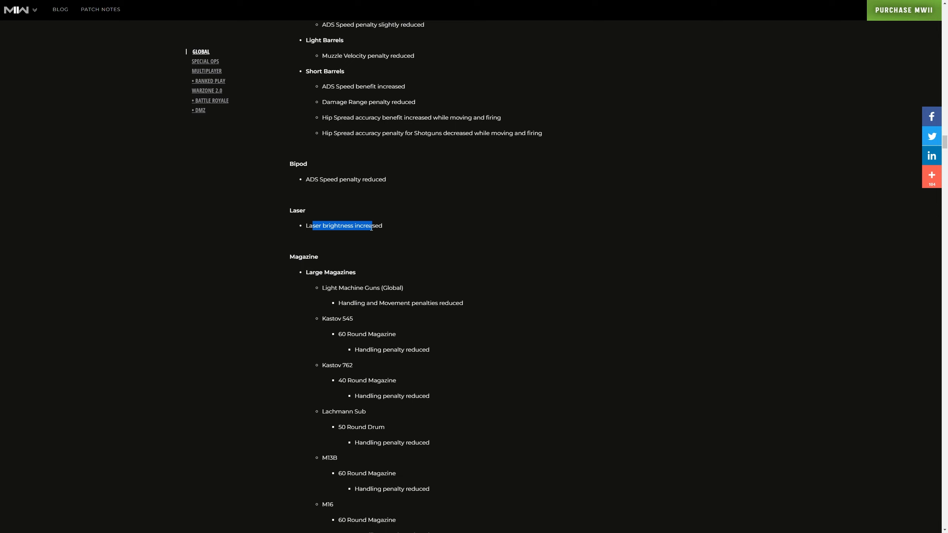
Scroll to Large Magazines and highlight the M13B 60 Round Magazine line
scroll(down, 3)
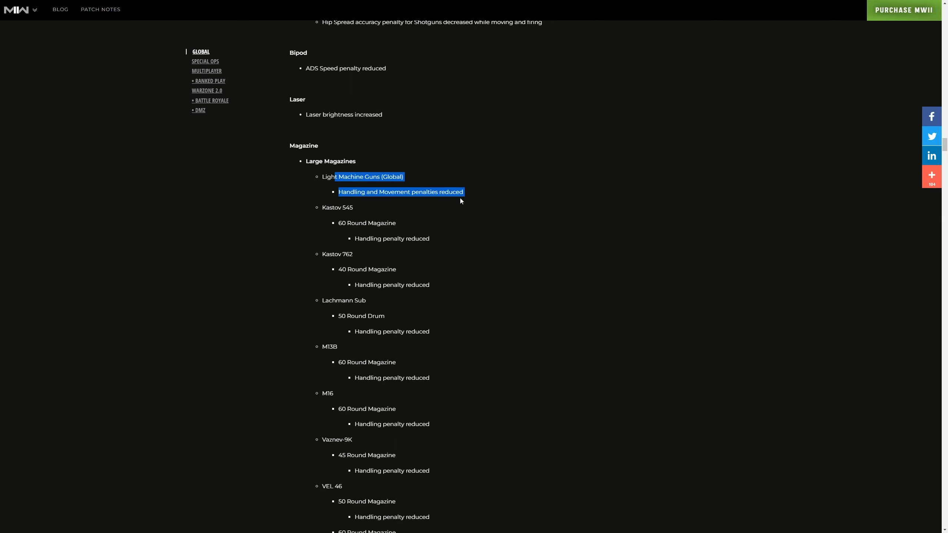
scroll(down, 3)
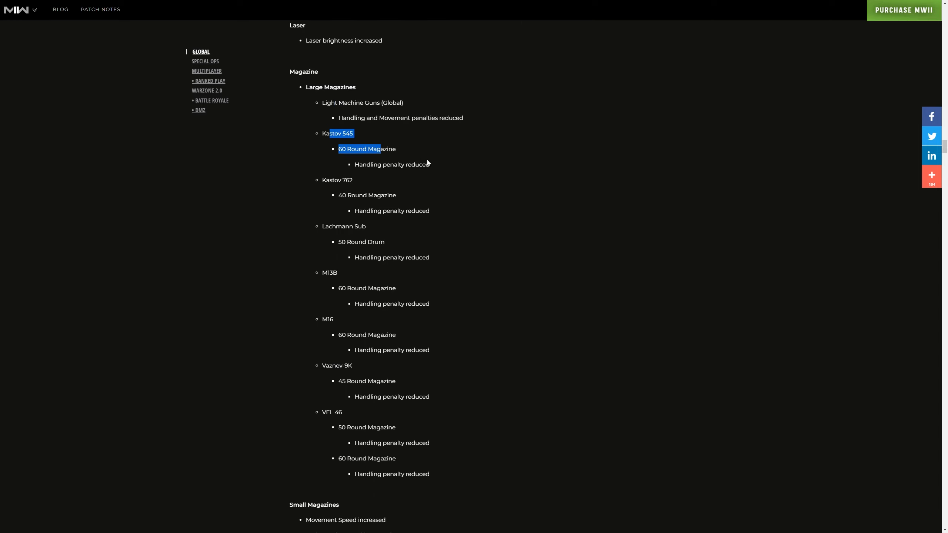
mouse_move(452, 164)
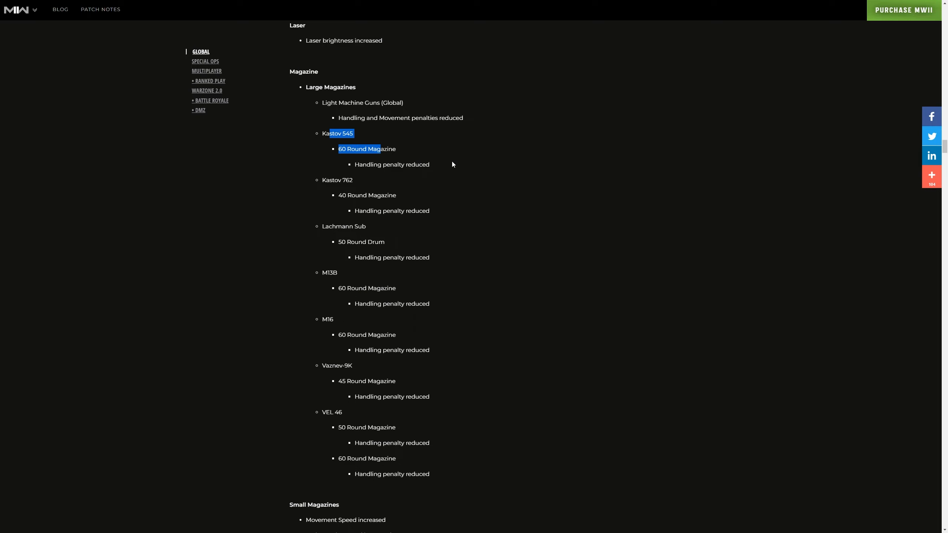
mouse_move(354, 206)
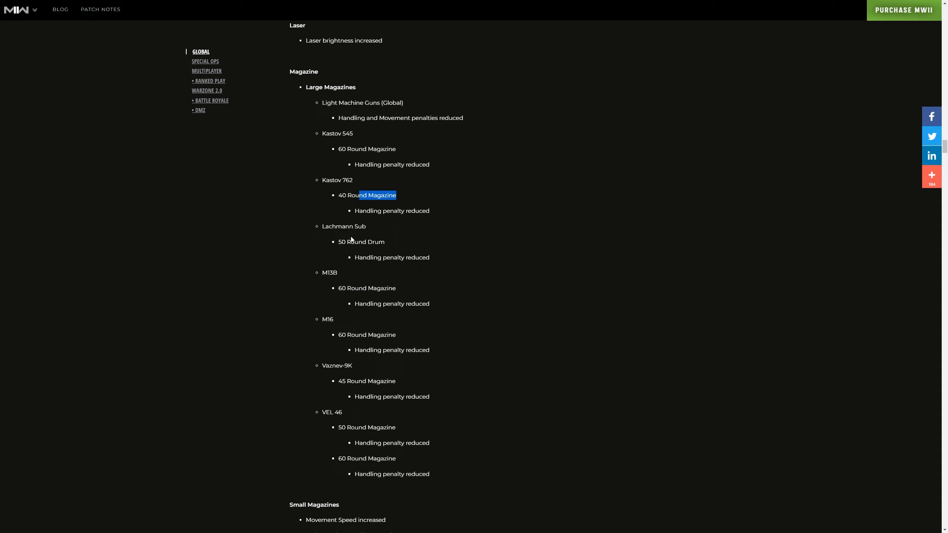
double_click(367, 288)
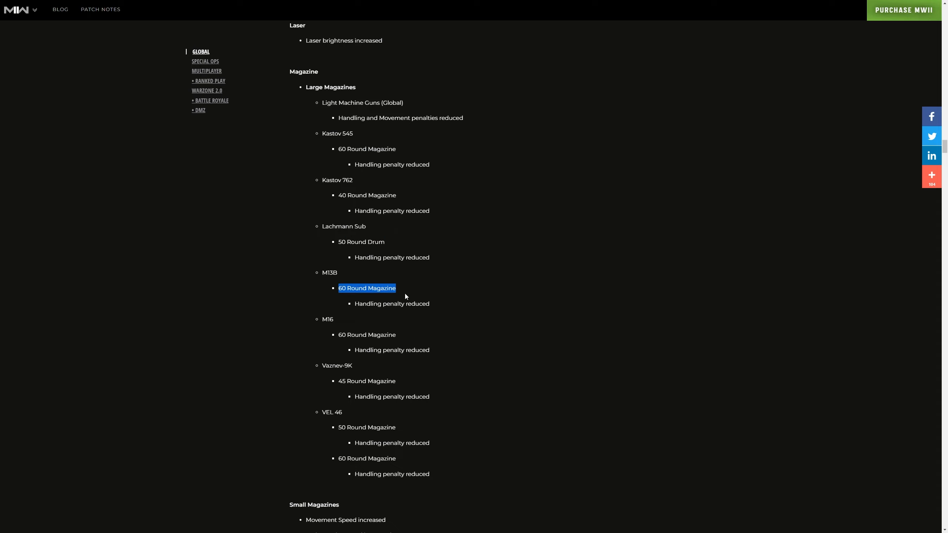
mouse_move(352, 342)
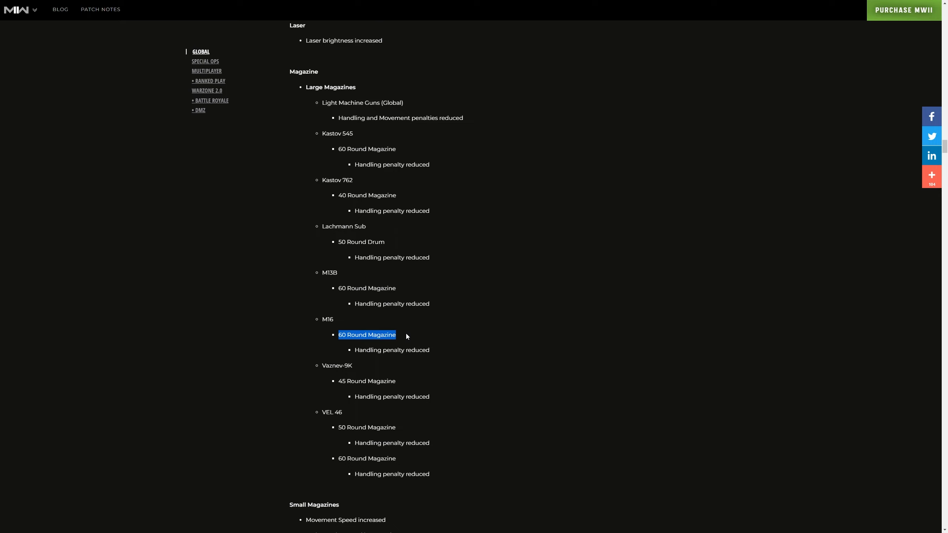
Read the M16, Vaznev-9K and Small Magazines notes, reaching the Fennec 45 tap mod
scroll(down, 3)
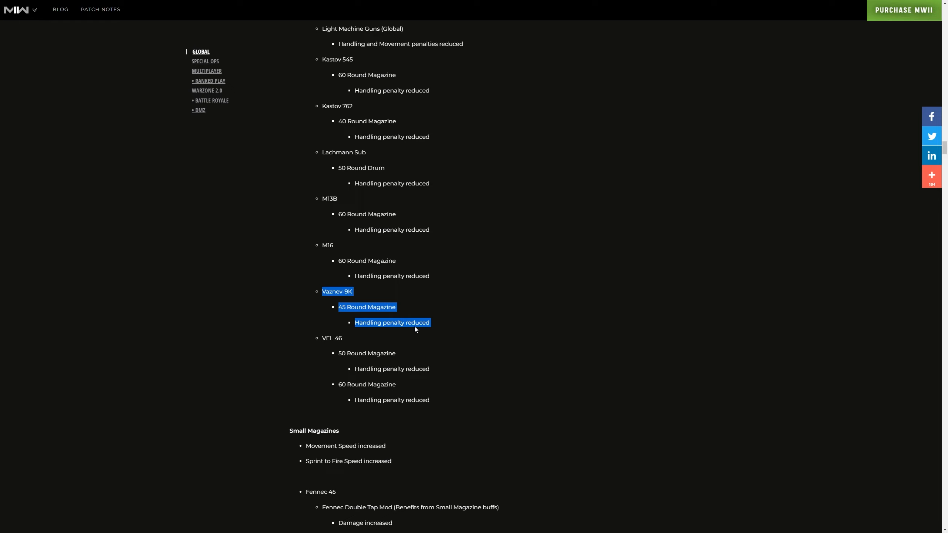
scroll(down, 3)
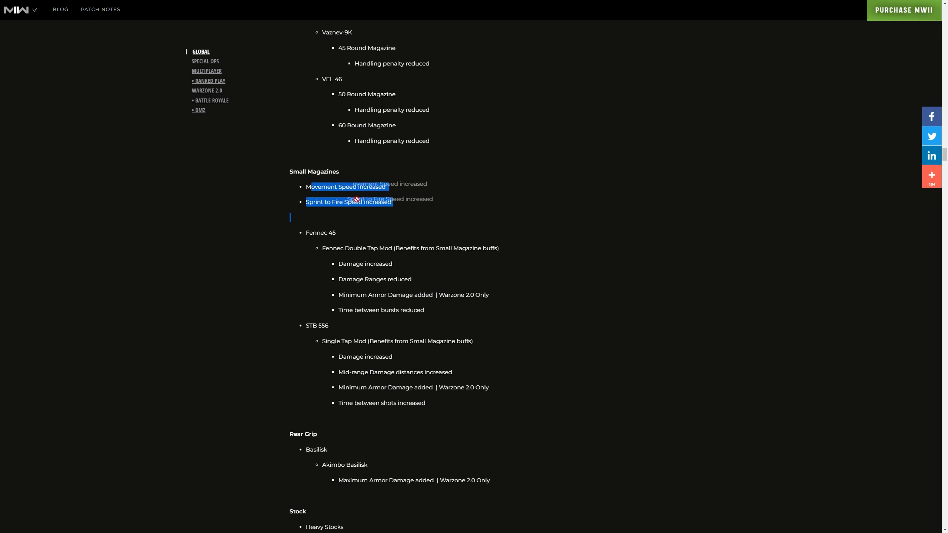
scroll(down, 3)
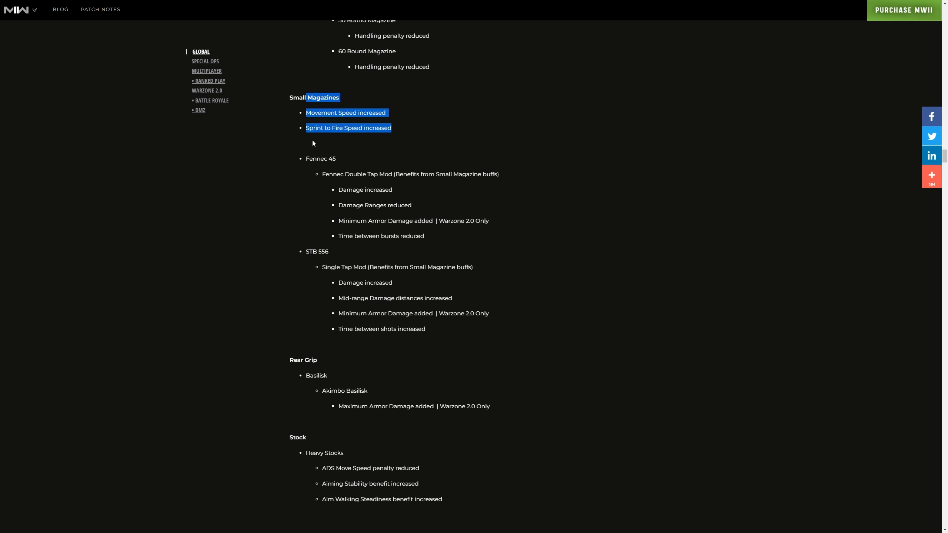
mouse_move(336, 158)
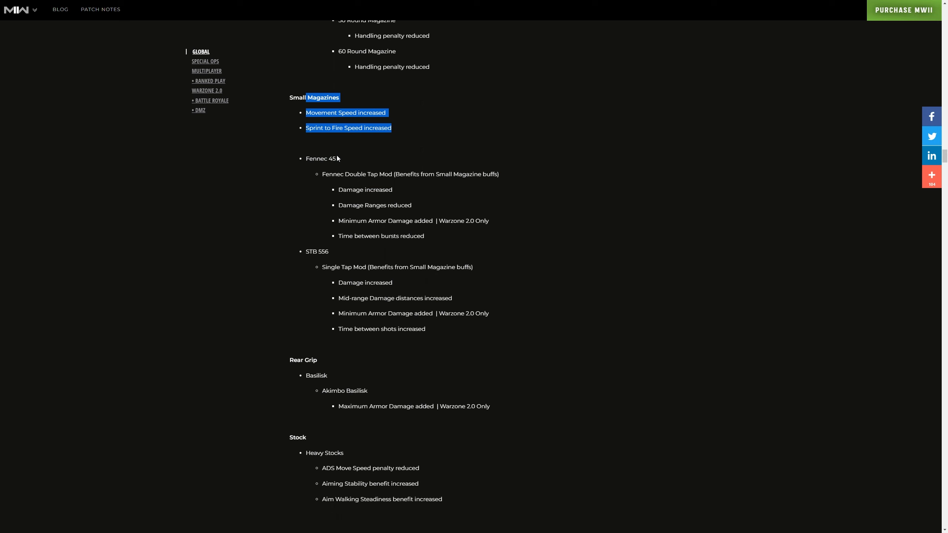
mouse_move(326, 129)
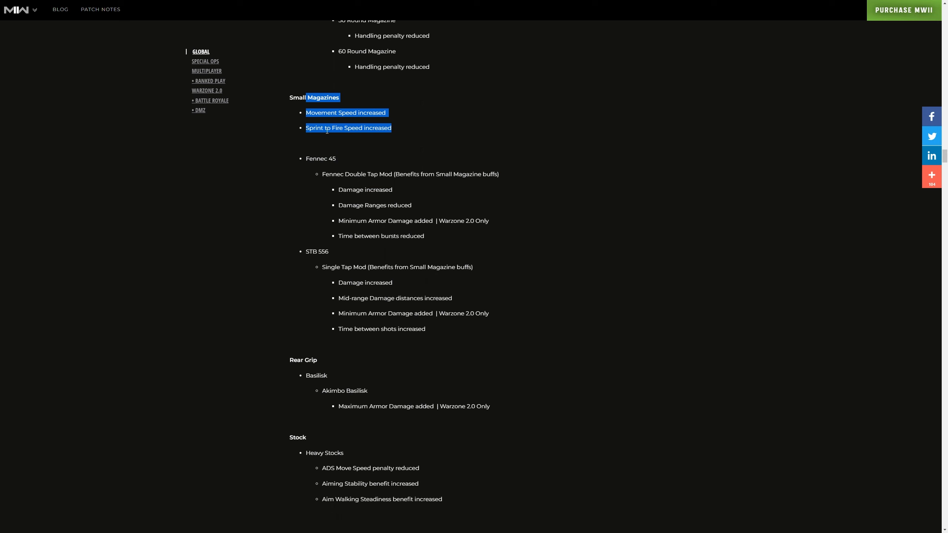
scroll(down, 3)
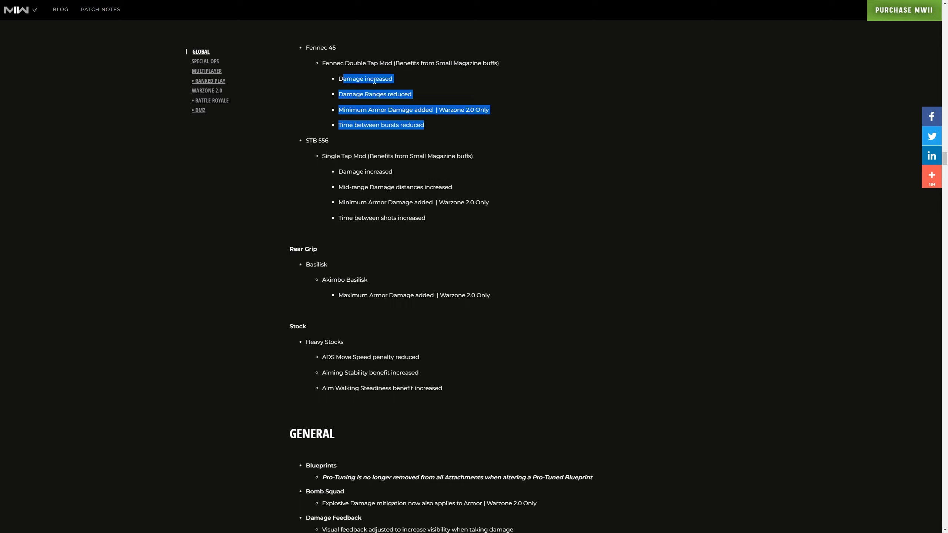
mouse_move(435, 128)
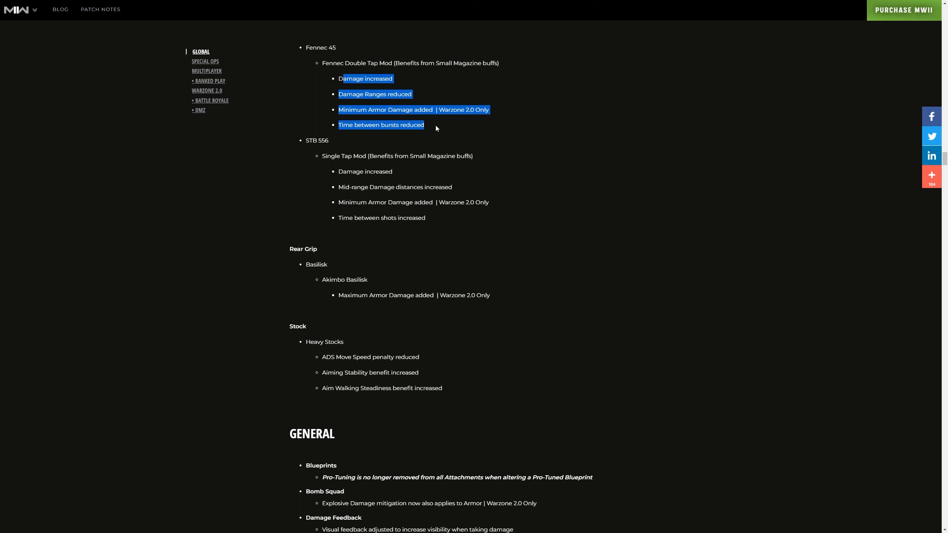
Select Fennec 45 Double Tap Mod and STB 556 Single Tap Mod lines, reaching General
click(435, 127)
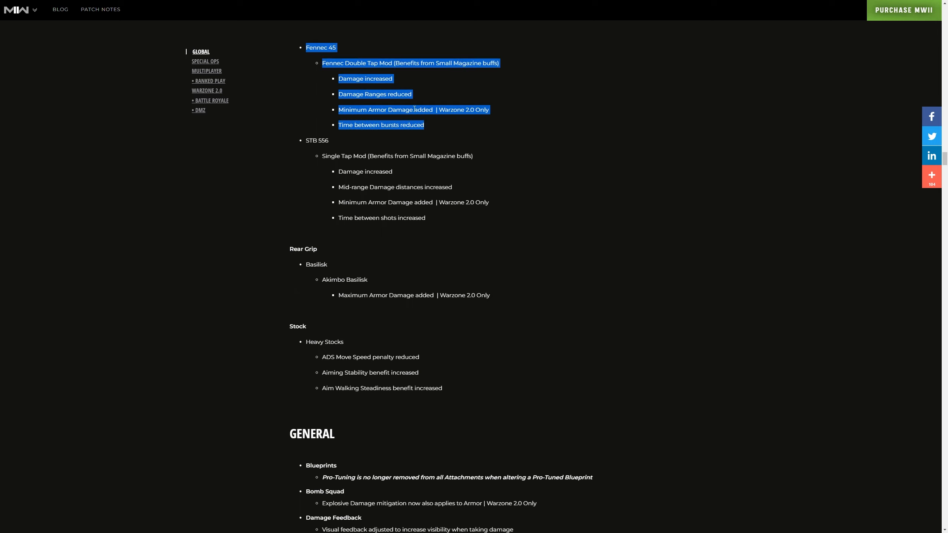
scroll(down, 3)
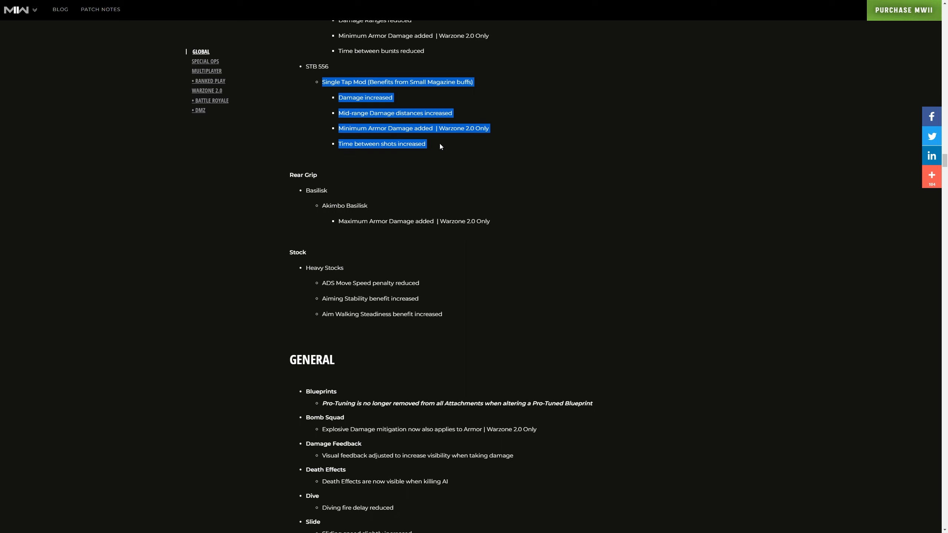
mouse_move(454, 121)
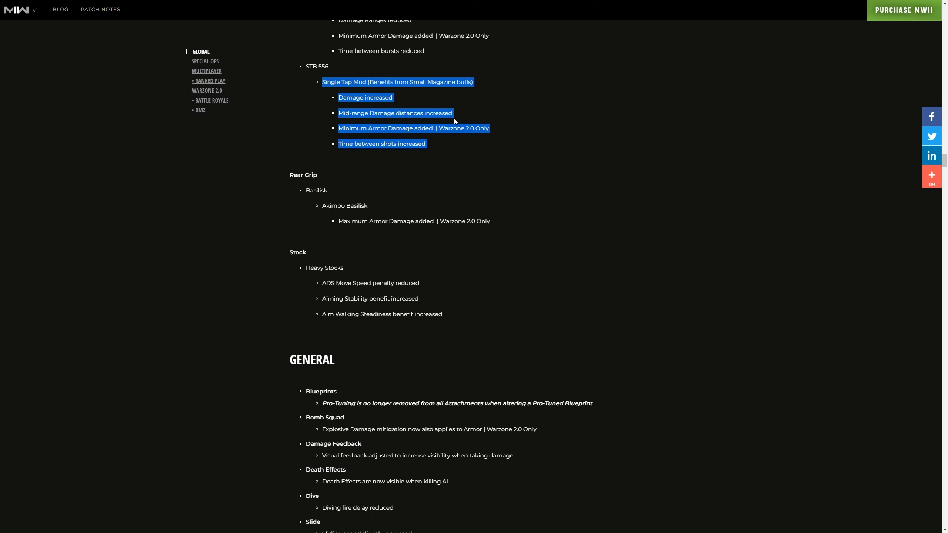
mouse_move(427, 132)
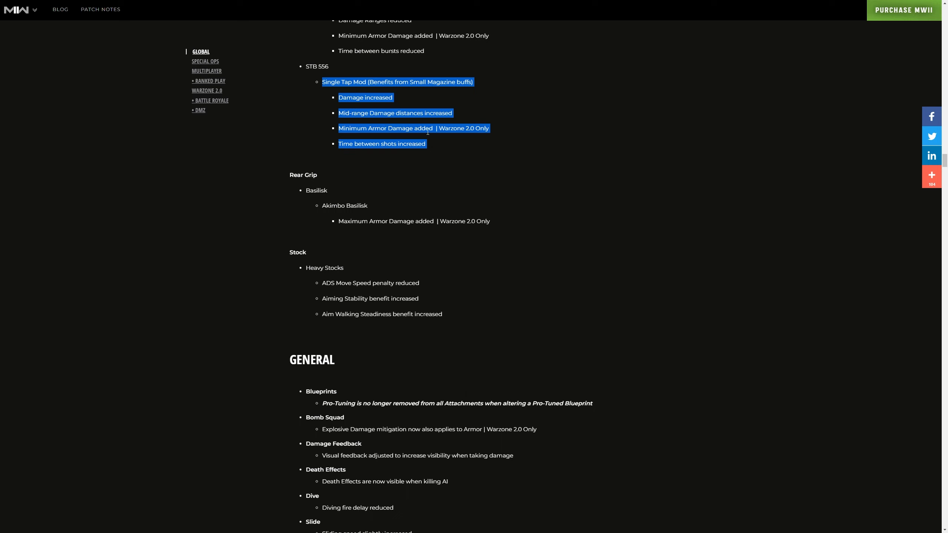
mouse_move(402, 155)
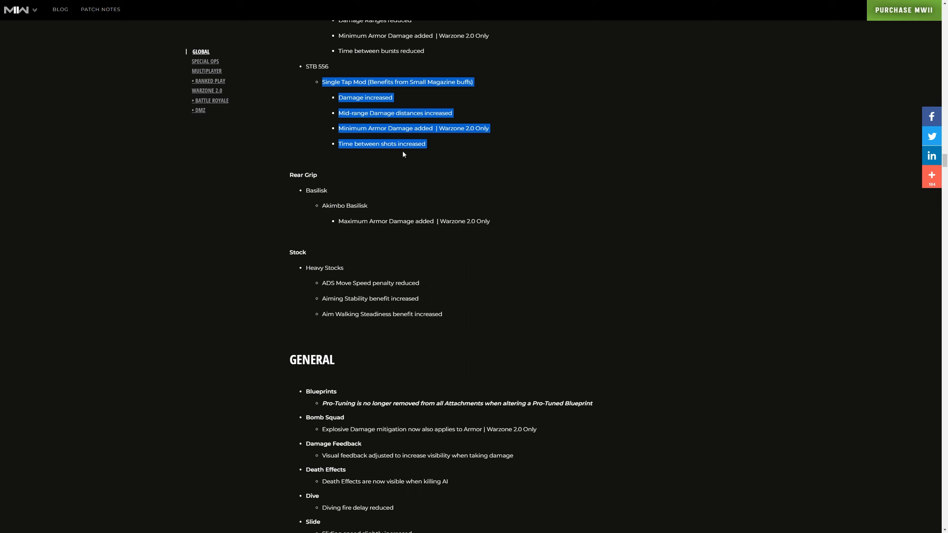
click(412, 144)
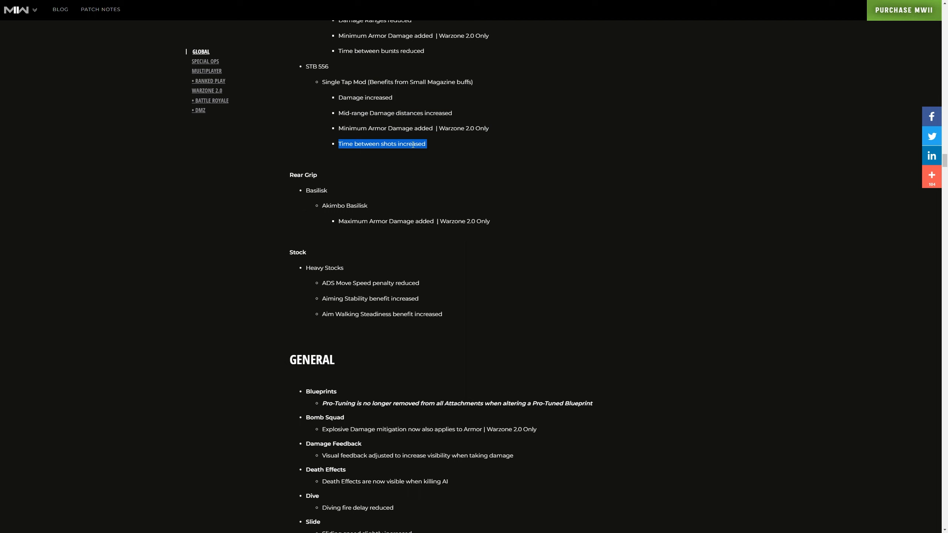
click(412, 128)
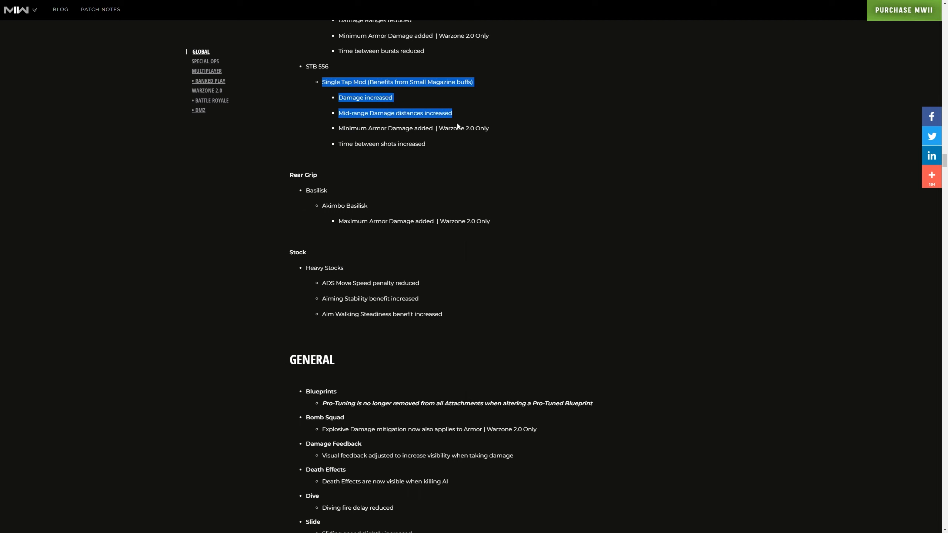
mouse_move(431, 113)
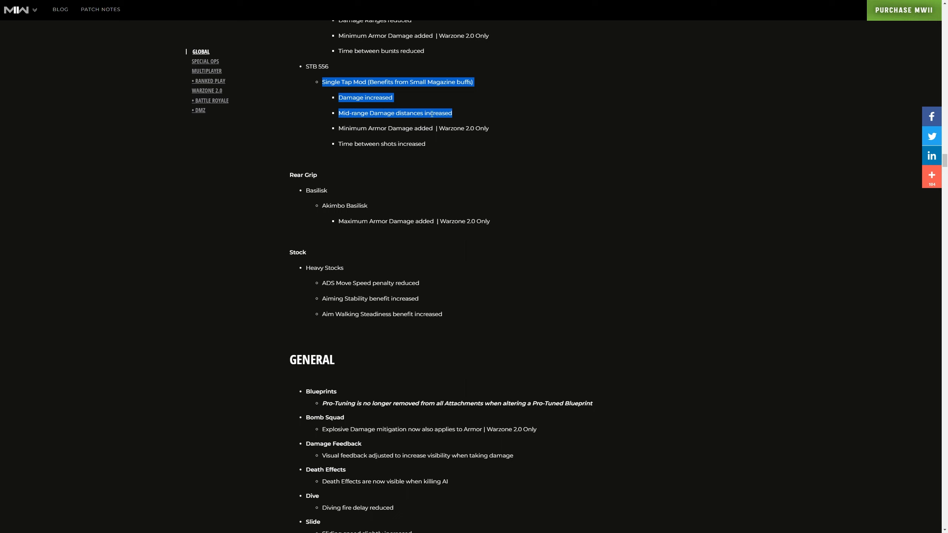
mouse_move(405, 164)
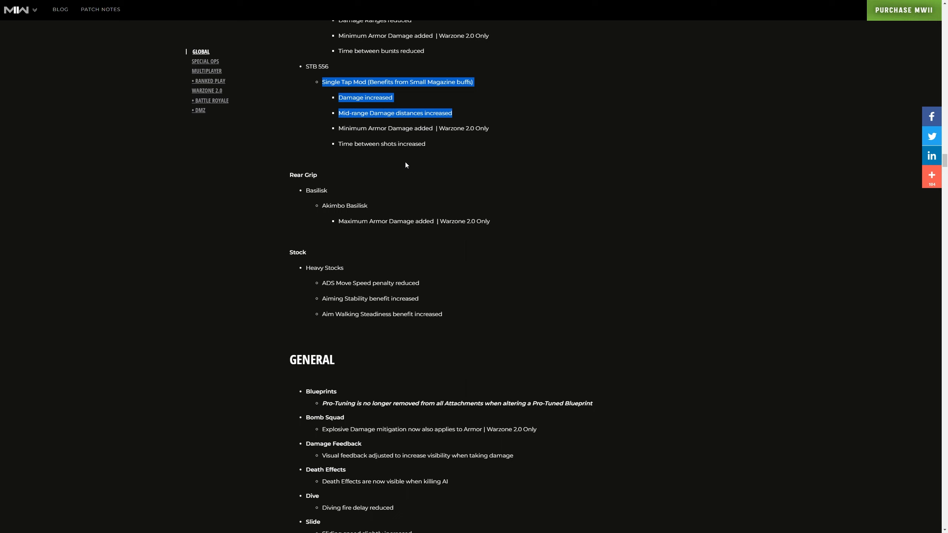
mouse_move(410, 167)
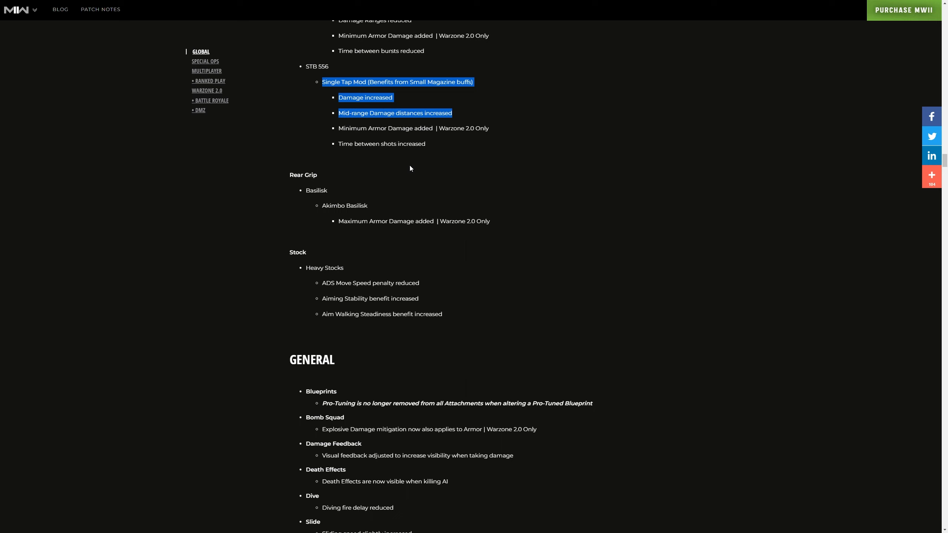
scroll(down, 3)
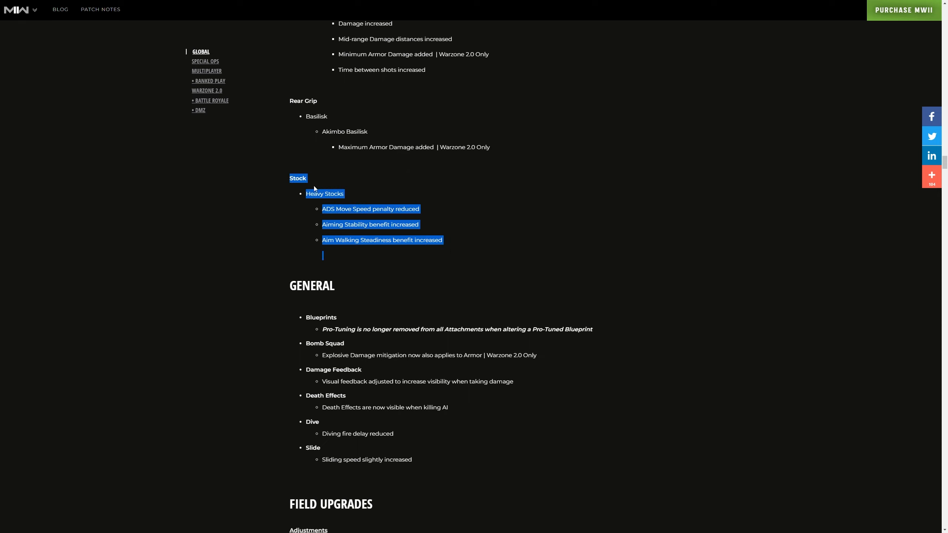
mouse_move(420, 217)
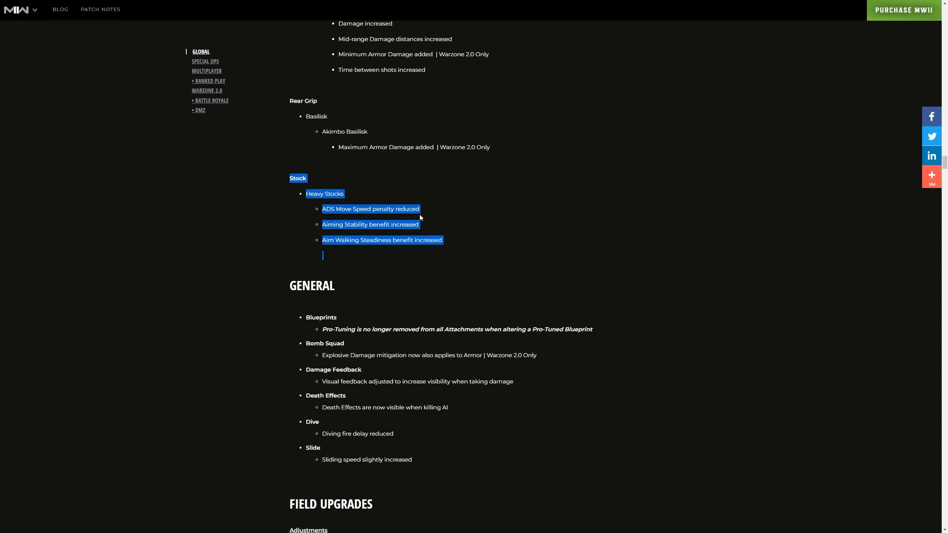
mouse_move(417, 234)
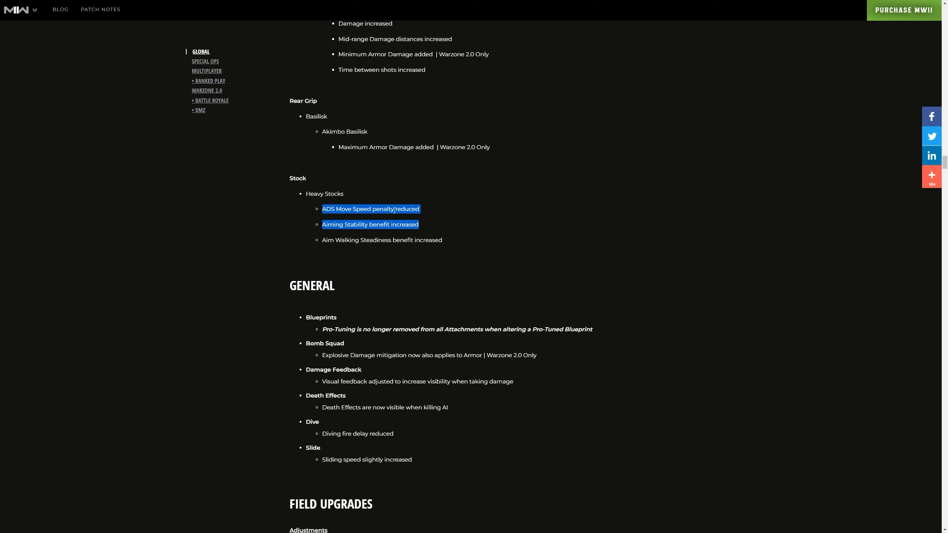
Scroll down to the General notes on Blueprints, Bomb Squad, Damage Feedback and Dive
scroll(down, 3)
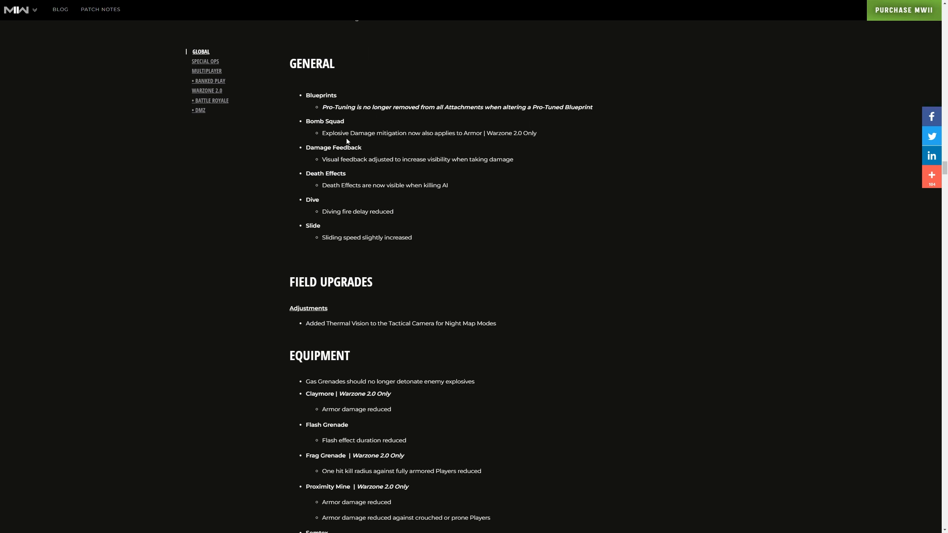
mouse_move(352, 85)
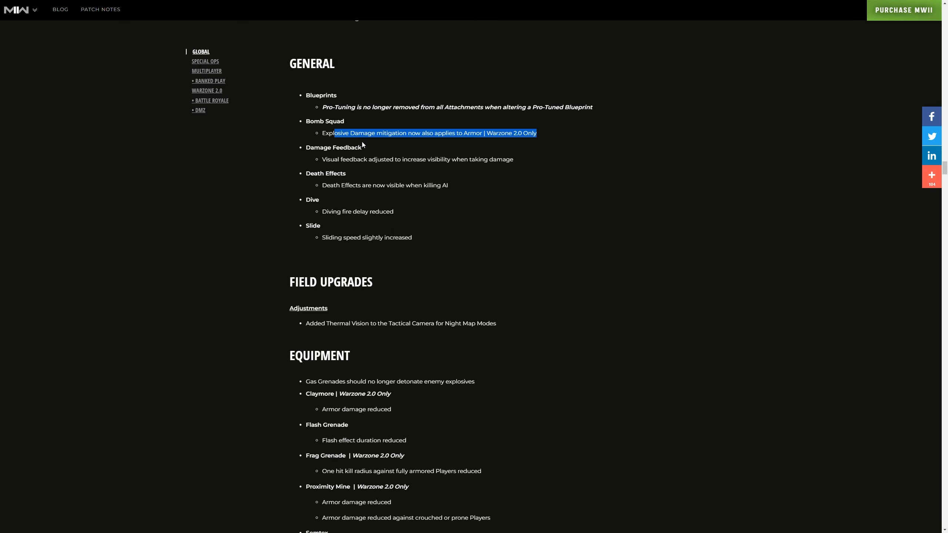
mouse_move(356, 141)
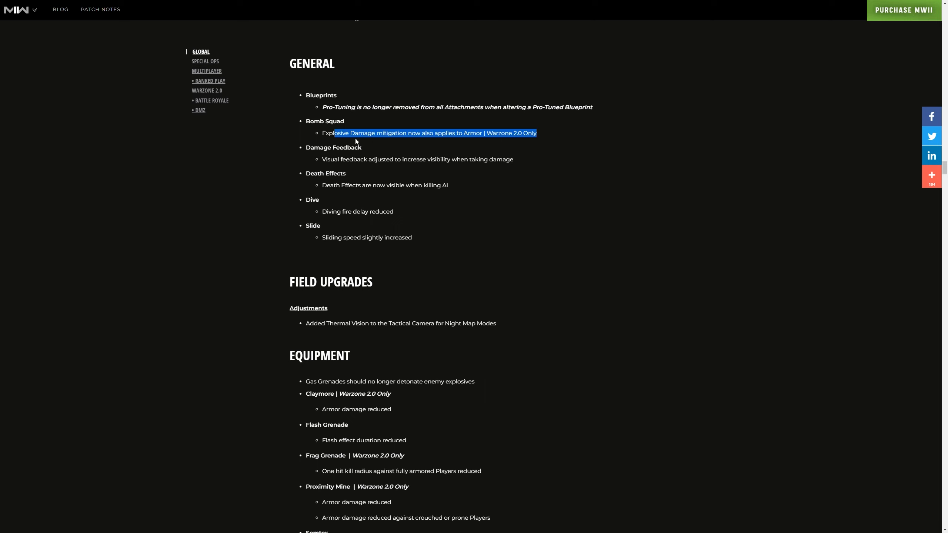
mouse_move(359, 141)
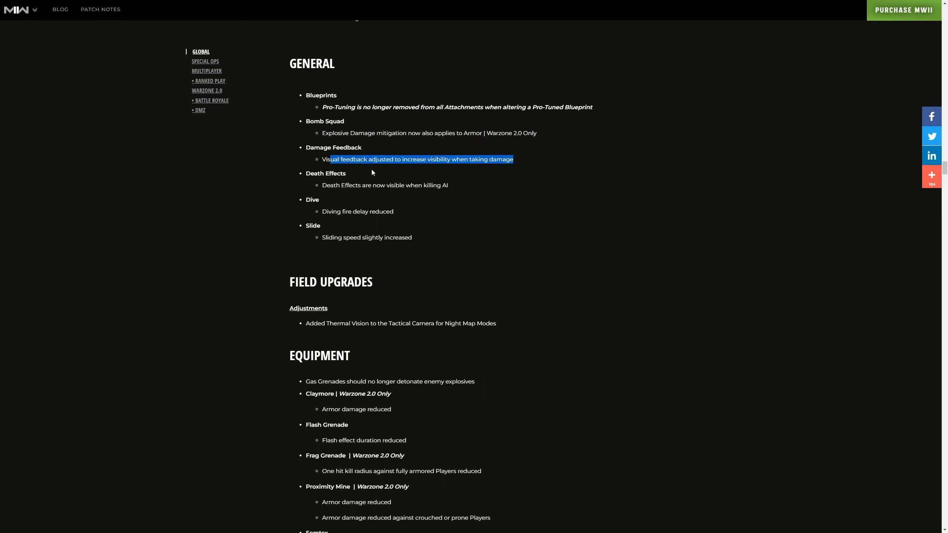
mouse_move(418, 169)
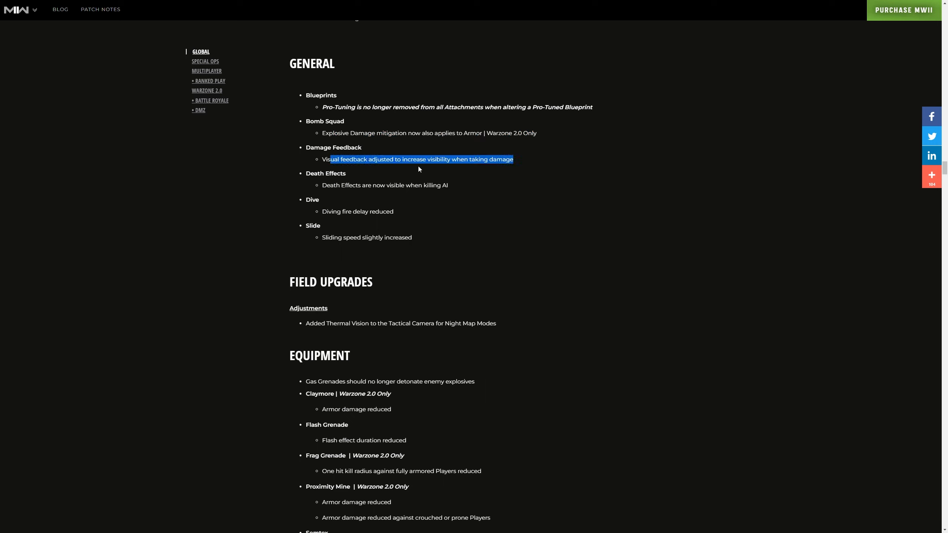
mouse_move(385, 193)
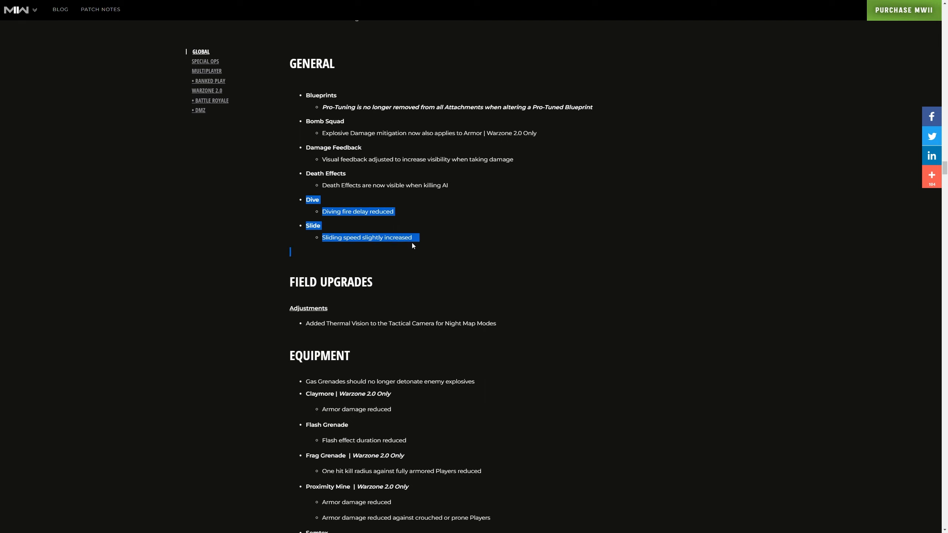
mouse_move(376, 247)
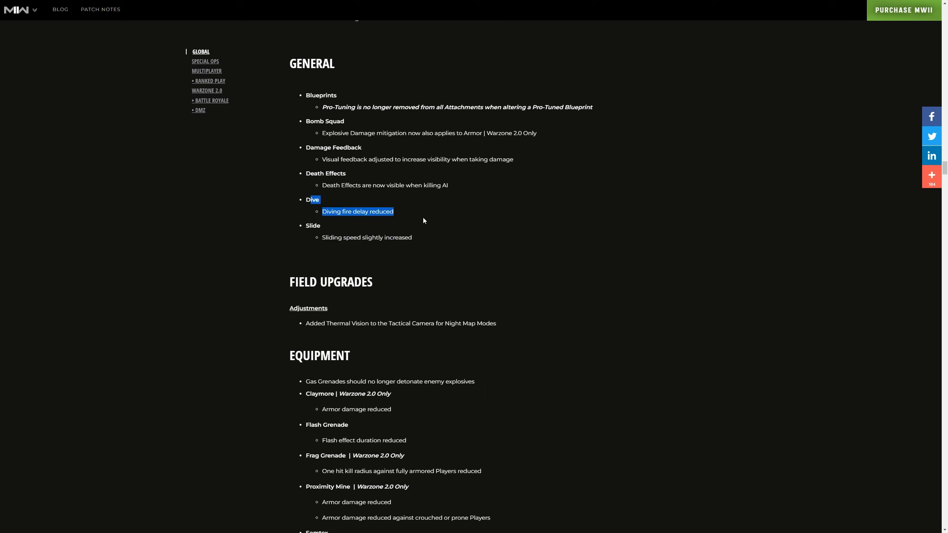
Scroll past the Dive and Slide notes toward Field Upgrades and Equipment
scroll(down, 3)
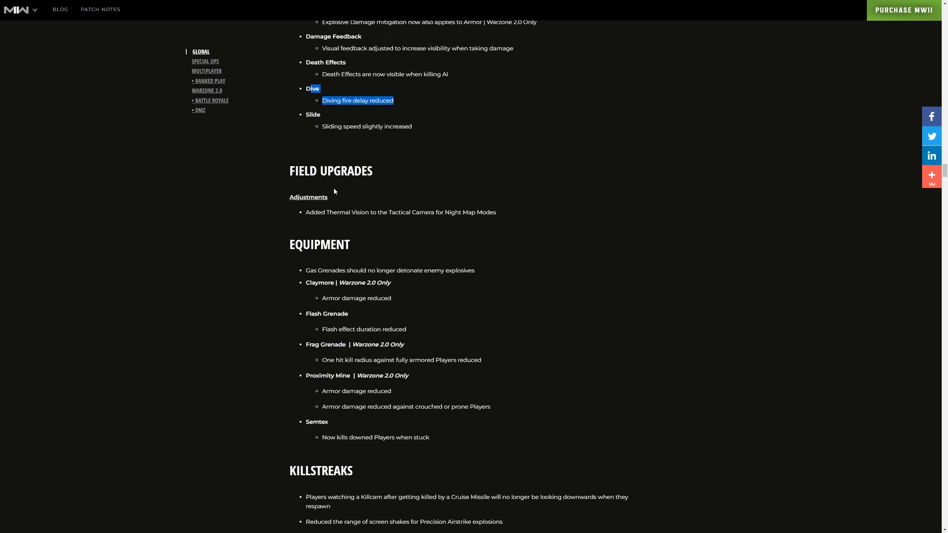
mouse_move(361, 220)
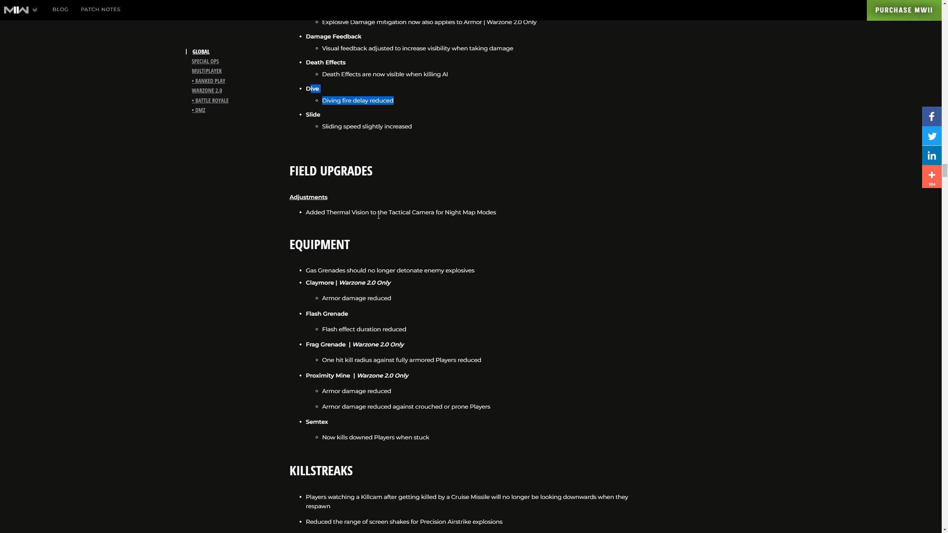
Scroll through the Gas, Flash, Frag Grenade and Proximity Mine notes toward Killstreaks
scroll(down, 3)
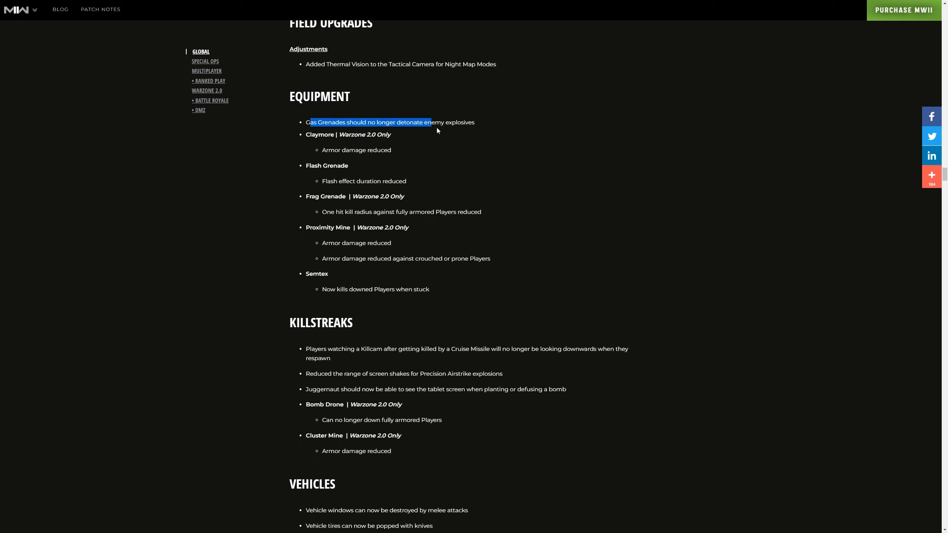
mouse_move(354, 144)
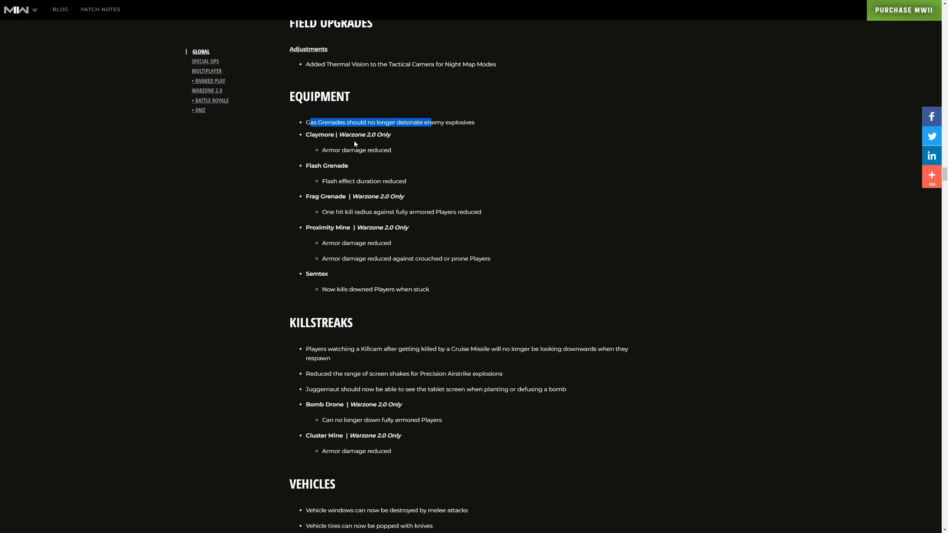
mouse_move(386, 177)
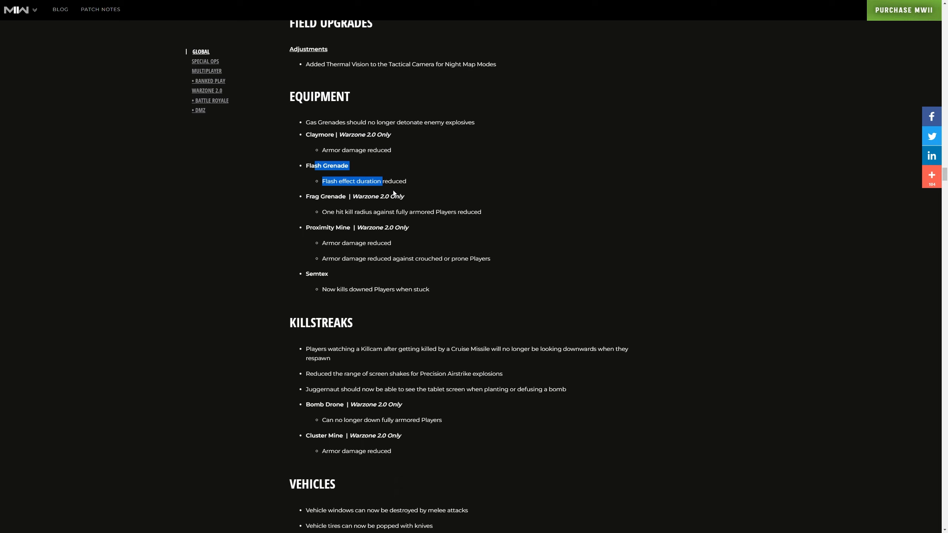
mouse_move(389, 221)
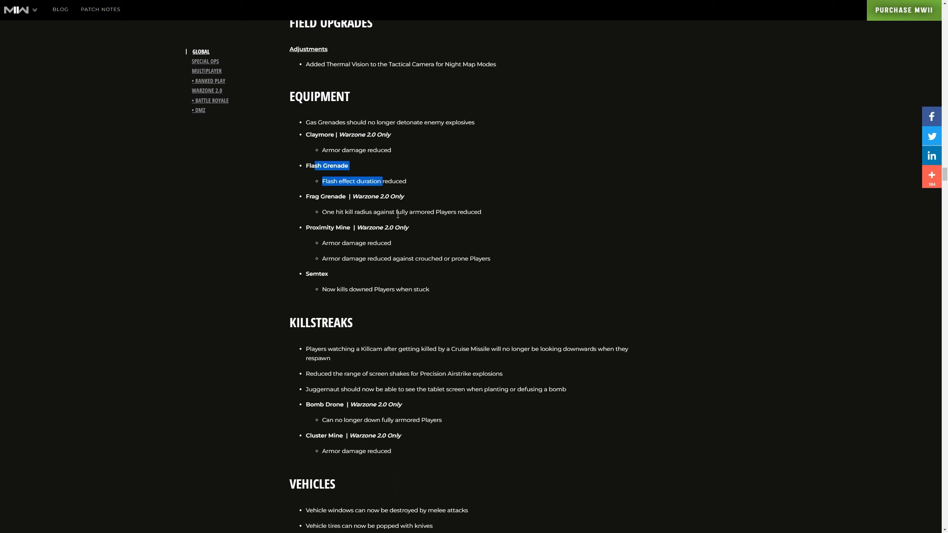
mouse_move(348, 208)
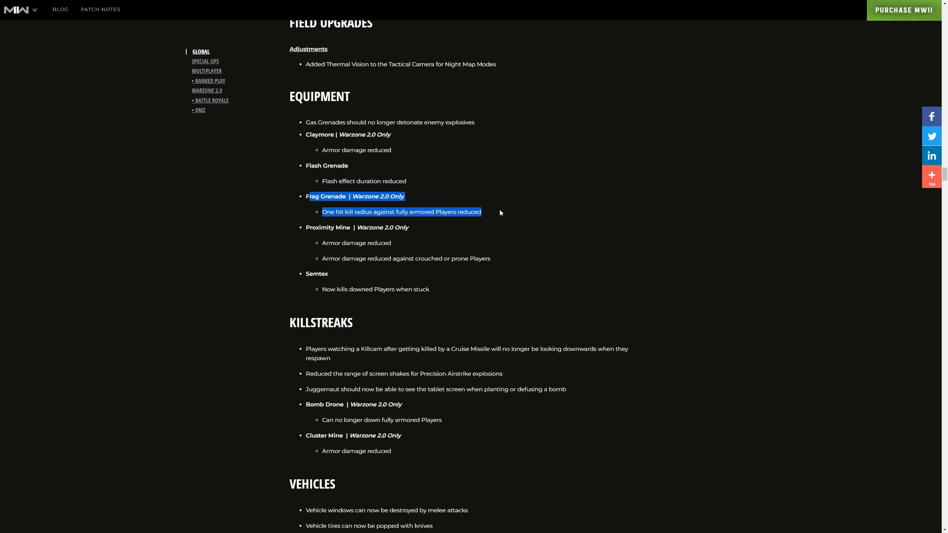
mouse_move(341, 226)
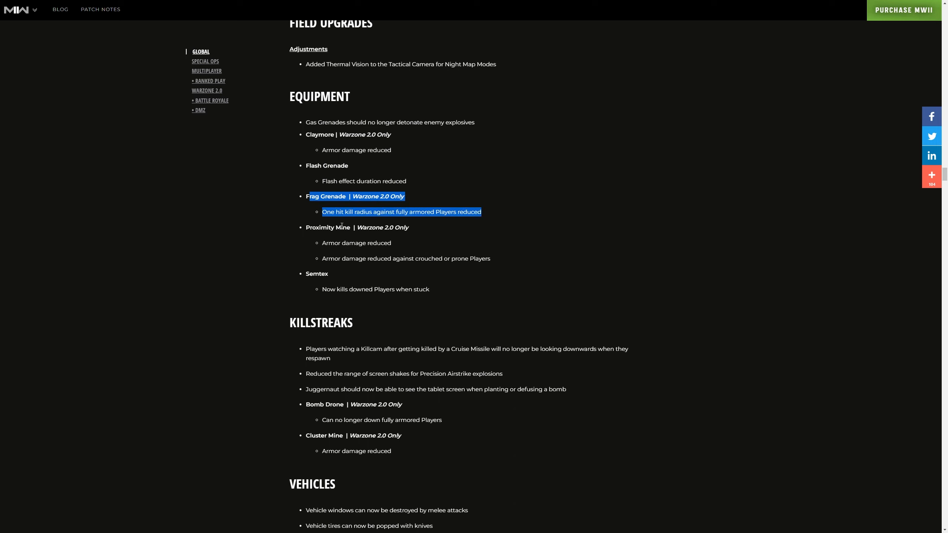
mouse_move(399, 249)
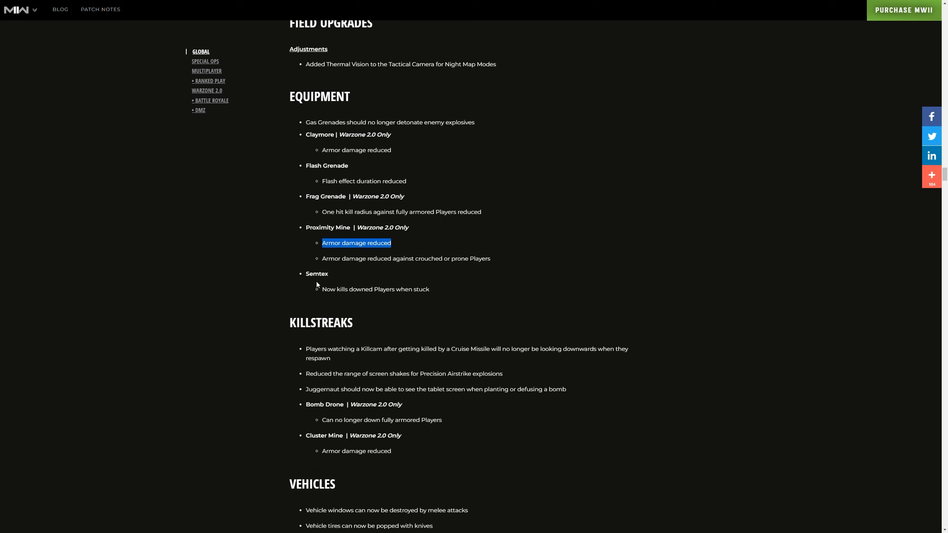
mouse_move(347, 290)
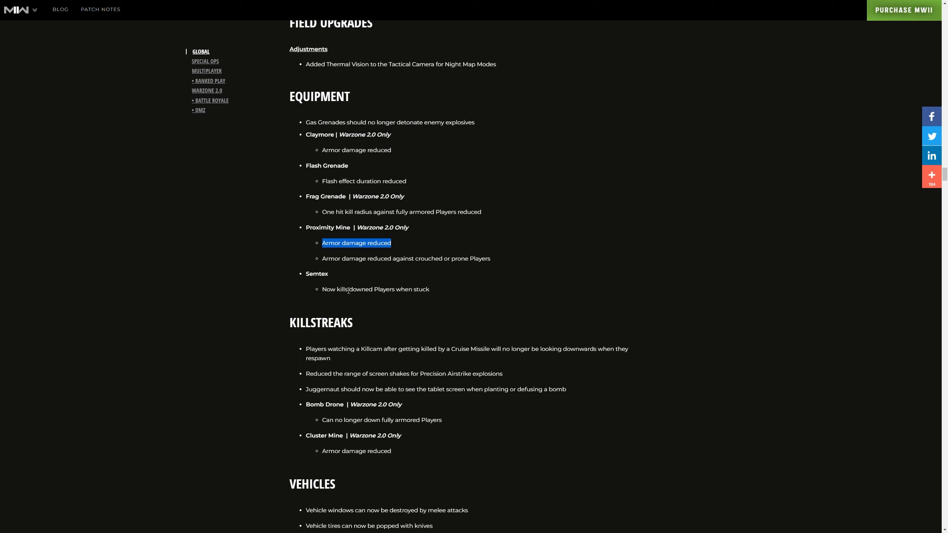
scroll(down, 3)
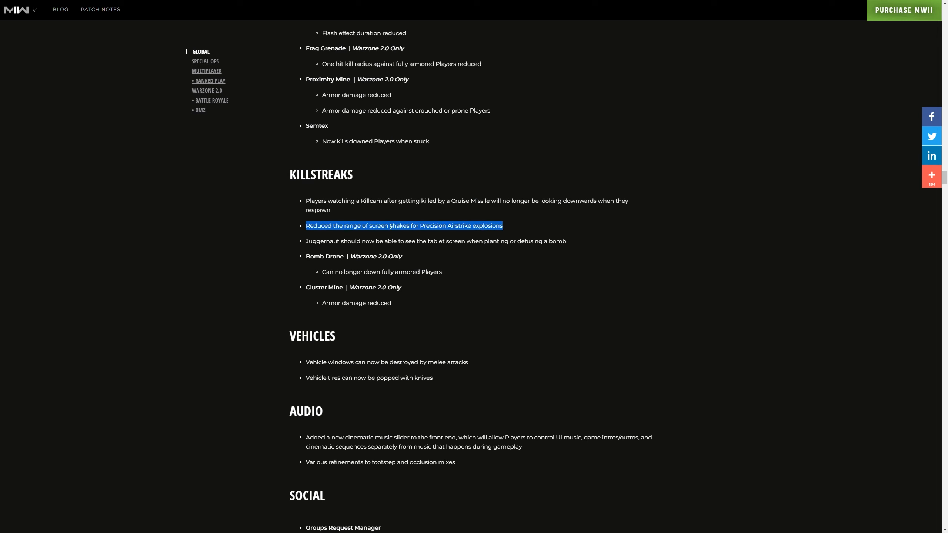
mouse_move(421, 251)
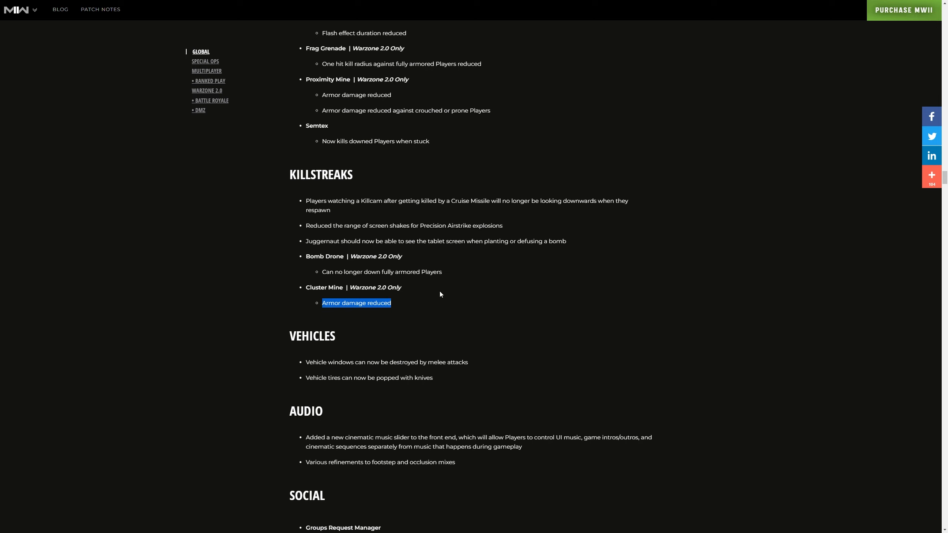
Read Killstreaks, Vehicles and Audio, reselecting the Audio music and footstep lines, then reach UI/UX
scroll(down, 3)
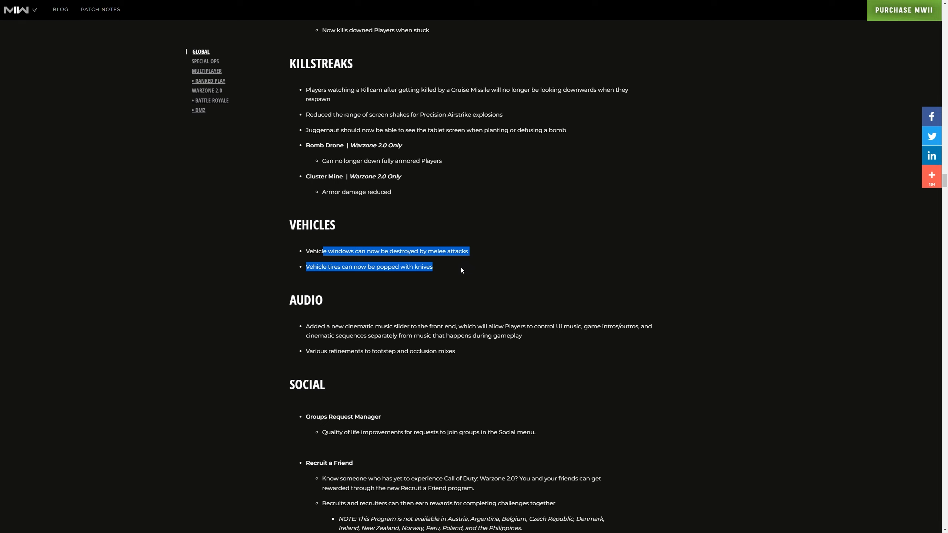
mouse_move(394, 259)
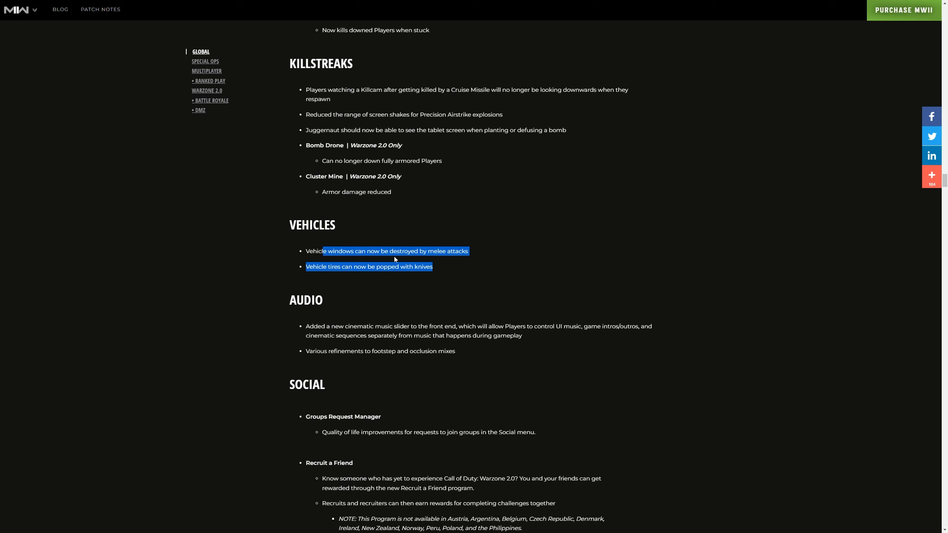
mouse_move(342, 274)
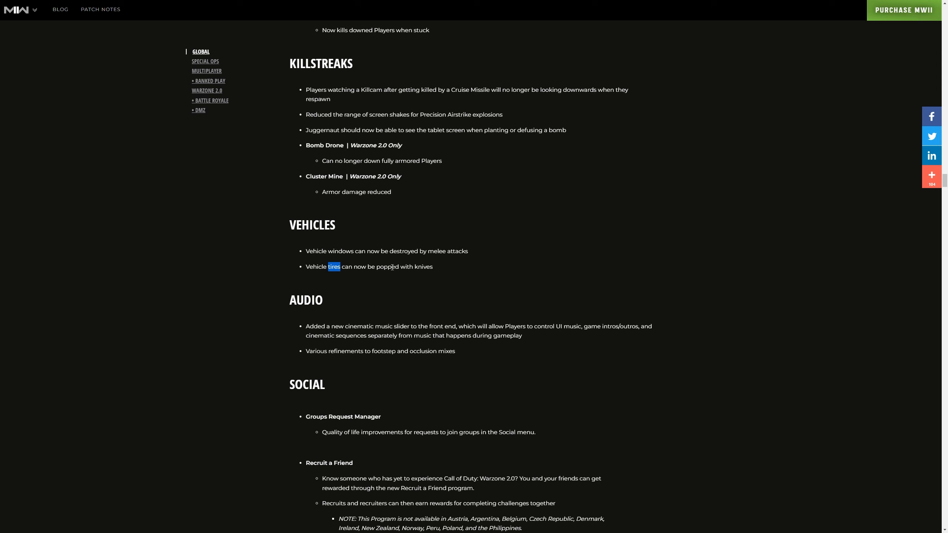
scroll(down, 3)
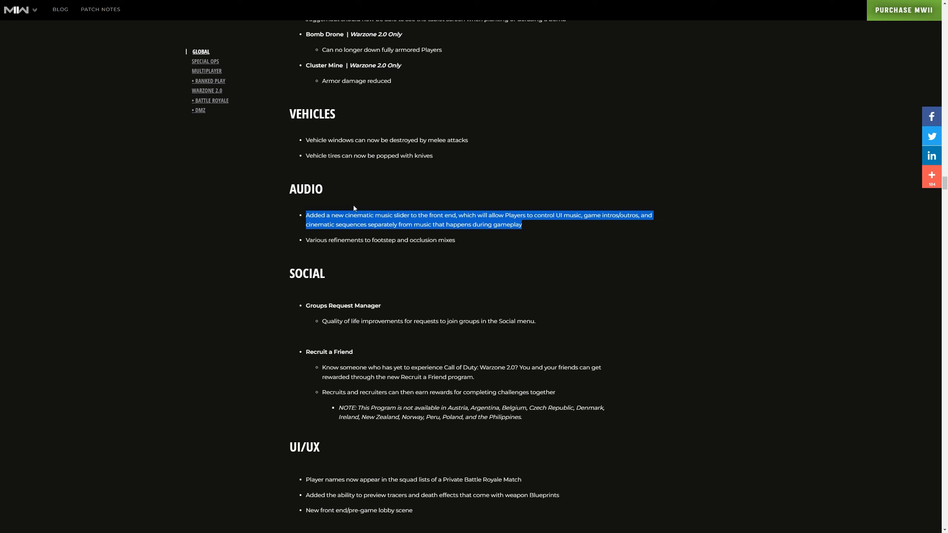
mouse_move(330, 240)
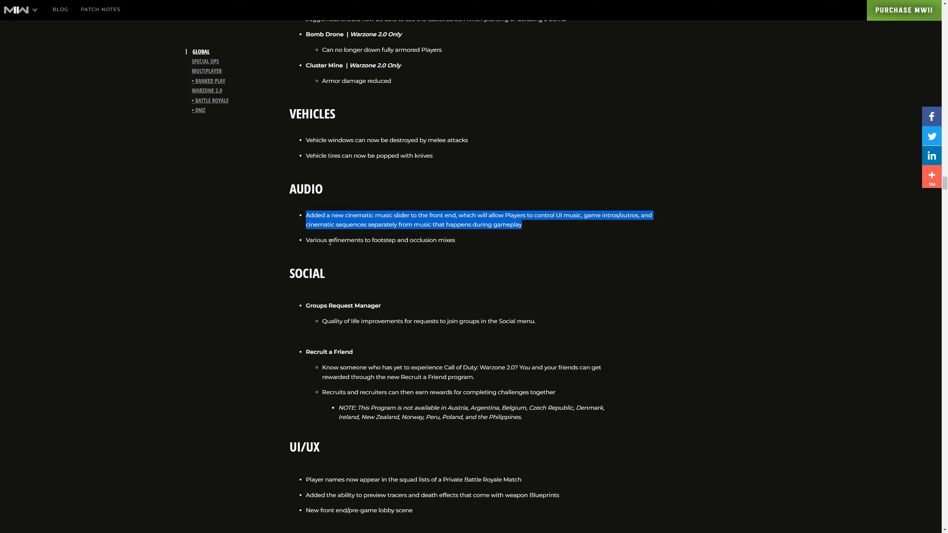
click(380, 240)
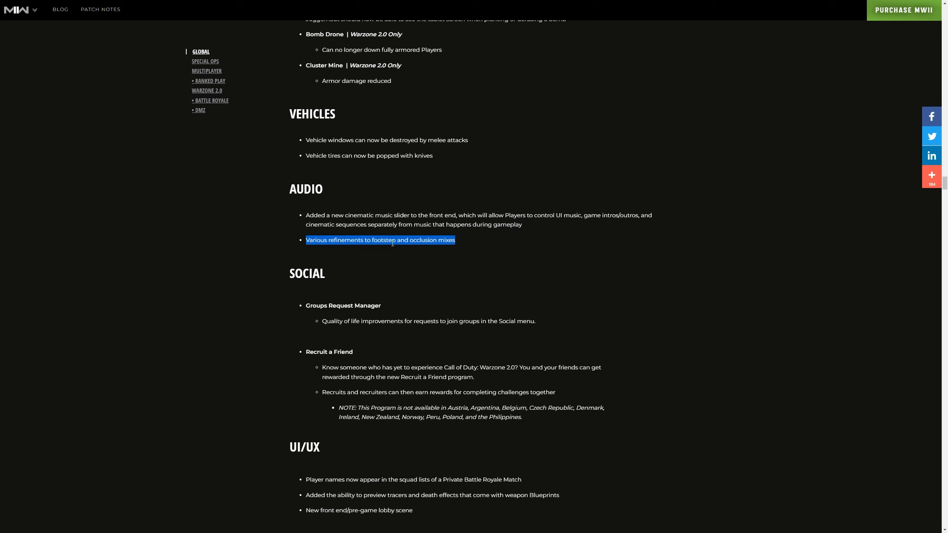
click(390, 240)
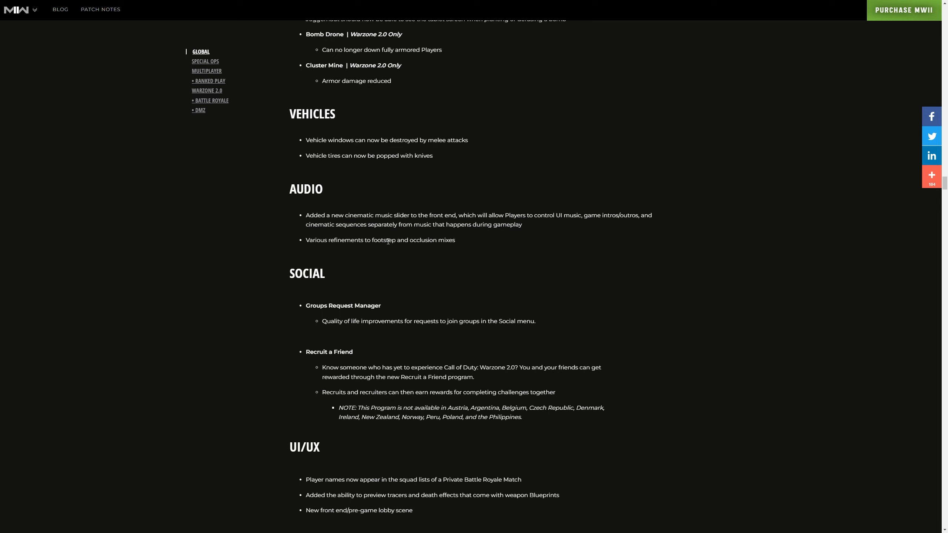
triple_click(379, 239)
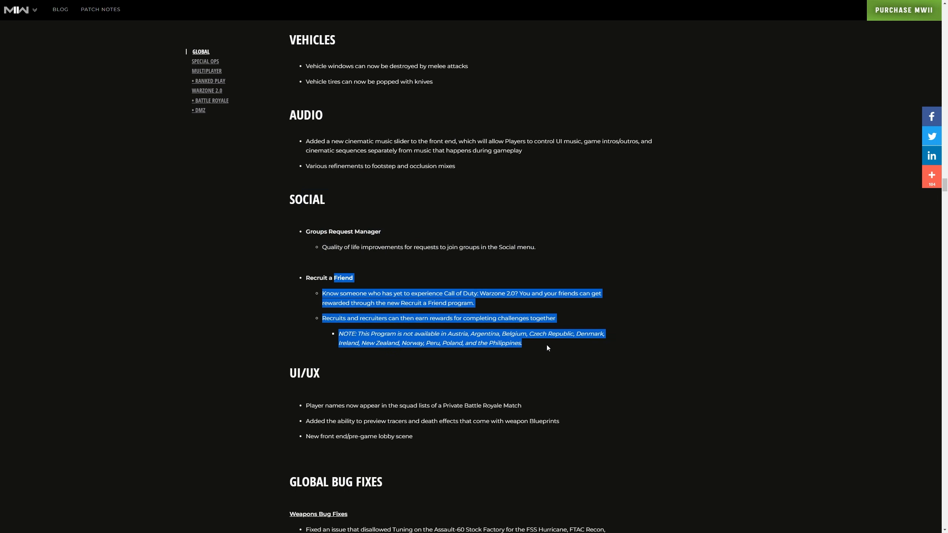
scroll(down, 3)
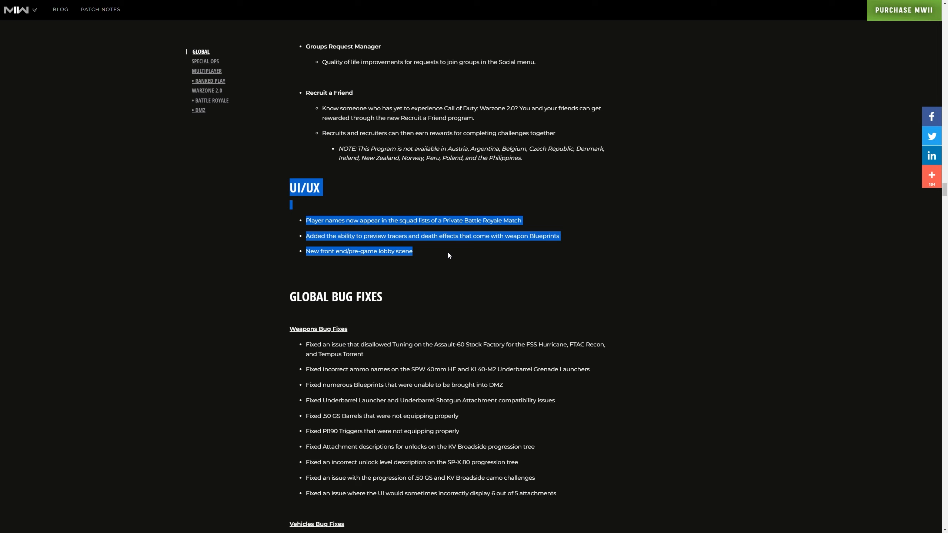
mouse_move(407, 246)
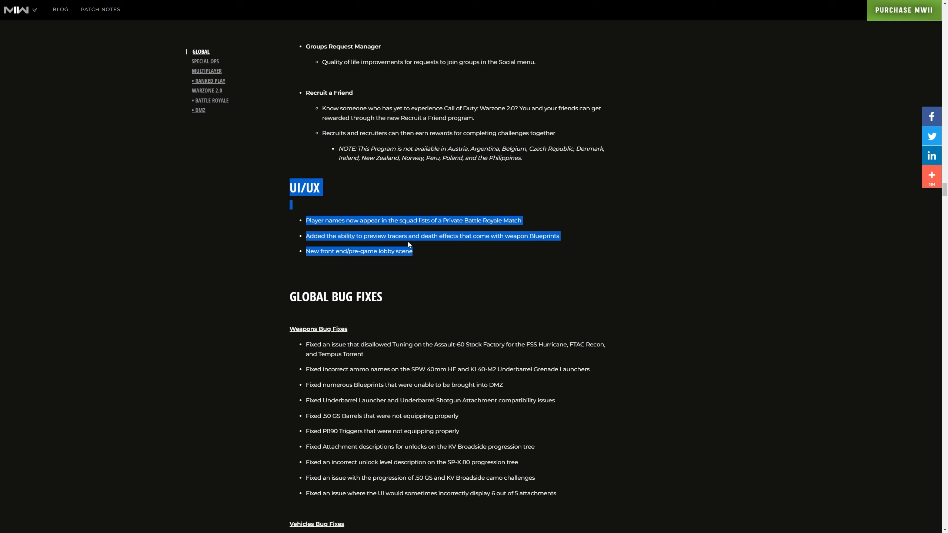
mouse_move(506, 232)
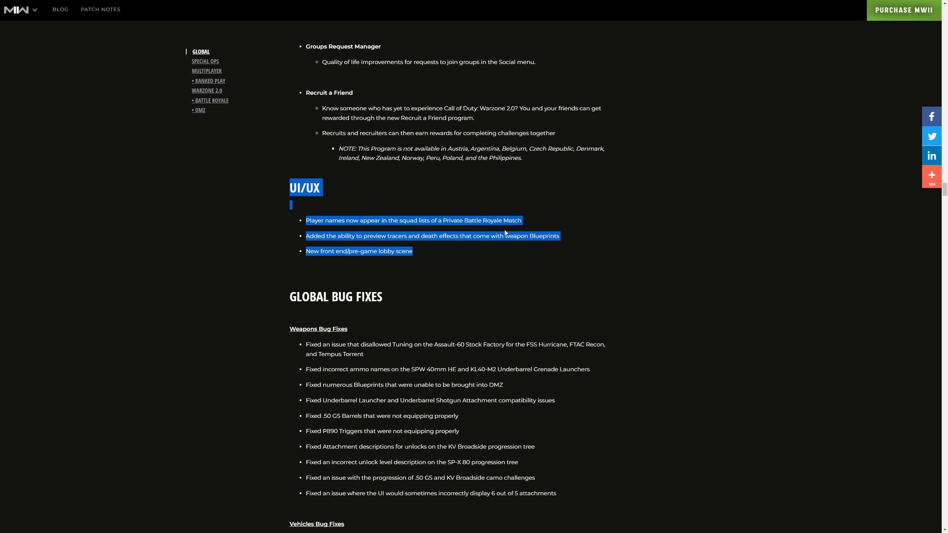
Scroll through Global Bug Fixes, Keybind Presets and Gyro Ratcheting toward Special Ops
scroll(down, 3)
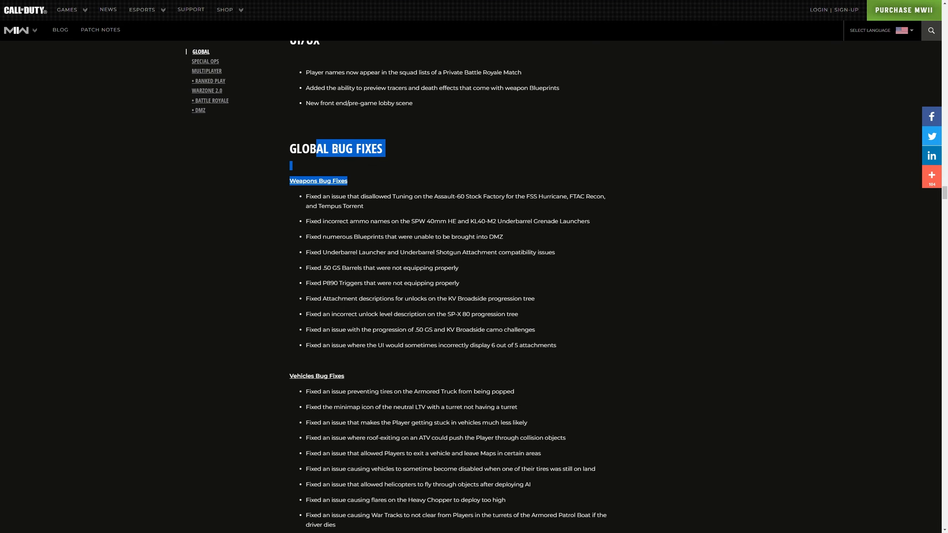
scroll(down, 3)
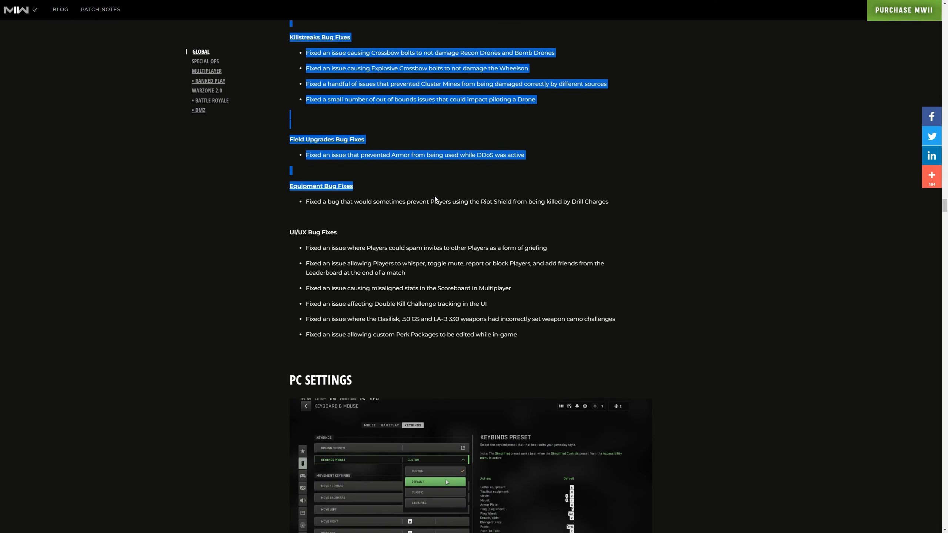
scroll(down, 3)
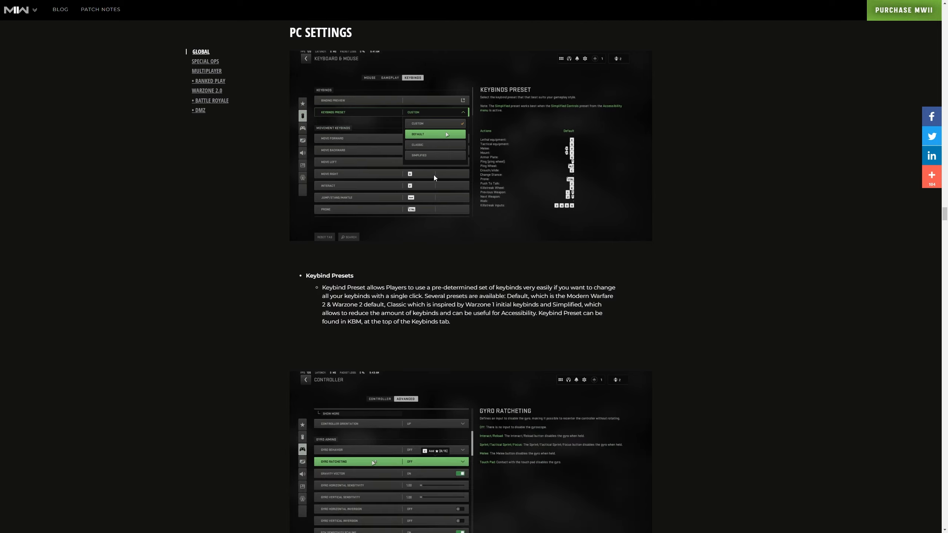
scroll(up, 3)
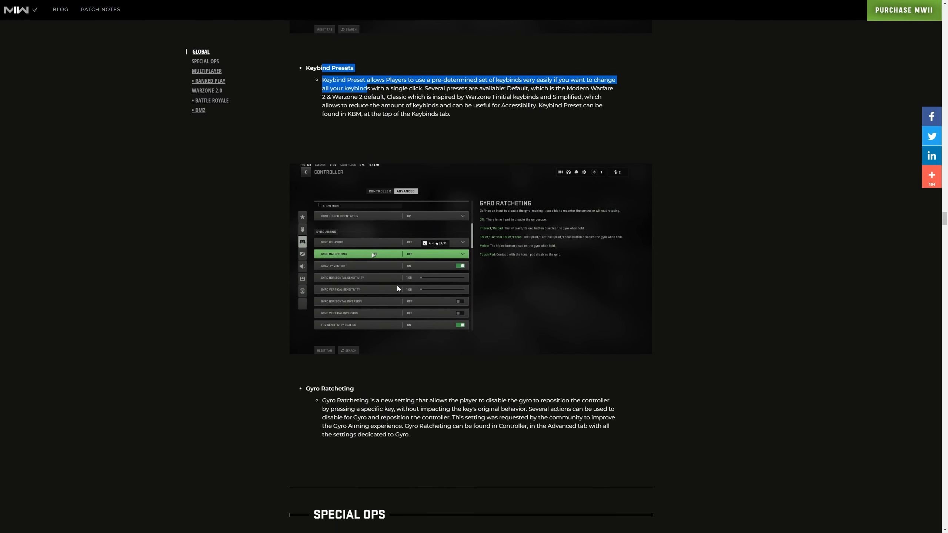
scroll(down, 3)
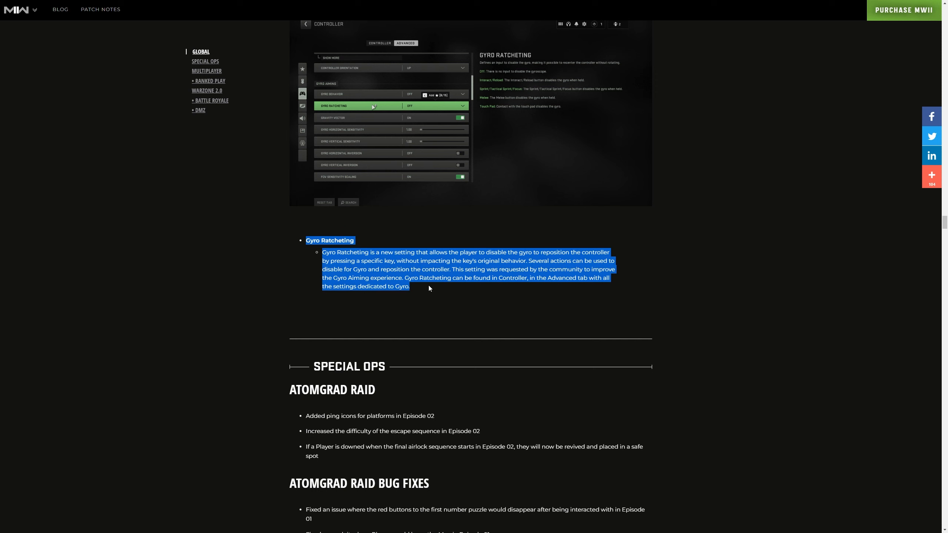
mouse_move(419, 268)
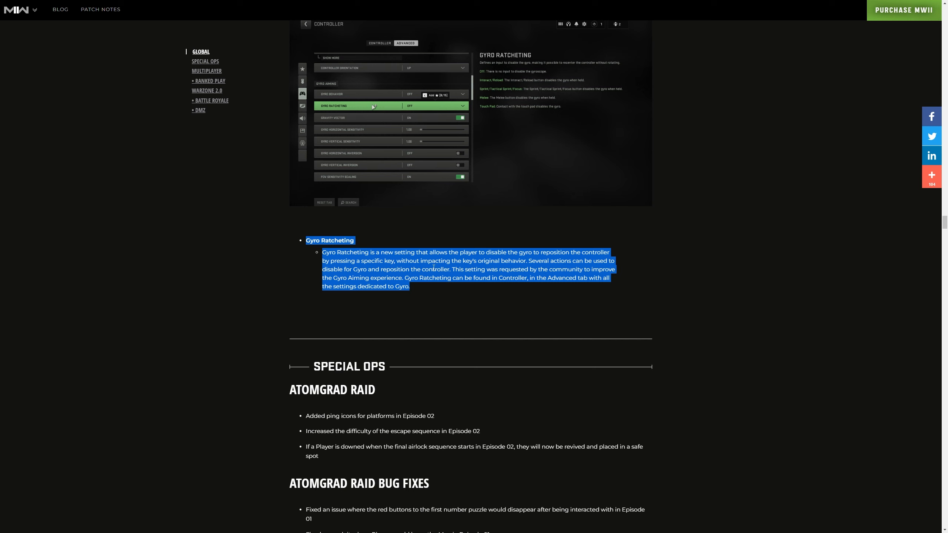
scroll(down, 3)
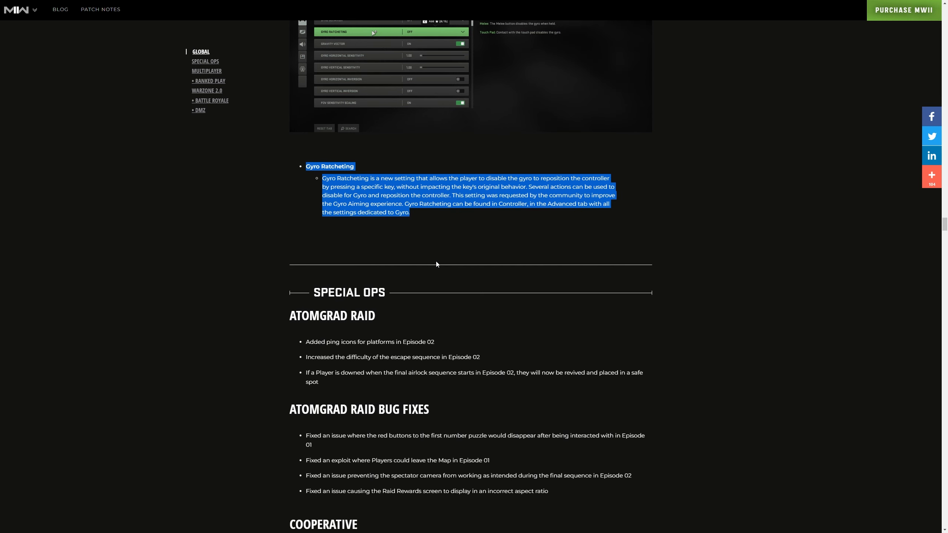
Read the Ashika Island map and strongholds loot notes, scrolling on to Bomb Drone Balancing
scroll(down, 3)
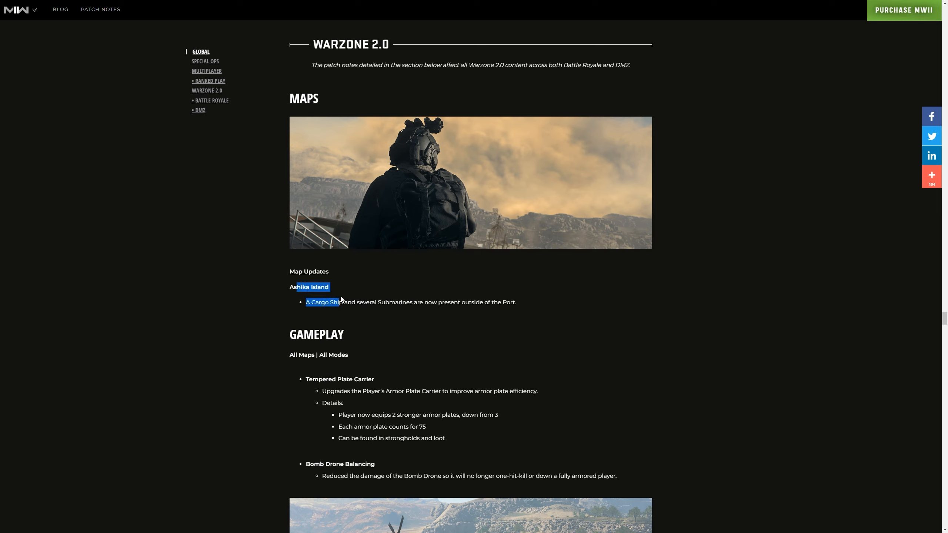
click(351, 302)
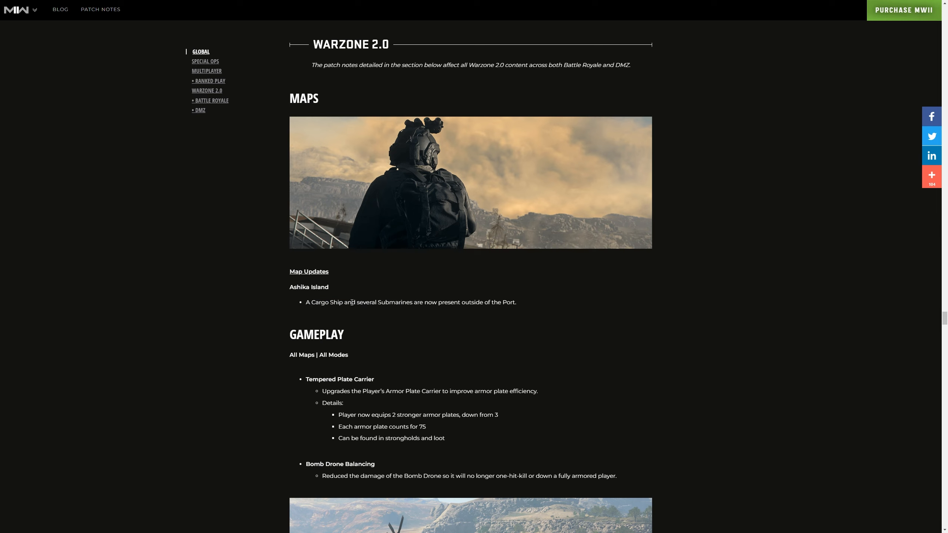
scroll(down, 3)
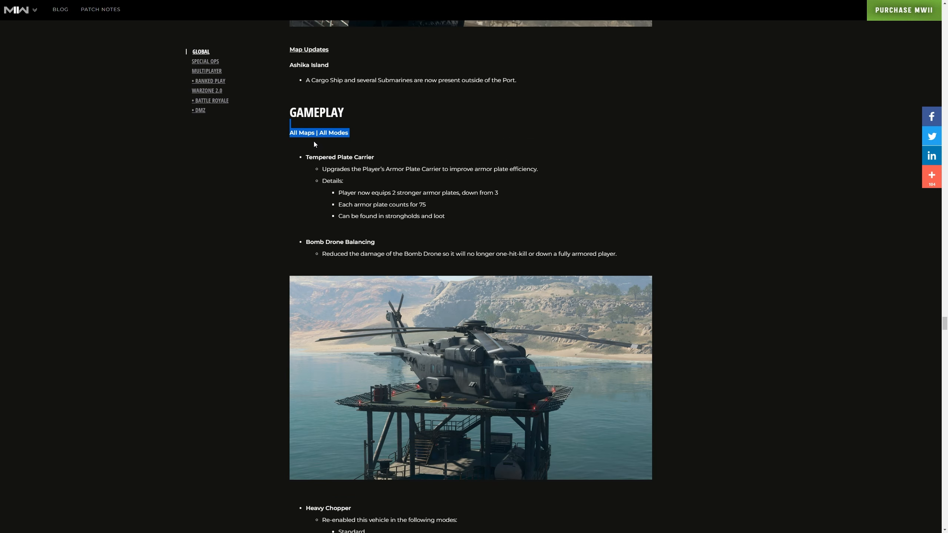
mouse_move(353, 193)
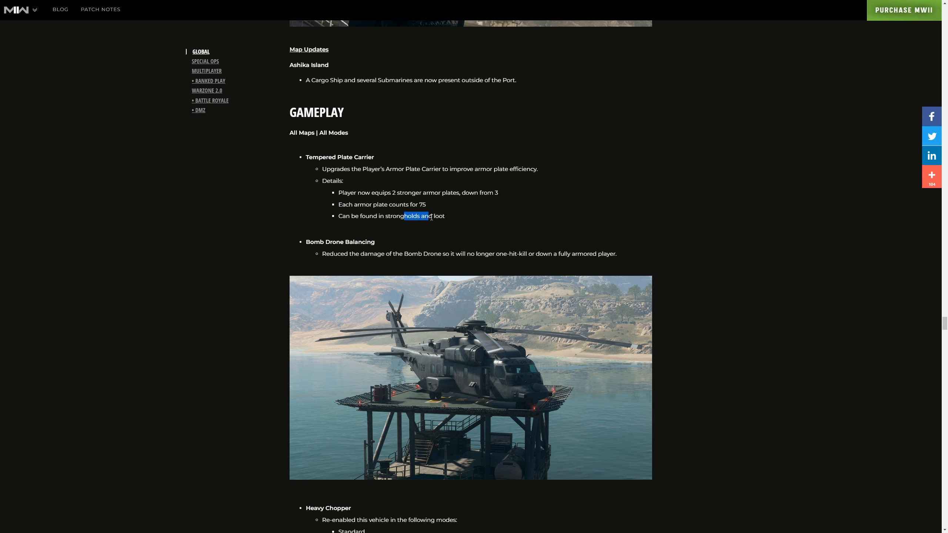
double_click(438, 216)
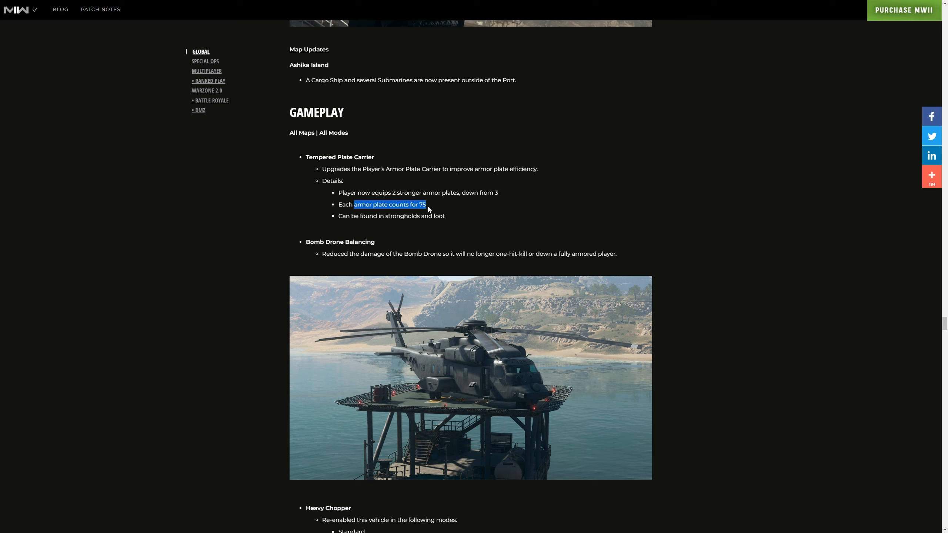
scroll(down, 3)
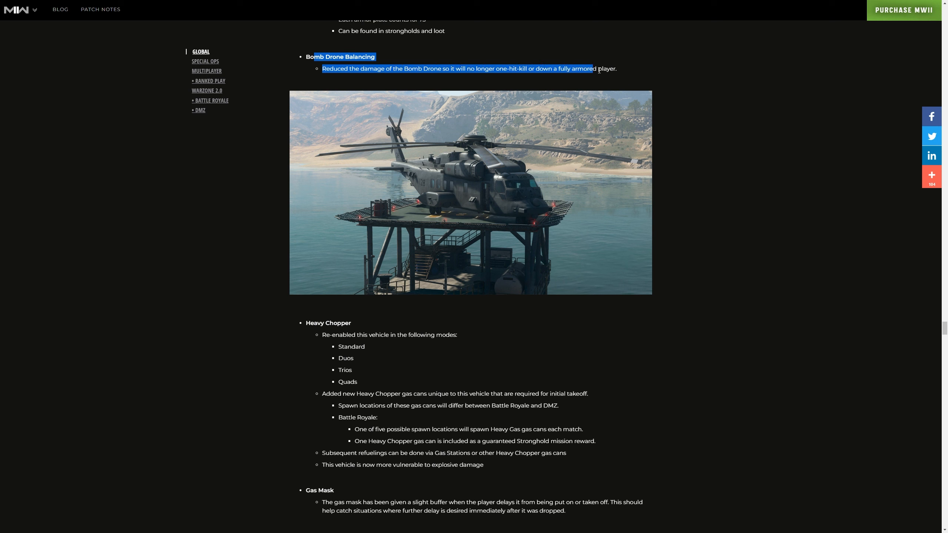
Scroll through the Heavy Chopper gas can, refueling and explosive vulnerability notes to Gas Mask
scroll(down, 3)
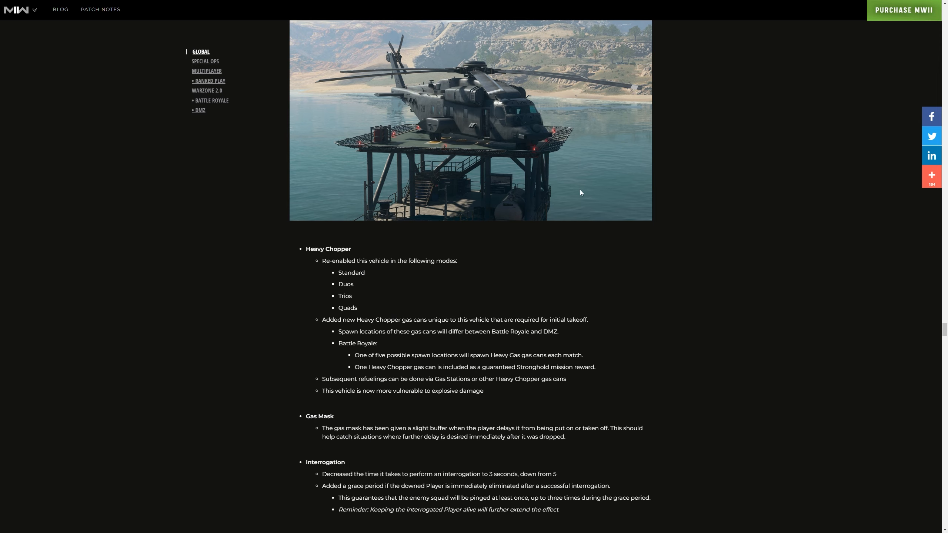
scroll(down, 3)
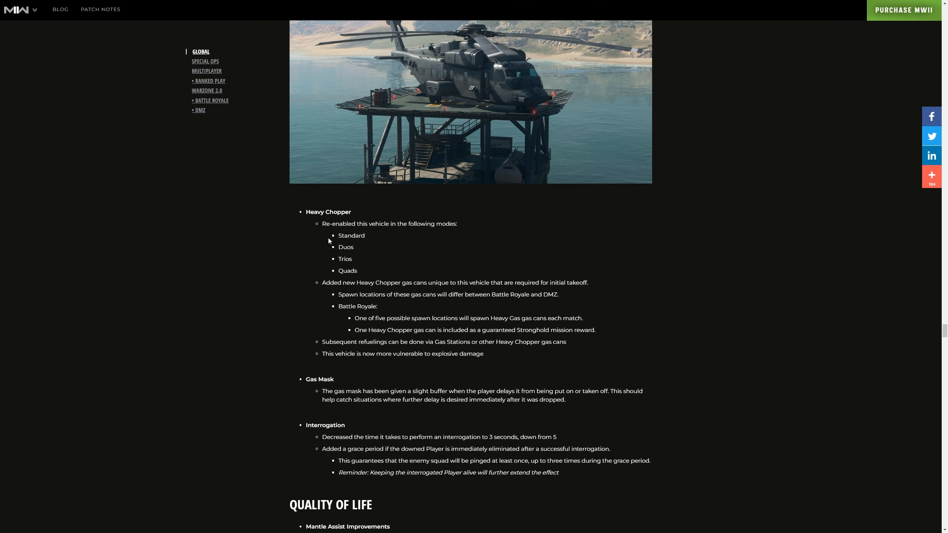
mouse_move(355, 235)
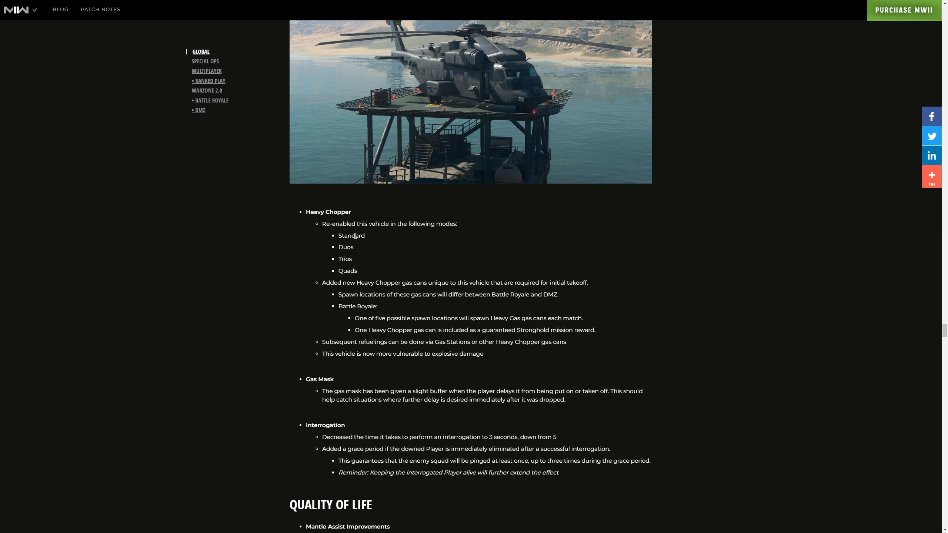
scroll(down, 3)
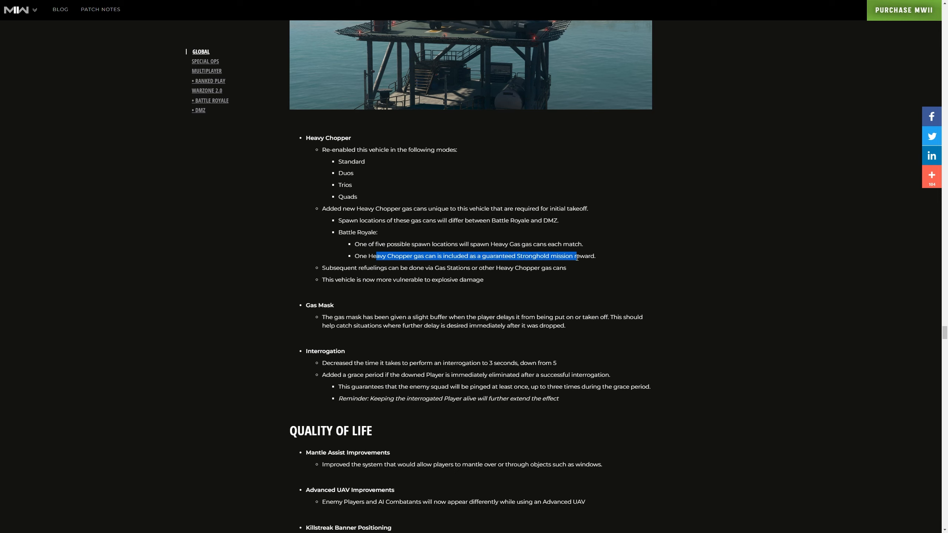
scroll(up, 3)
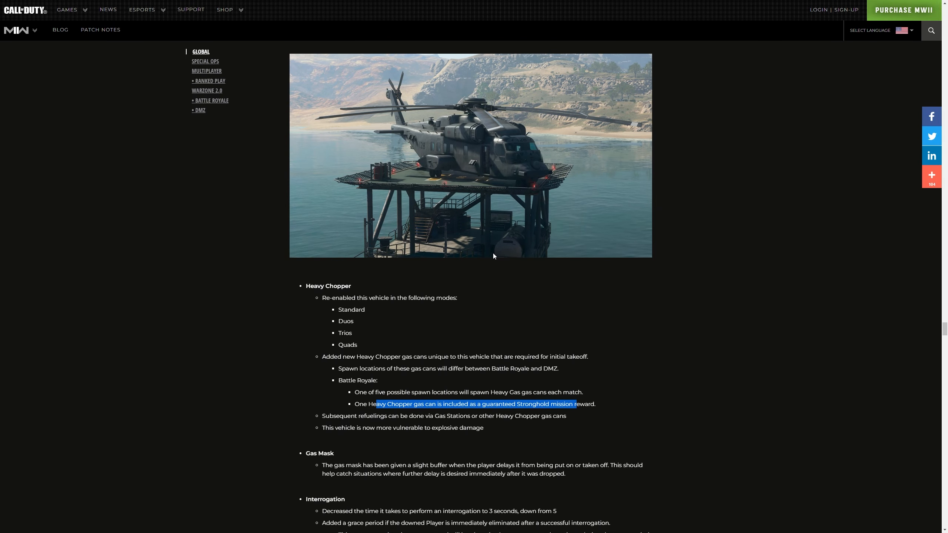
mouse_move(387, 414)
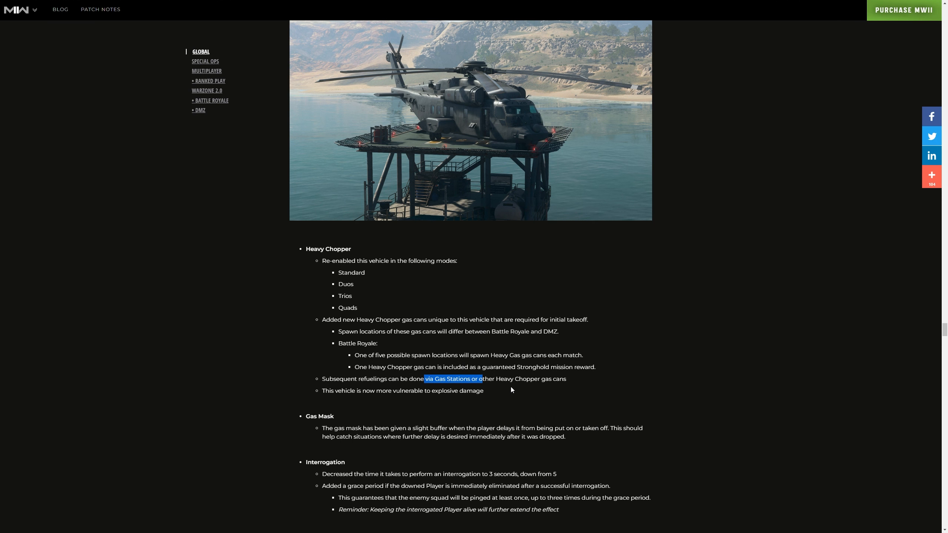
scroll(down, 3)
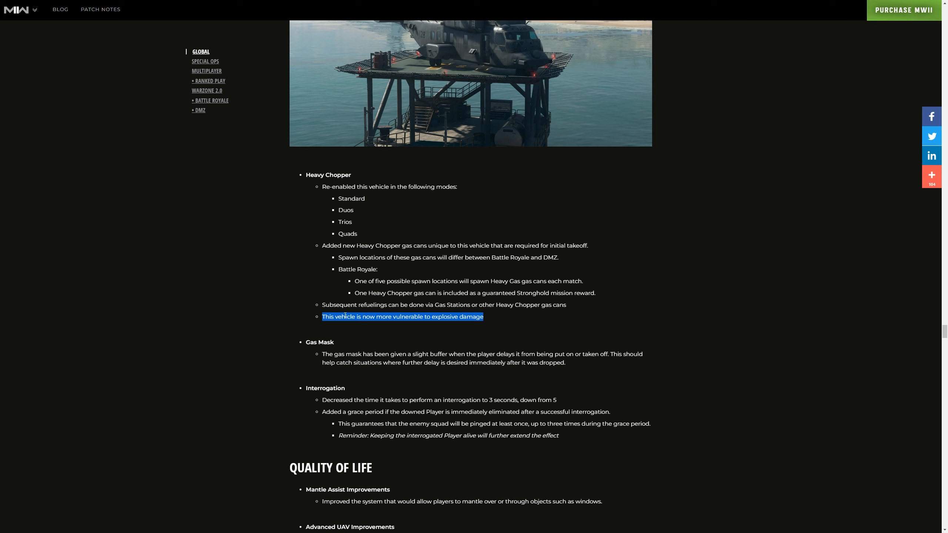
scroll(down, 3)
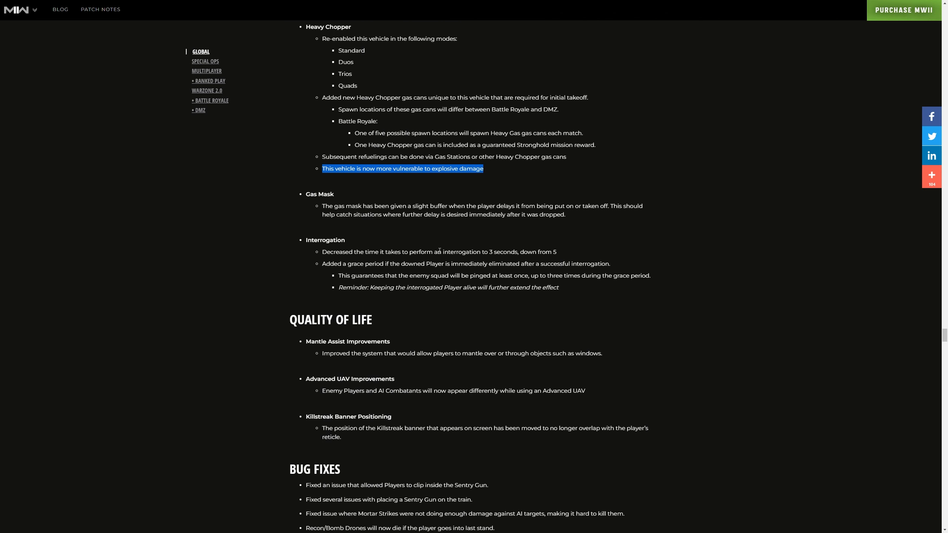
mouse_move(413, 155)
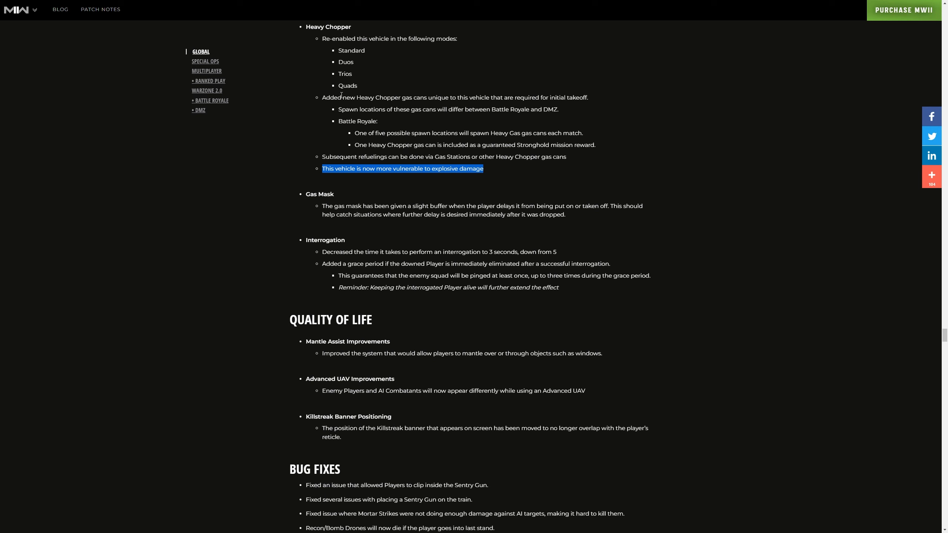
mouse_move(402, 123)
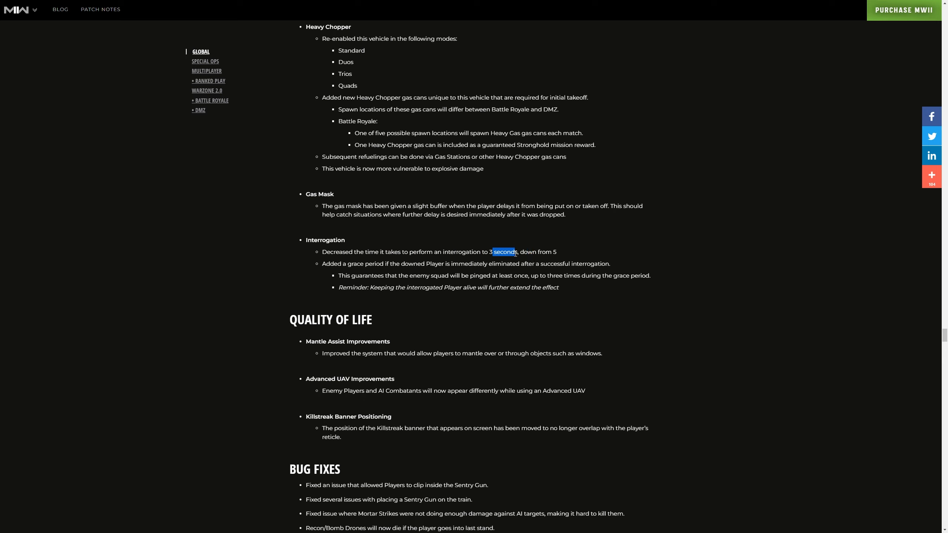
mouse_move(455, 284)
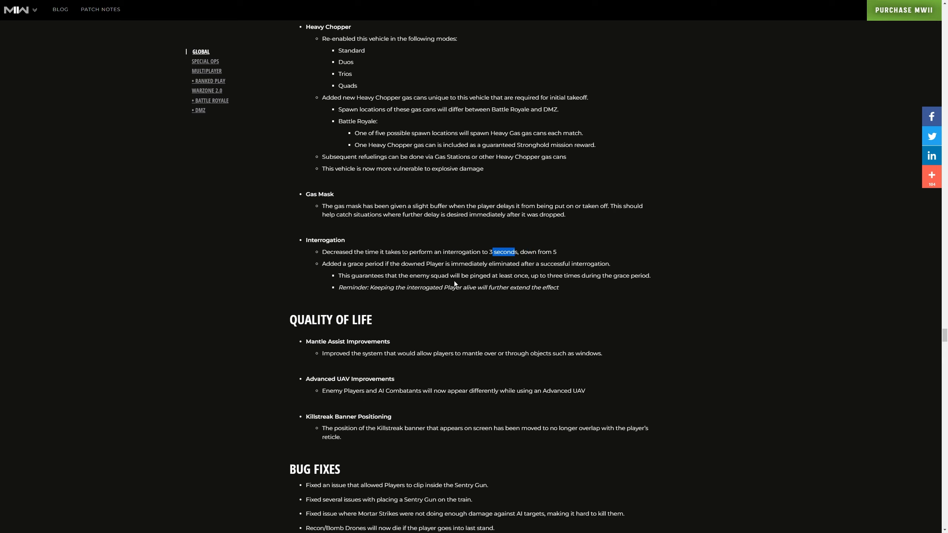
mouse_move(458, 289)
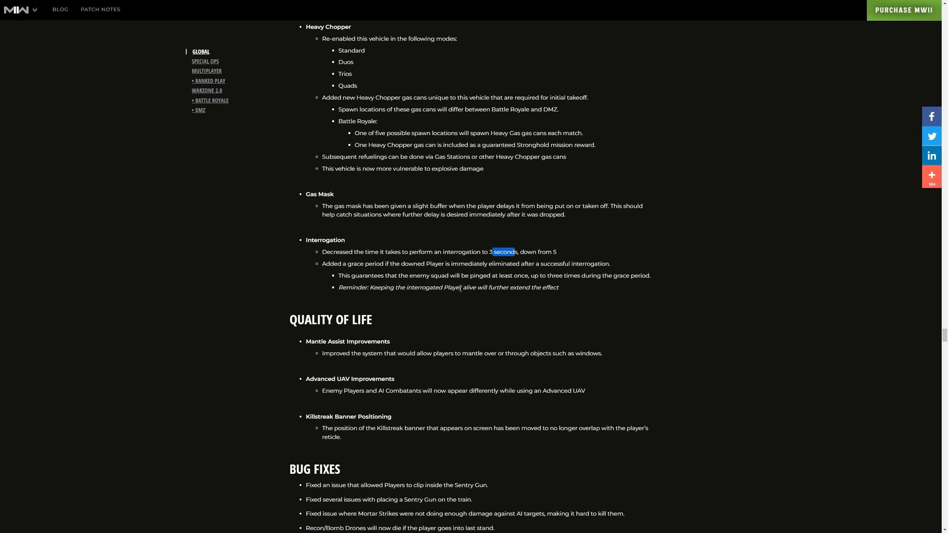
Scroll past the Advanced UAV note and highlight the Bug Fixes heading with five fixes
scroll(down, 3)
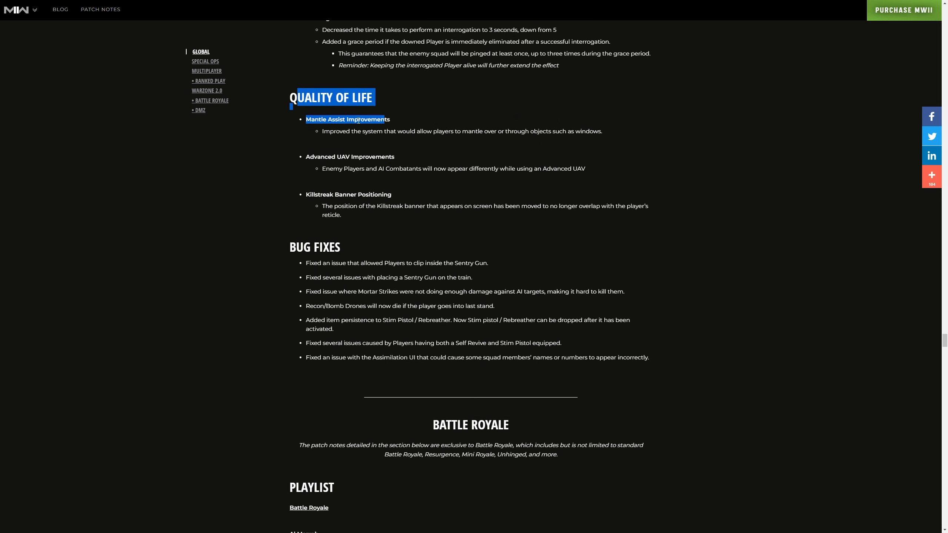
mouse_move(369, 177)
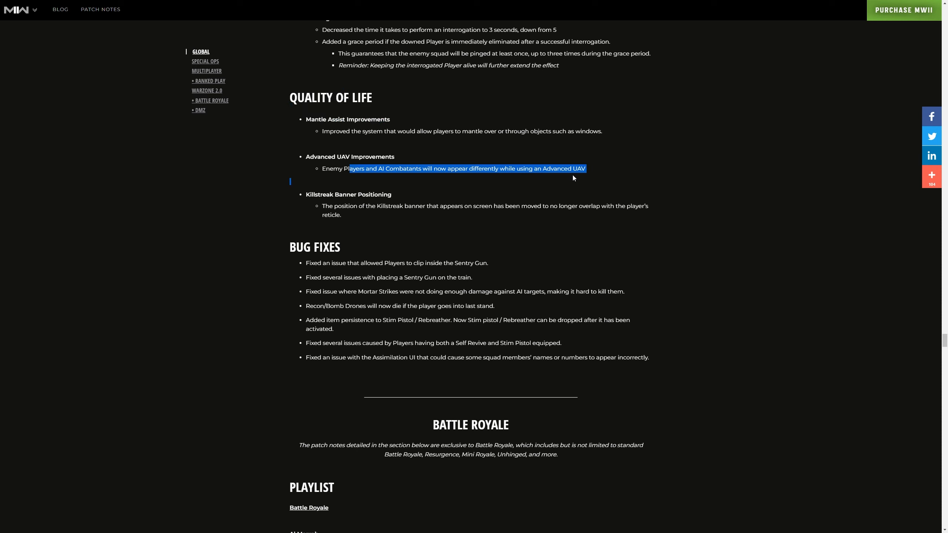
mouse_move(511, 180)
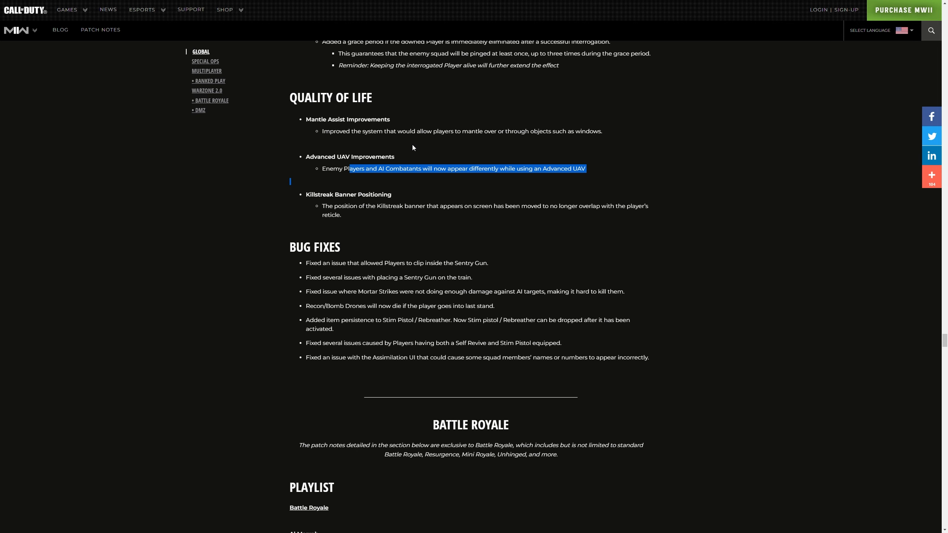
drag(349, 169, 384, 215)
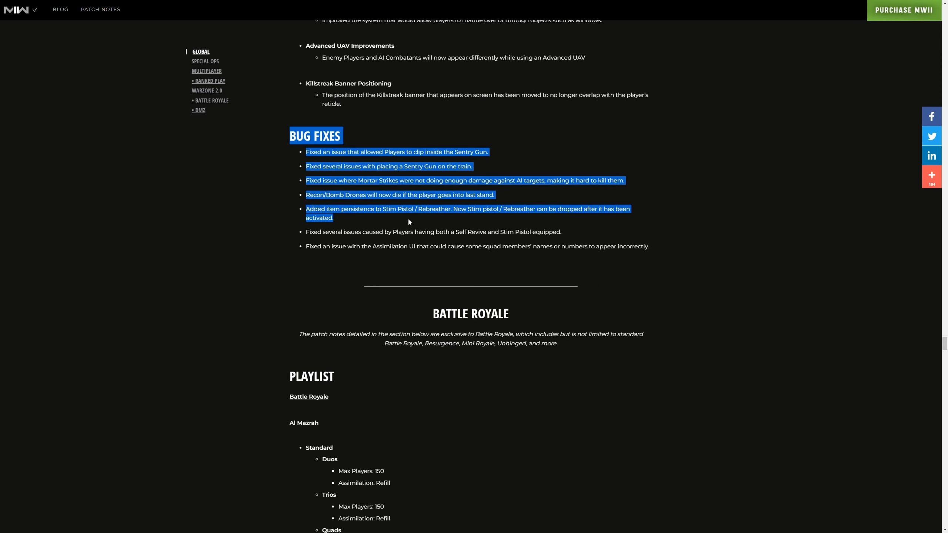
Read the Al Mazrah and Ashika Island playlists, clearing the Standard entries highlight, to reach Massive Resurgence
scroll(down, 3)
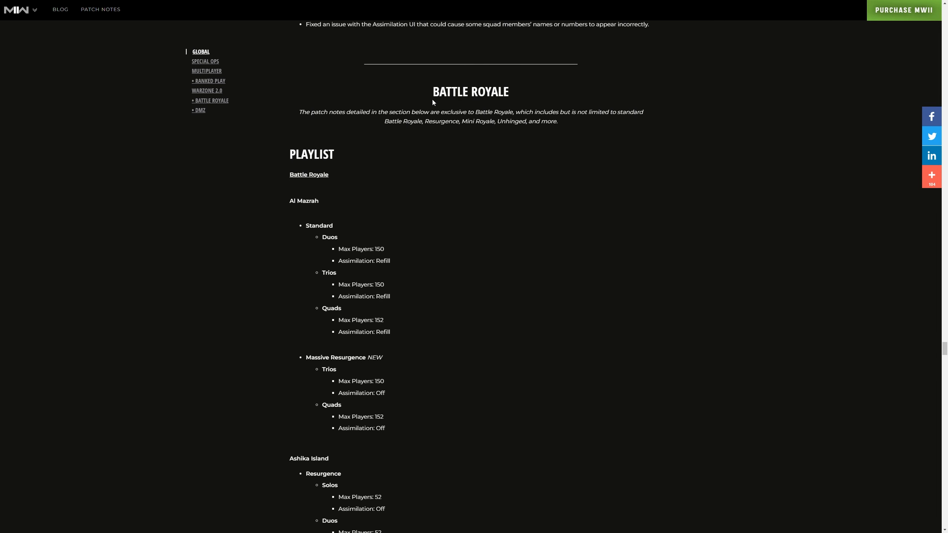
mouse_move(313, 203)
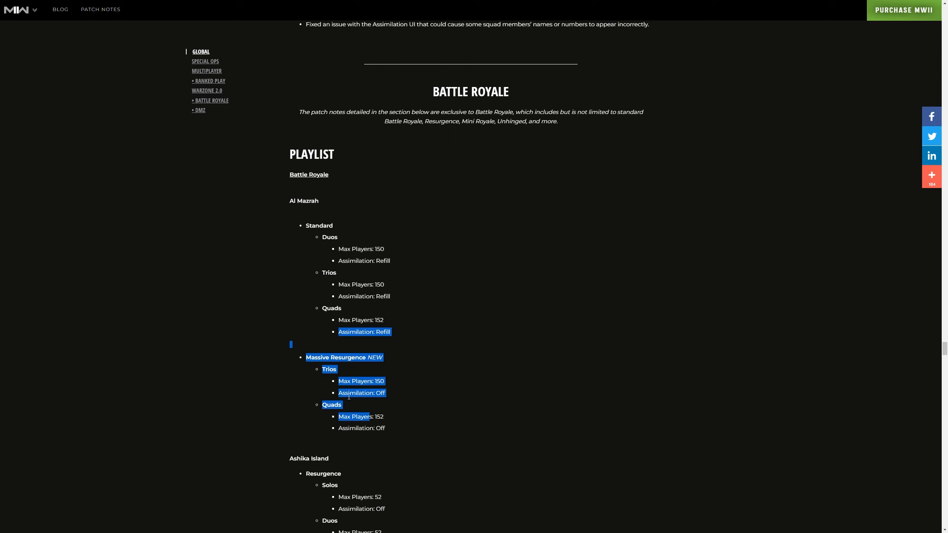
scroll(down, 3)
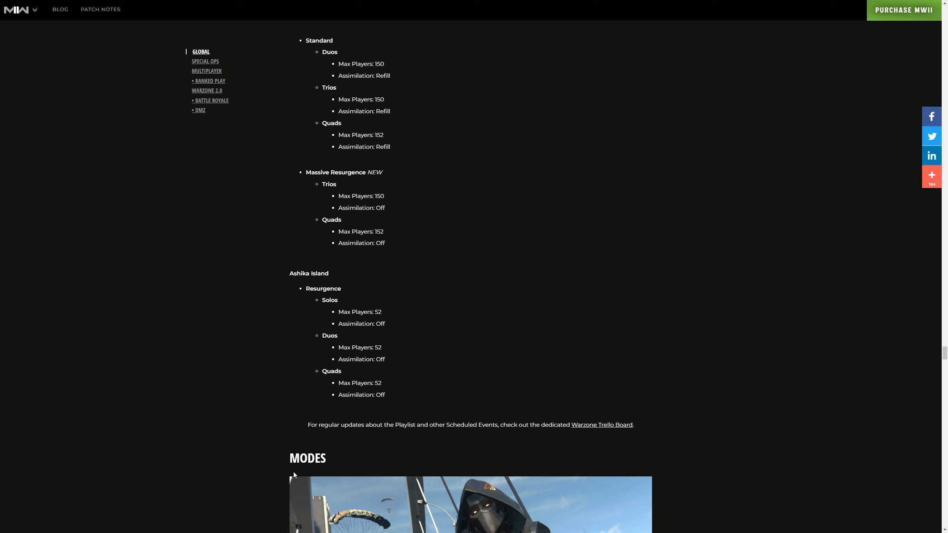
mouse_move(420, 222)
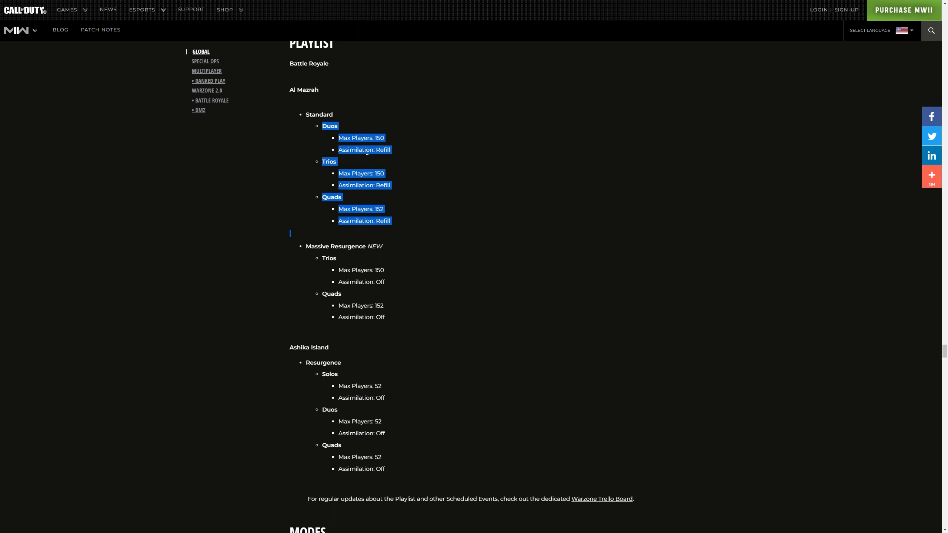
click(327, 137)
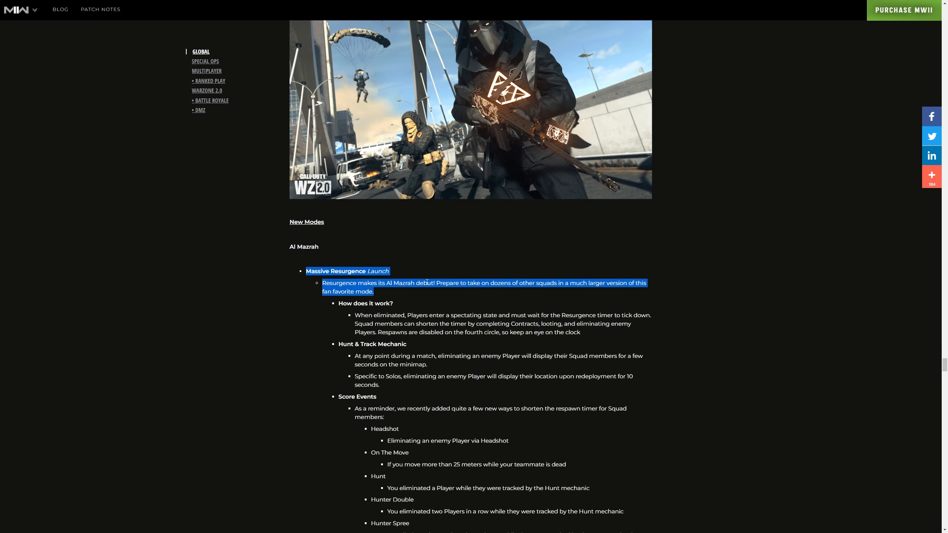
Clear the Hunt & Track highlight and scroll on toward Score Events
scroll(down, 3)
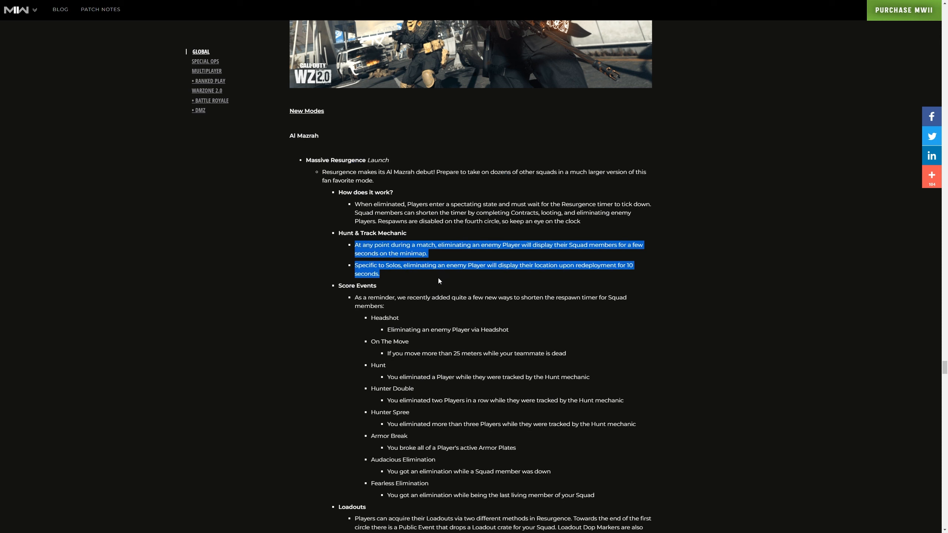
mouse_move(367, 243)
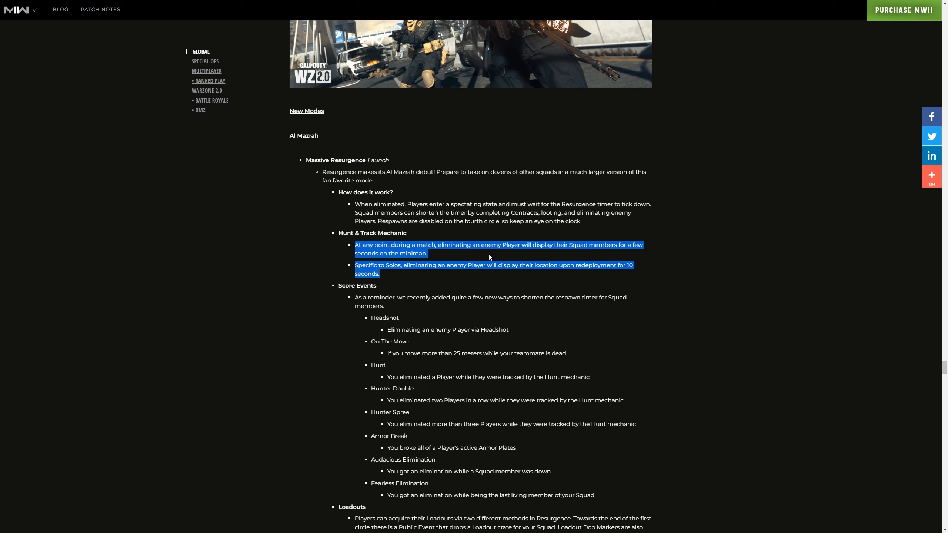
click(432, 279)
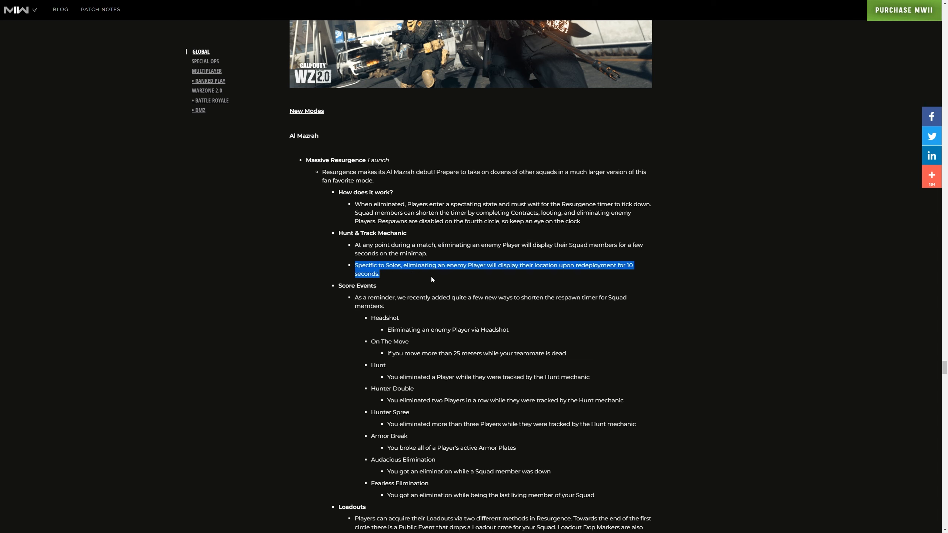
mouse_move(506, 273)
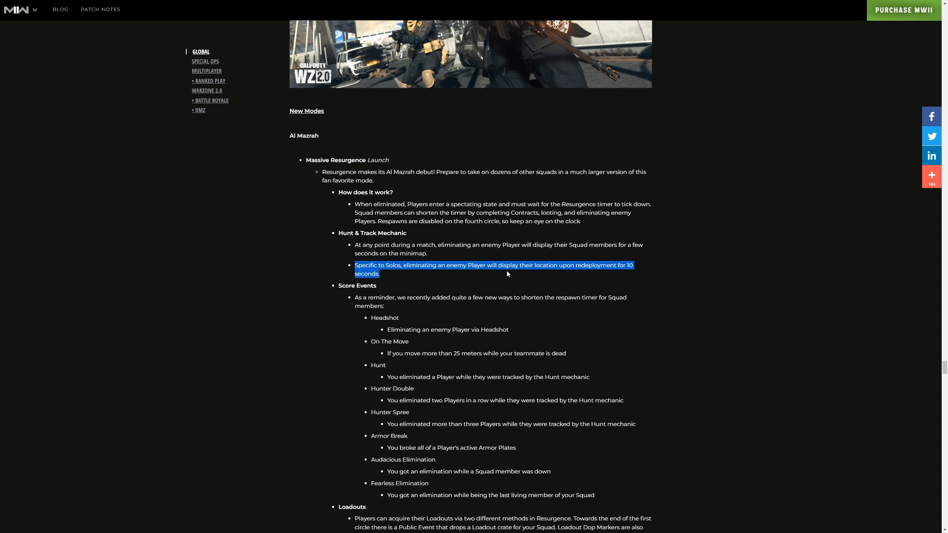
mouse_move(500, 262)
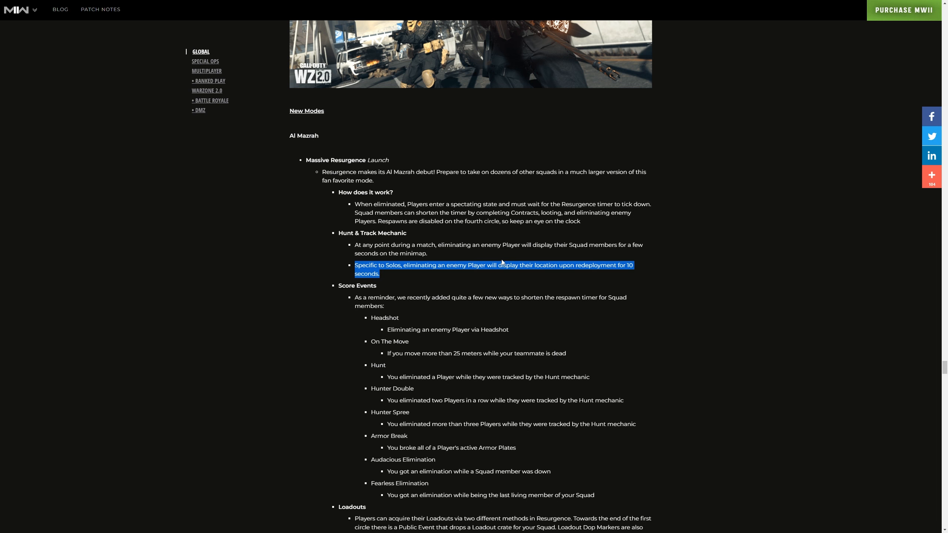
scroll(down, 3)
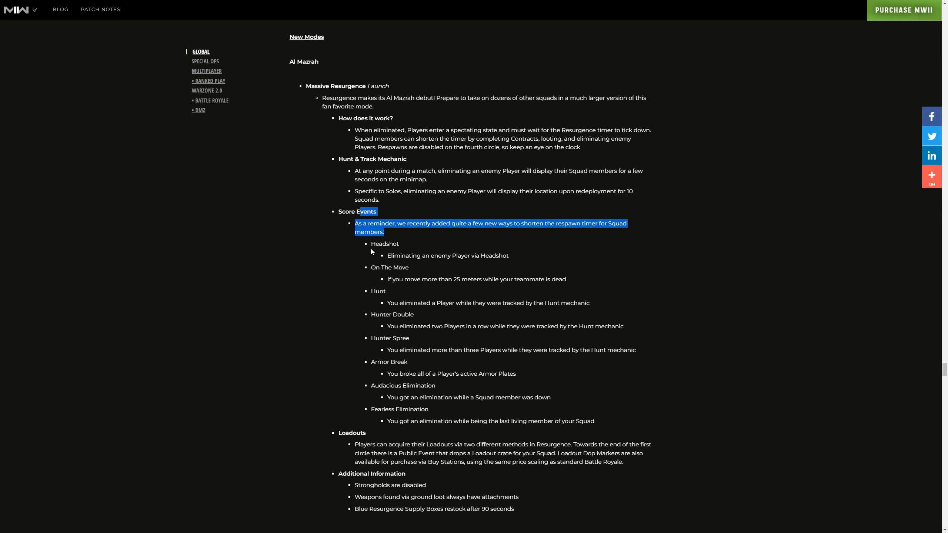
mouse_move(423, 275)
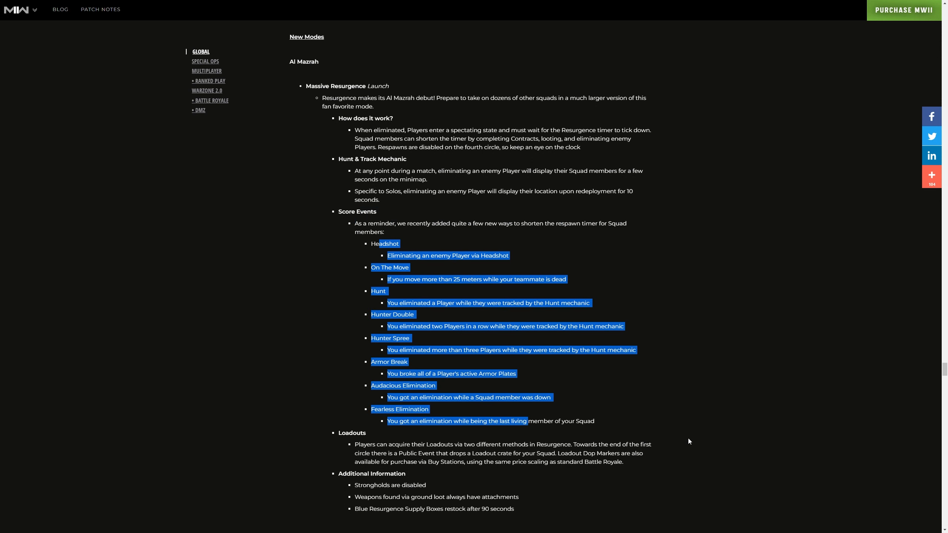
Scroll through Score Events and Loadouts to the World Series of Warzone section
scroll(down, 3)
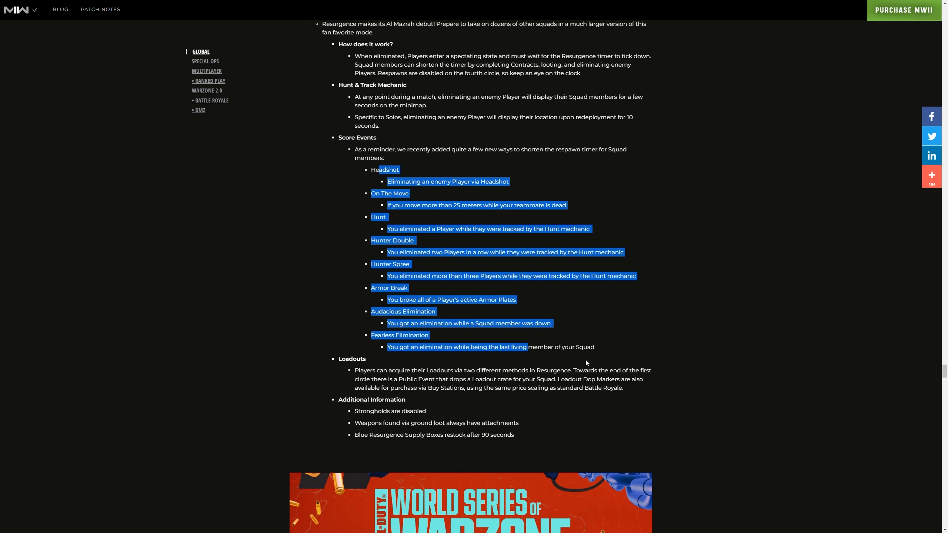
scroll(down, 3)
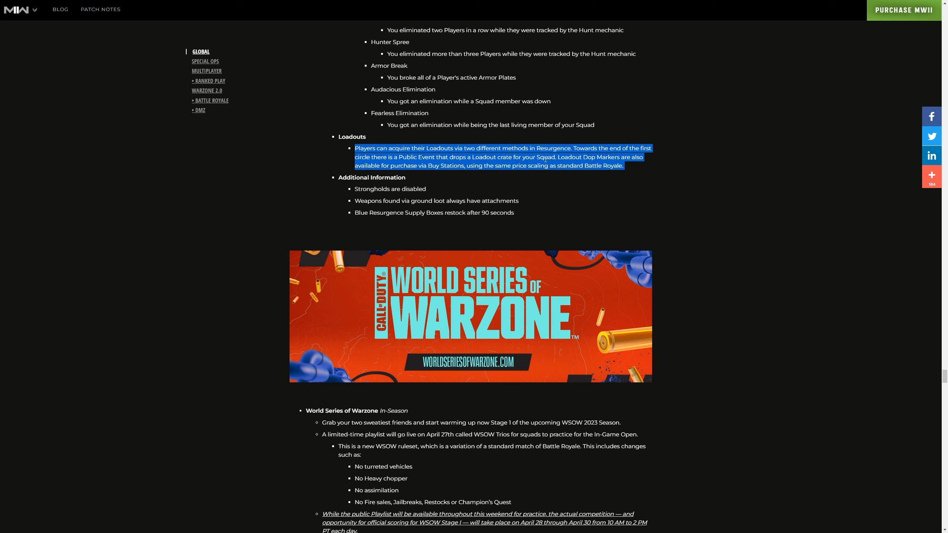
scroll(up, 3)
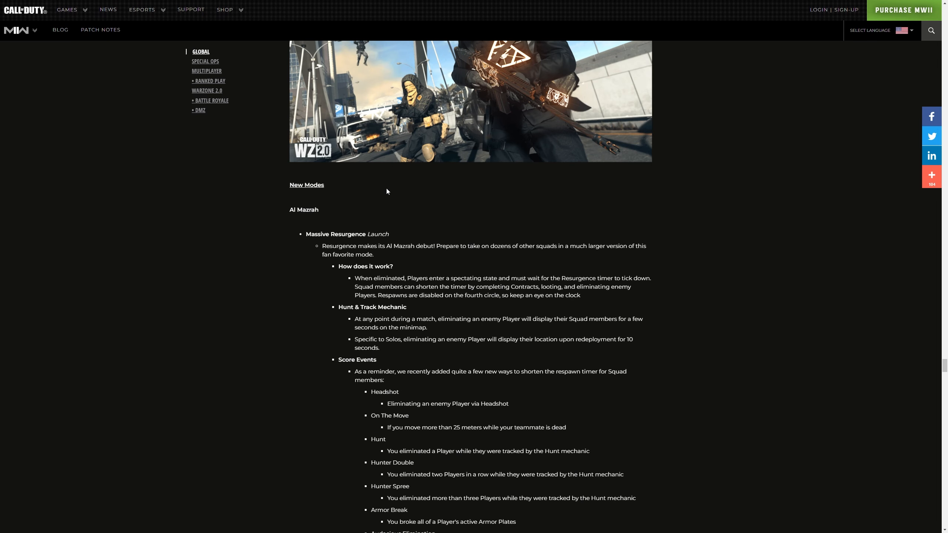
scroll(down, 3)
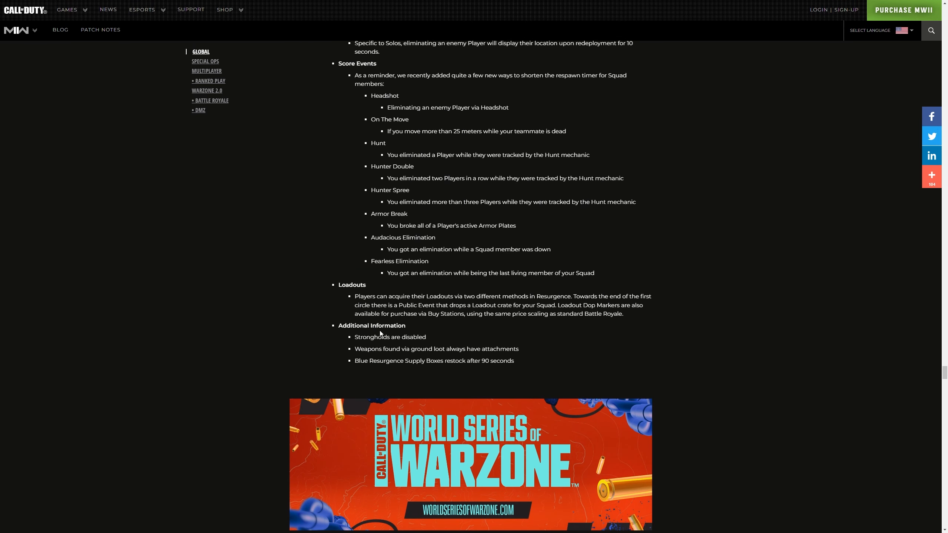
mouse_move(438, 350)
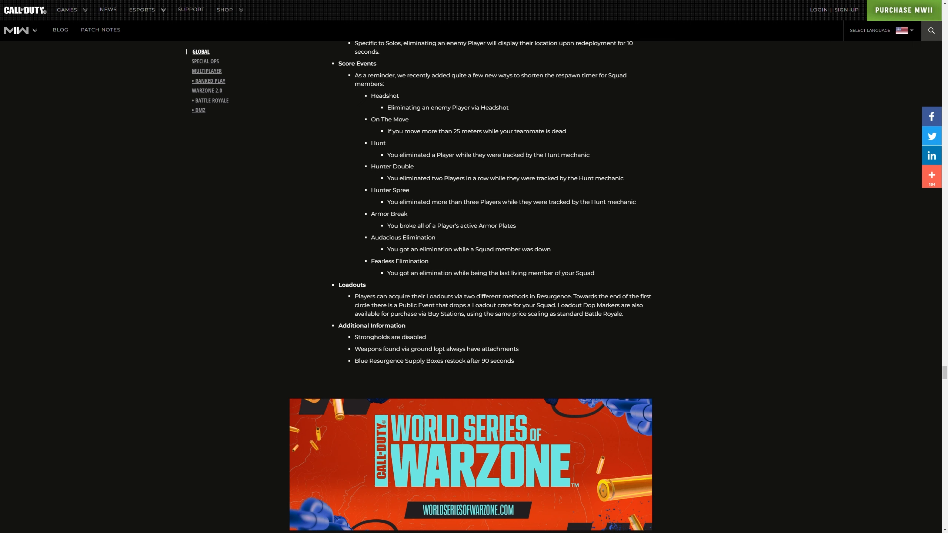
mouse_move(441, 356)
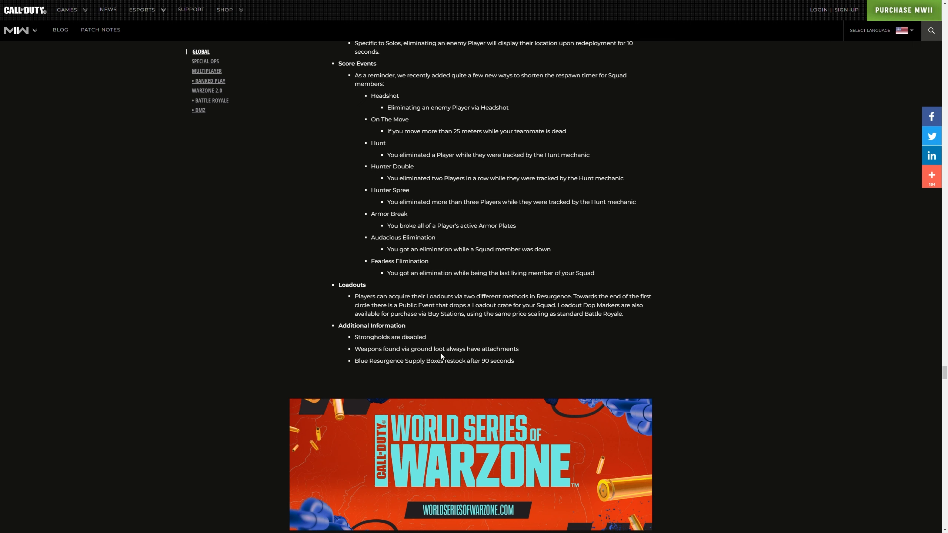
mouse_move(434, 340)
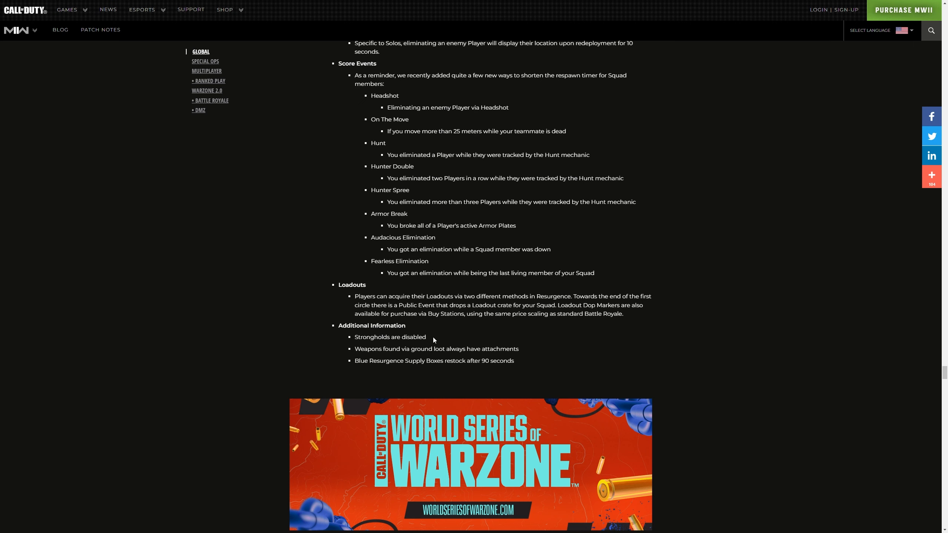
scroll(down, 3)
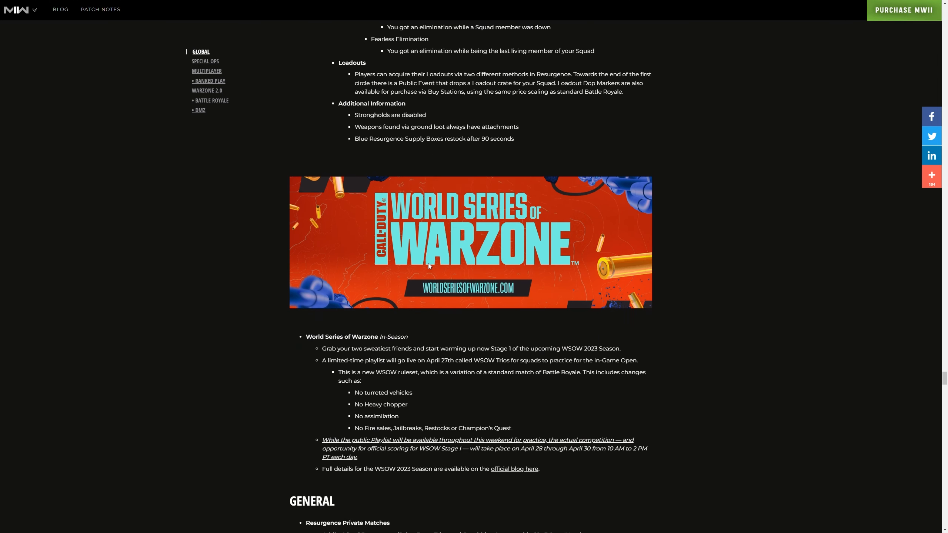
Scroll down past the World Series of Warzone notes to the General section
scroll(down, 3)
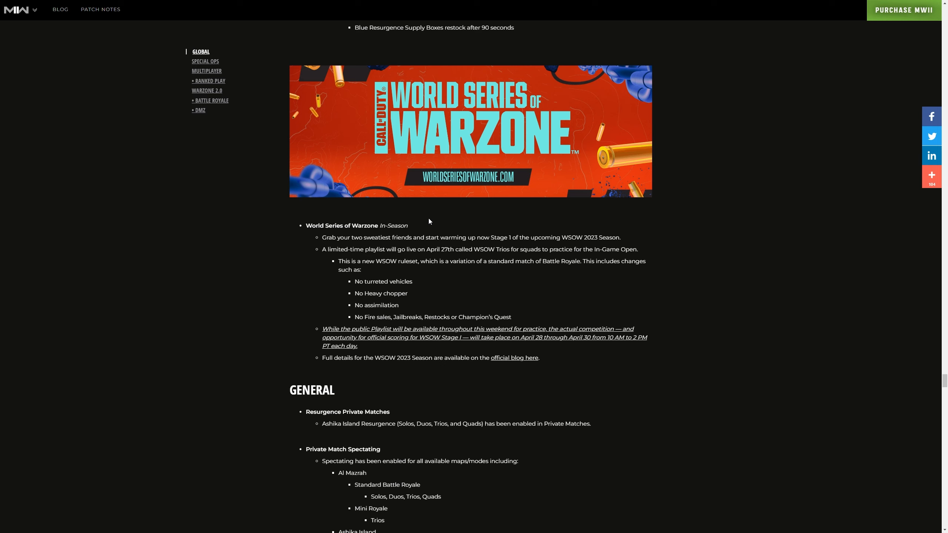
mouse_move(504, 278)
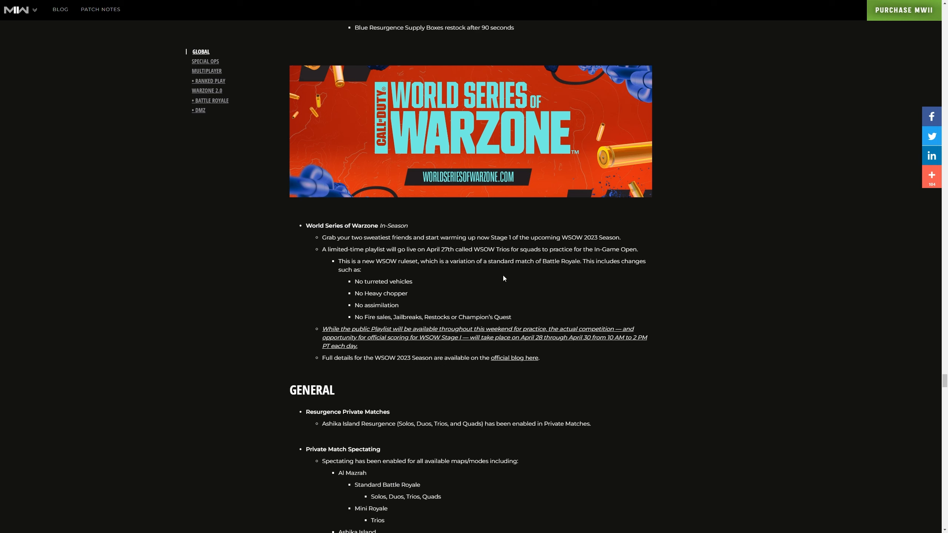
mouse_move(454, 193)
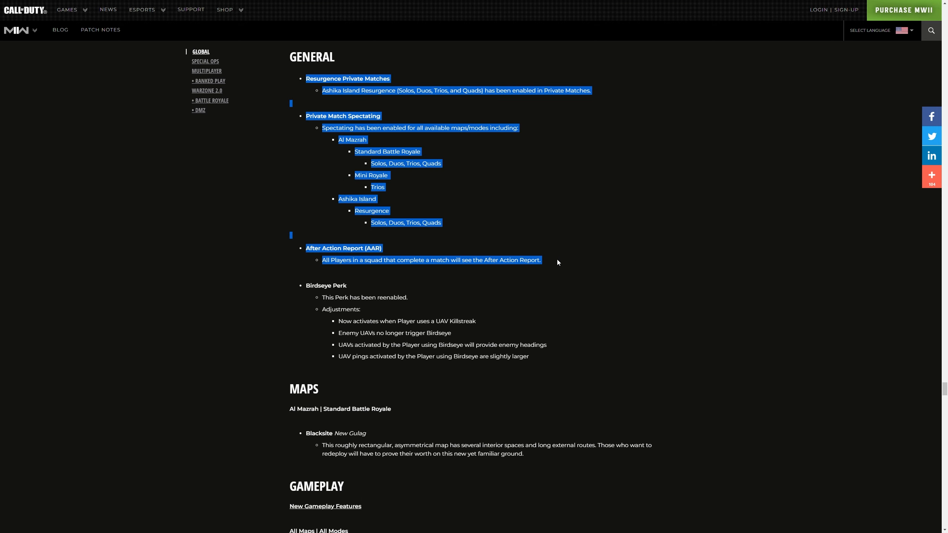
scroll(down, 3)
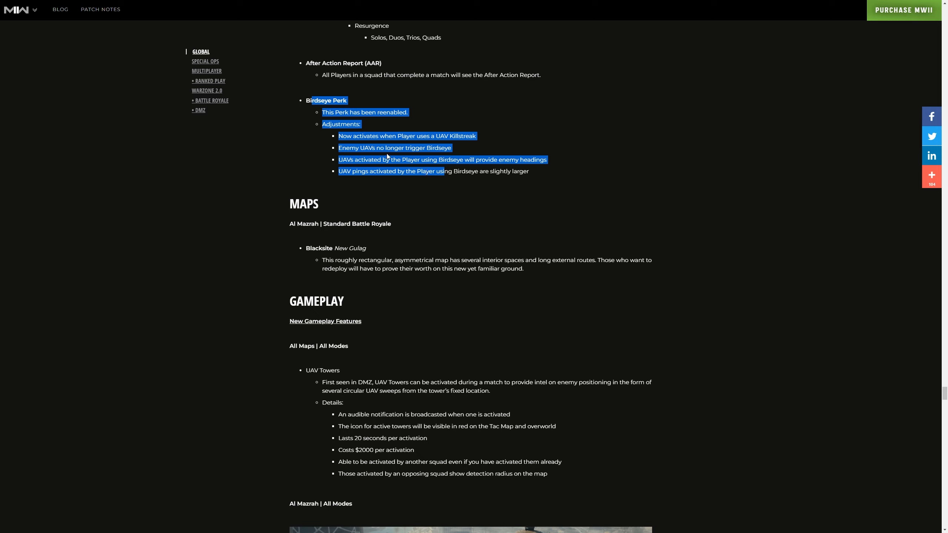
mouse_move(395, 167)
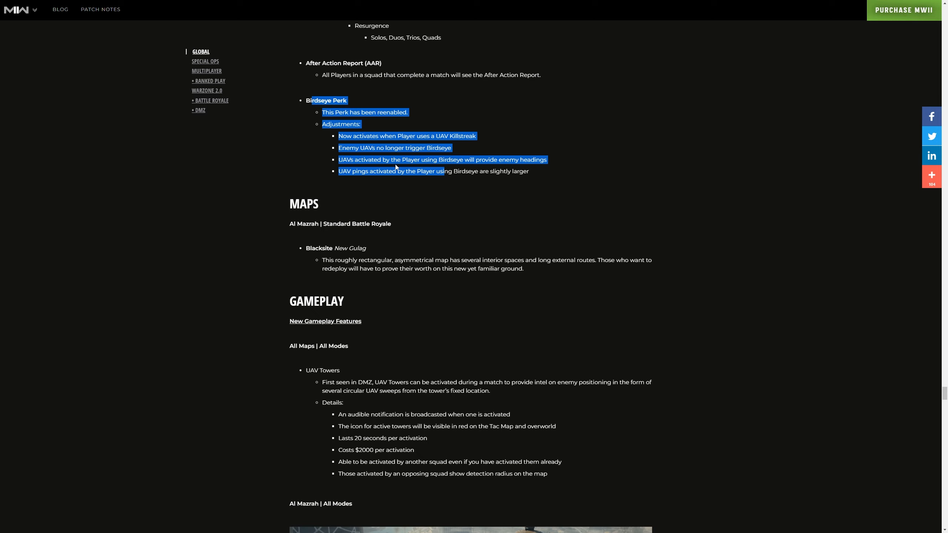
mouse_move(505, 202)
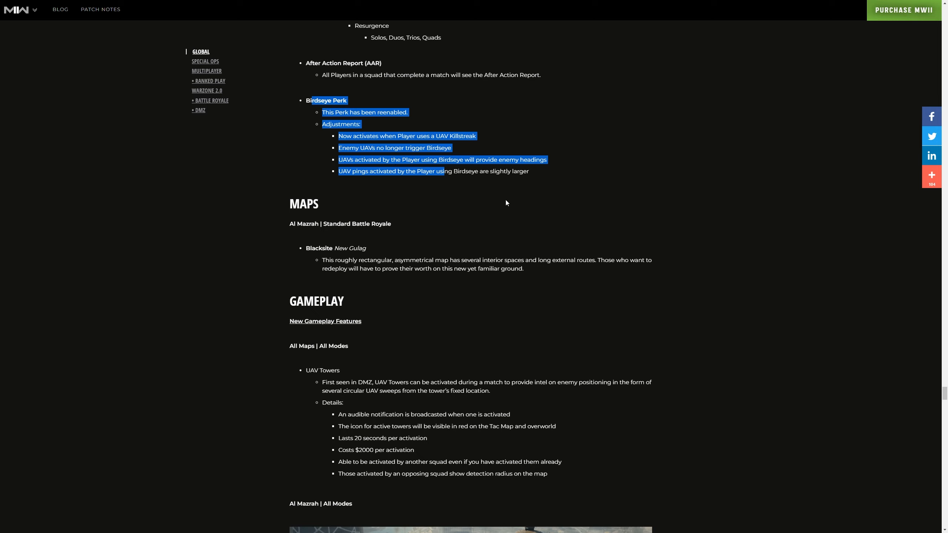
Scroll through Maps and Gameplay, highlighting the UAV Towers heading and opening line, then continue to Champion's Quest
scroll(down, 3)
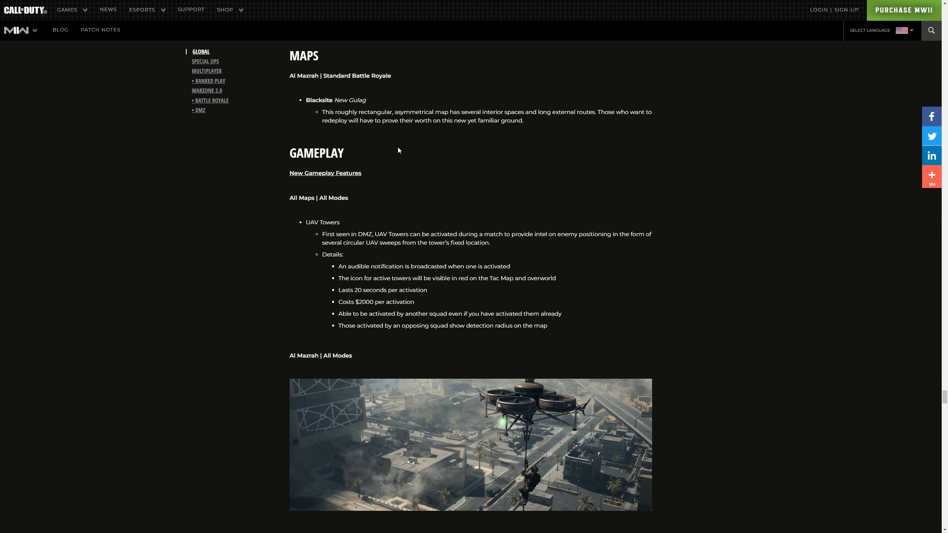
mouse_move(400, 113)
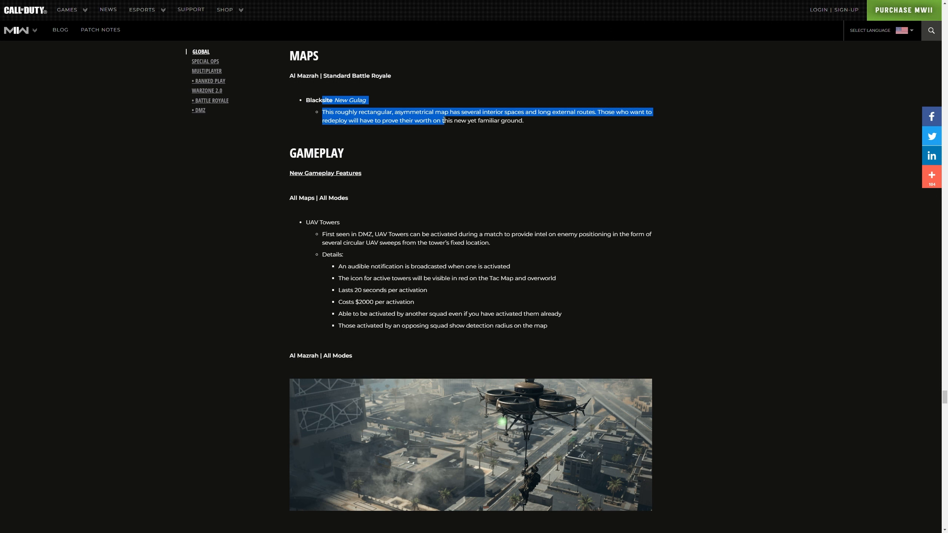
scroll(down, 3)
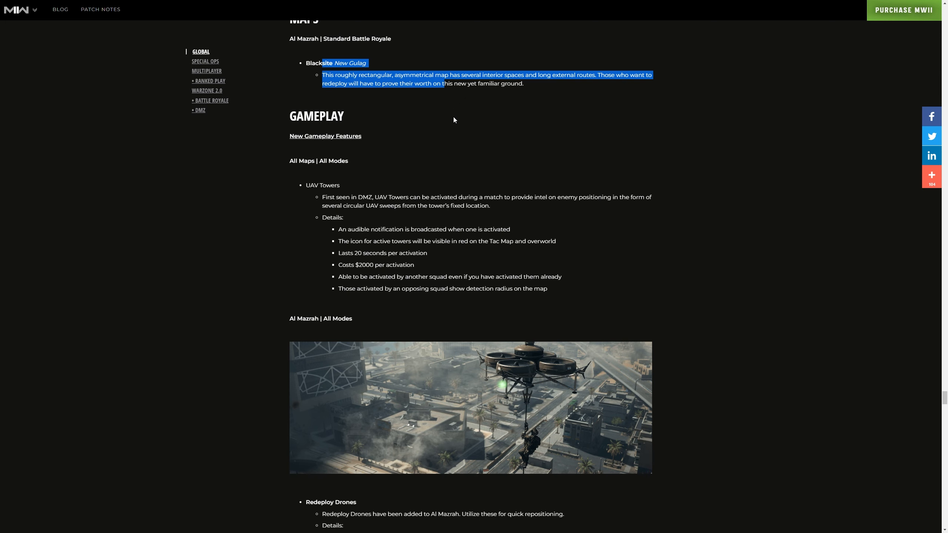
scroll(down, 3)
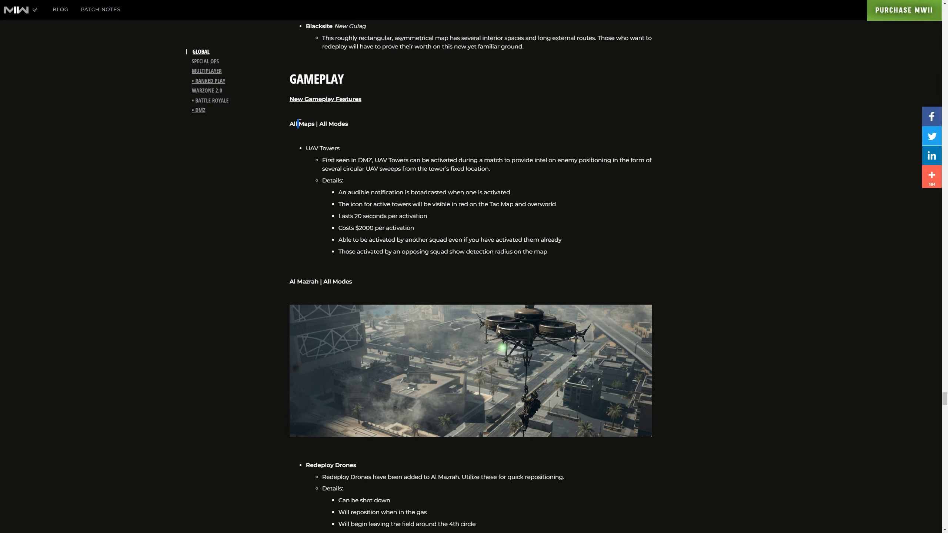
drag(300, 123, 406, 160)
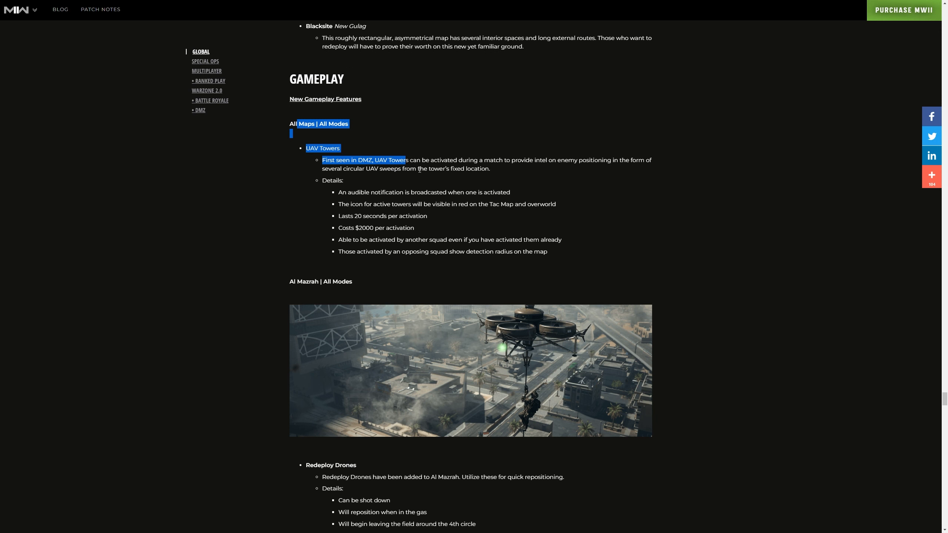
scroll(down, 3)
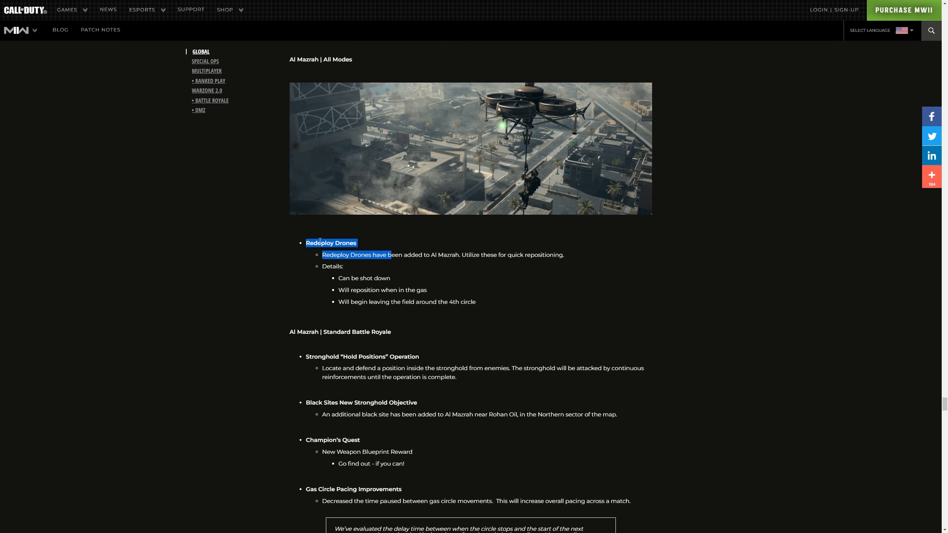
mouse_move(444, 310)
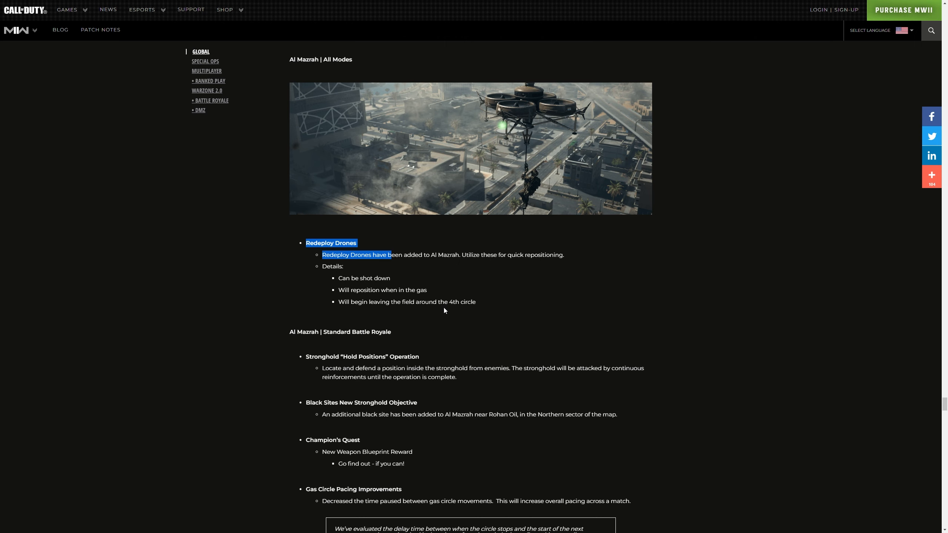
scroll(down, 3)
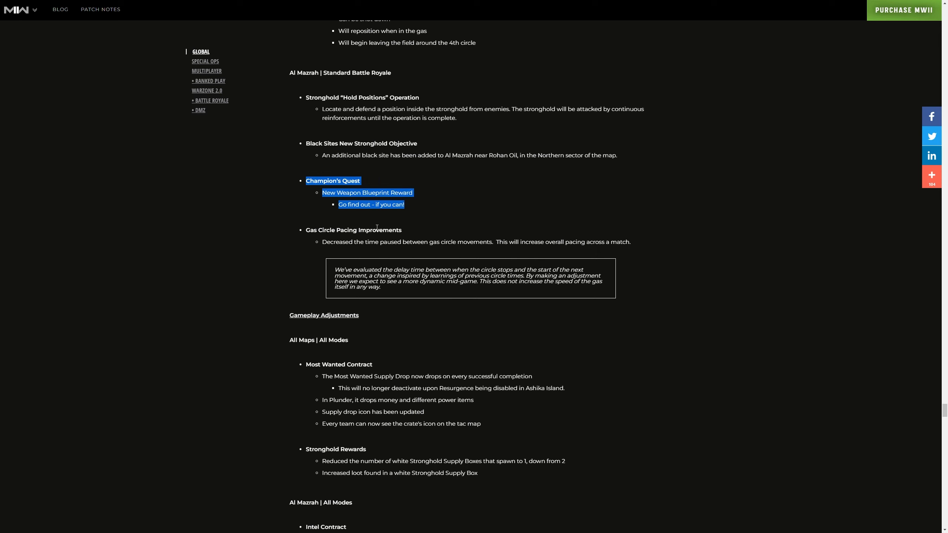
Scroll through Gameplay Adjustments past Most Wanted Contract and Stronghold Rewards to Intel Contract
scroll(down, 3)
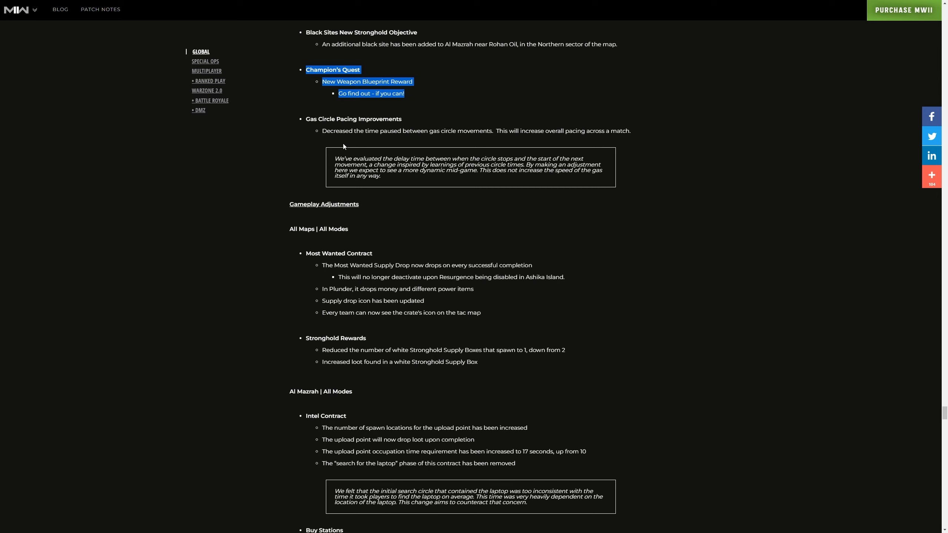
mouse_move(343, 147)
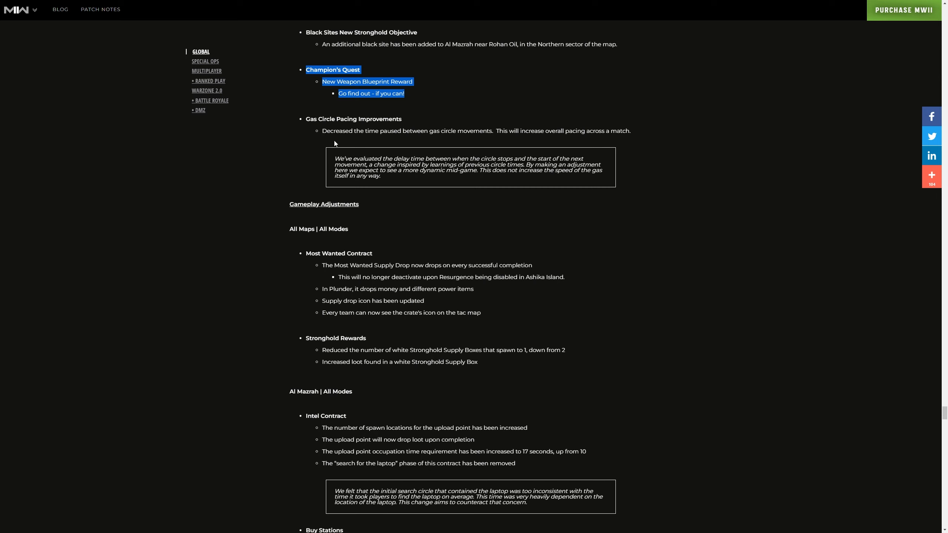
scroll(down, 3)
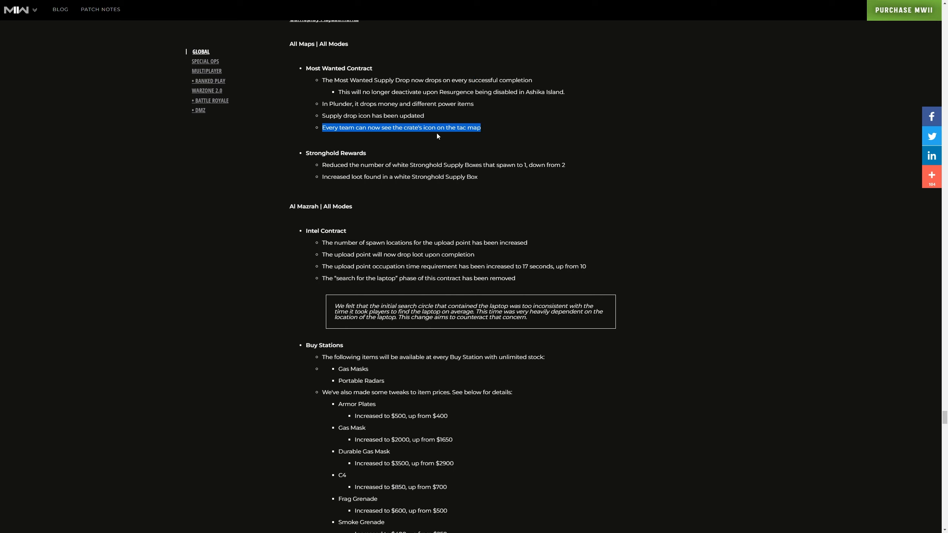
mouse_move(434, 145)
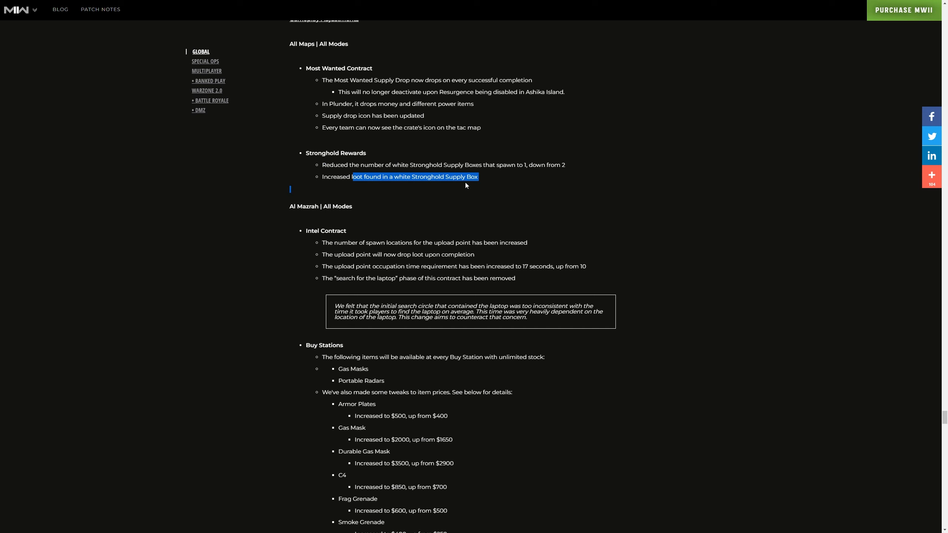
scroll(down, 3)
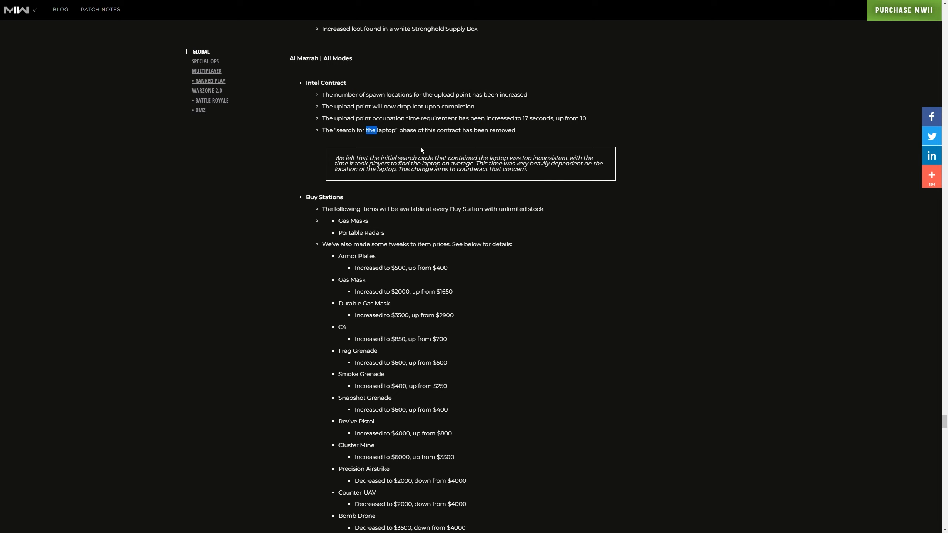
Scroll through Buy Station prices, spawn changes and Ashika Island rewards to Quality of Life
scroll(down, 3)
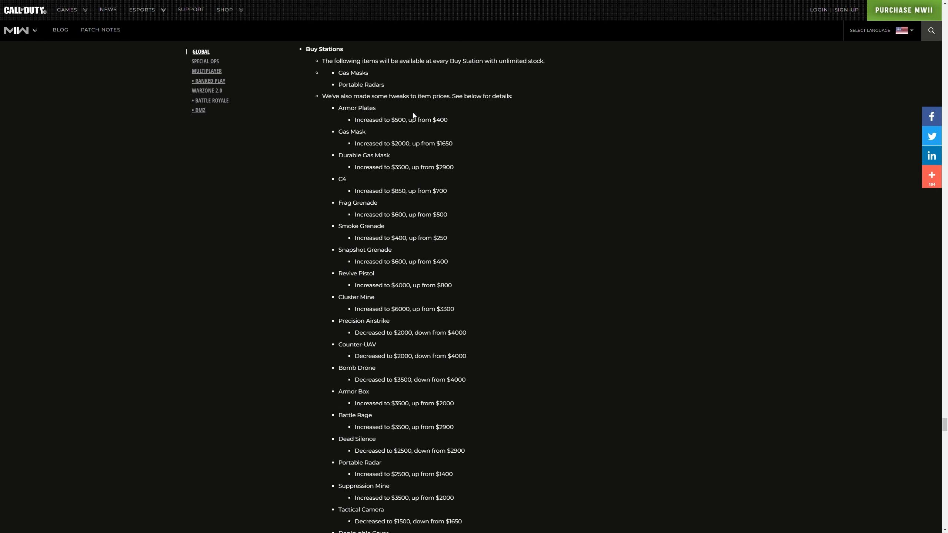
mouse_move(349, 80)
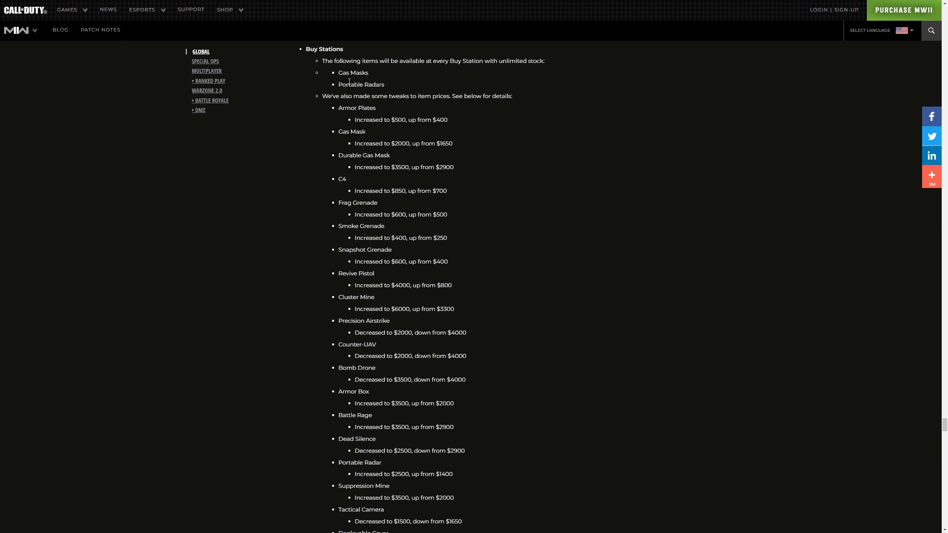
mouse_move(352, 104)
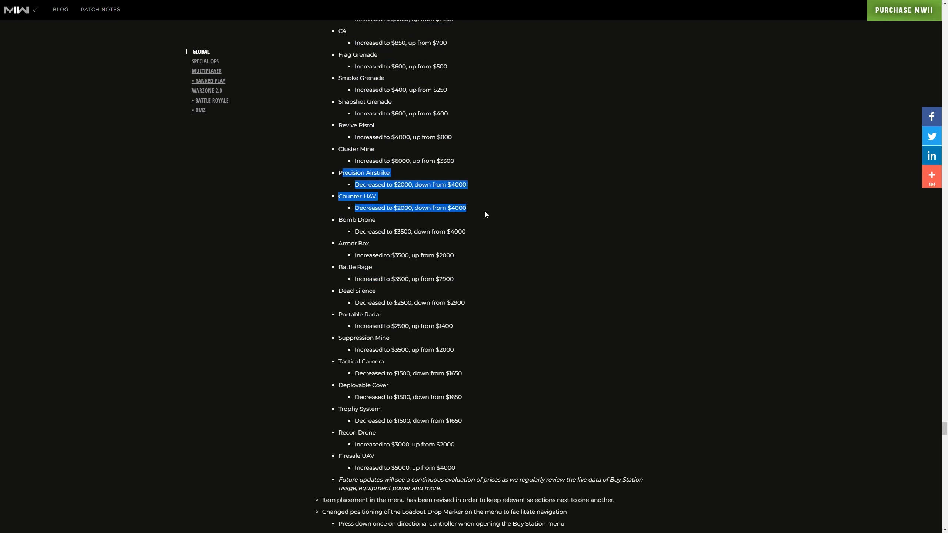
scroll(down, 3)
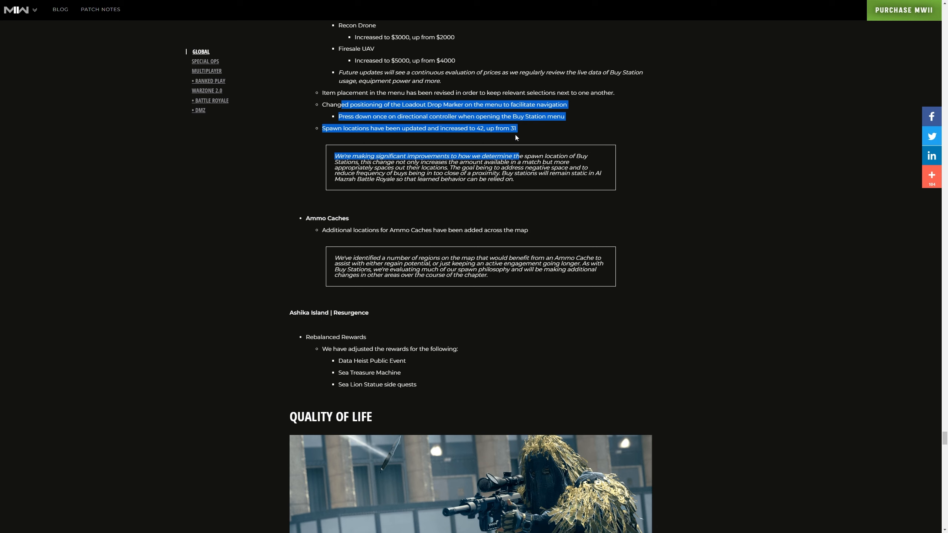
mouse_move(511, 135)
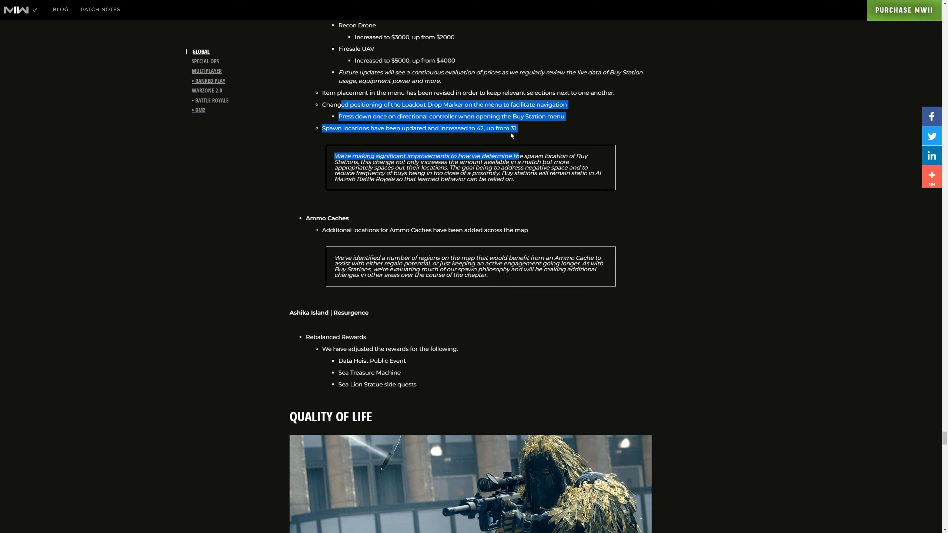
scroll(down, 3)
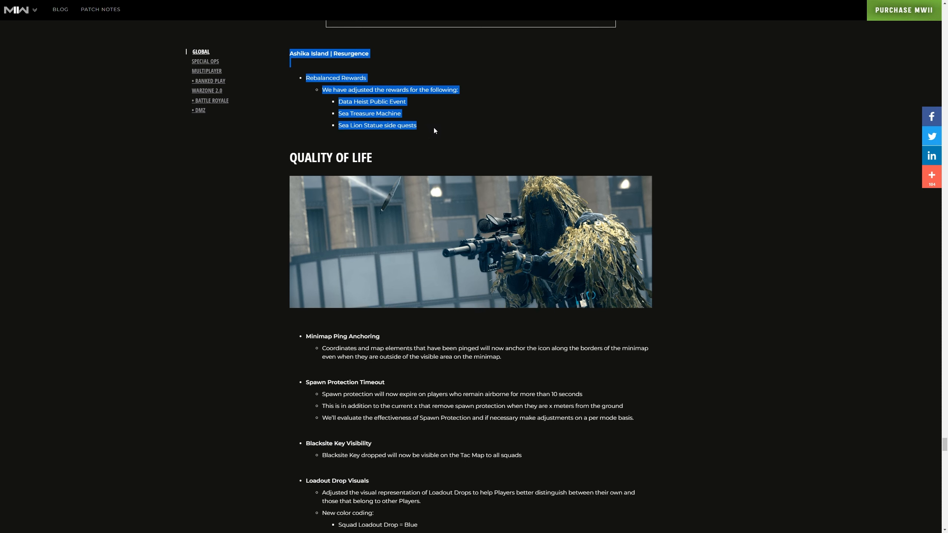
mouse_move(427, 122)
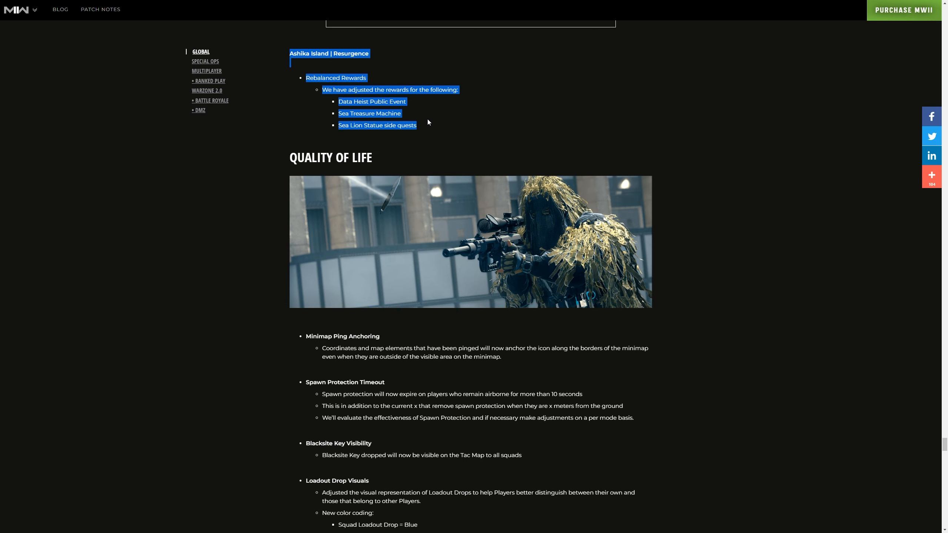
Scroll through Quality of Life to Object Elevation Arrows, then scroll back up
scroll(down, 3)
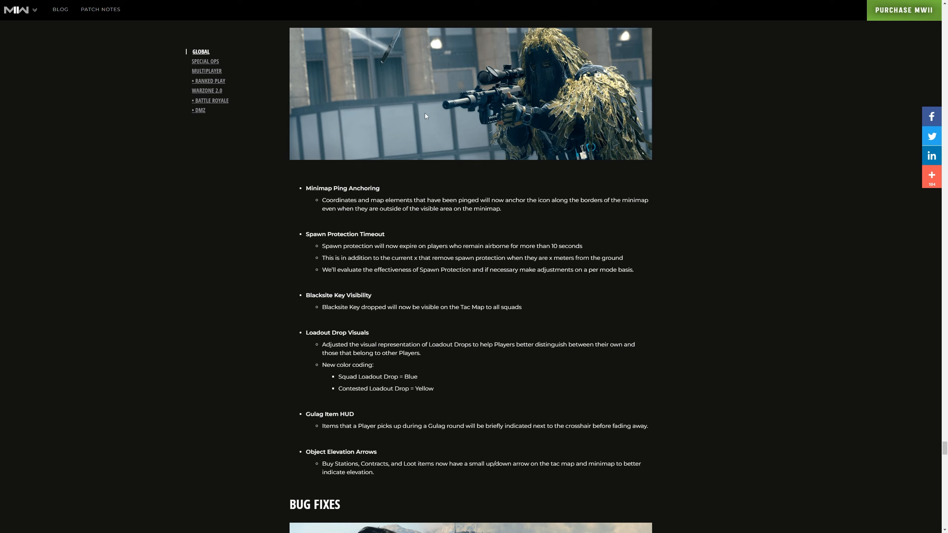
scroll(down, 3)
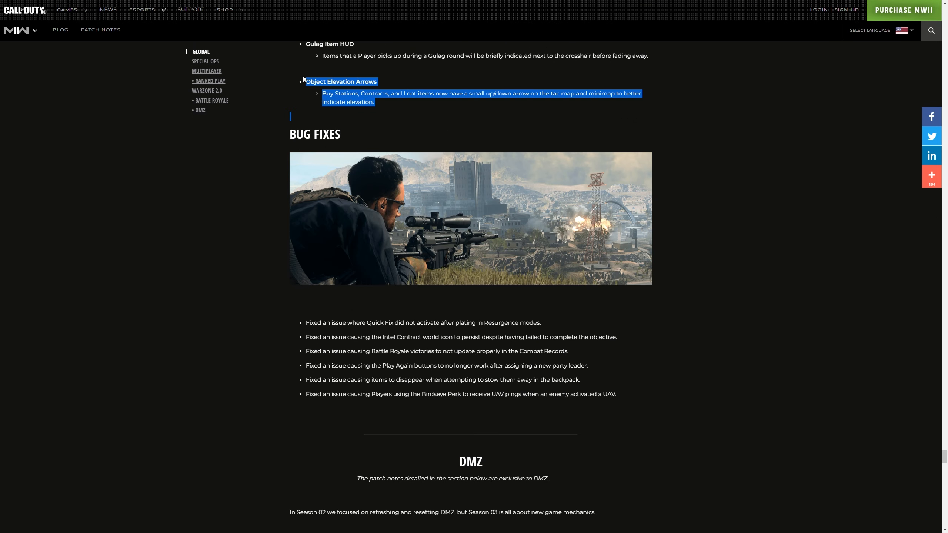
mouse_move(331, 110)
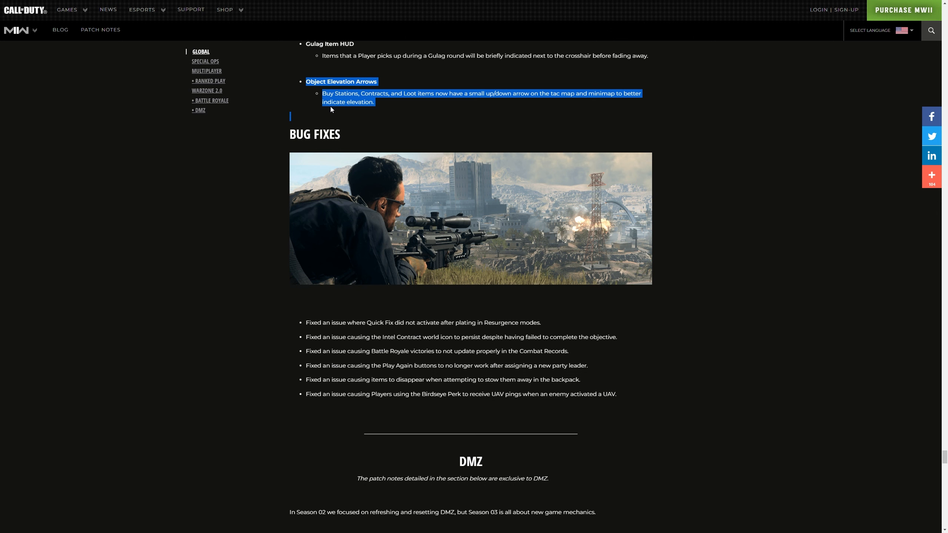
scroll(up, 3)
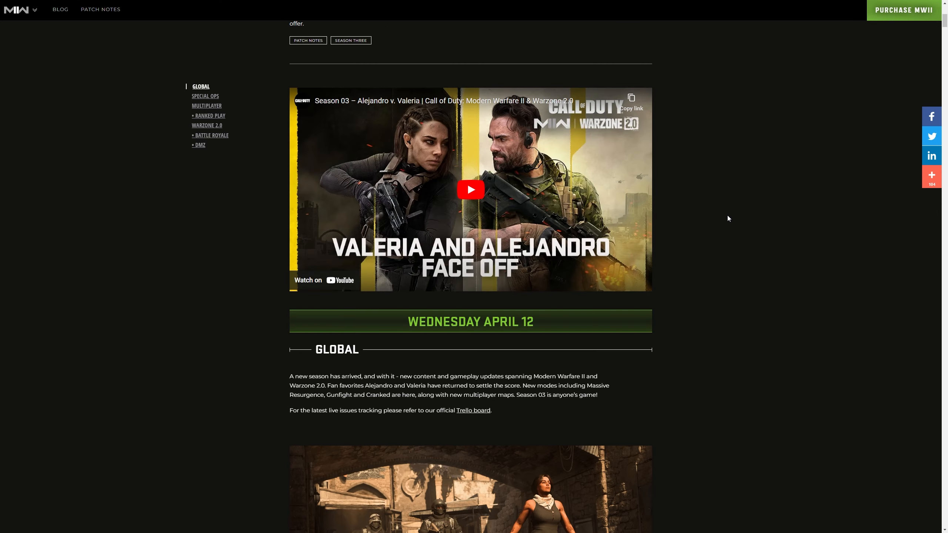